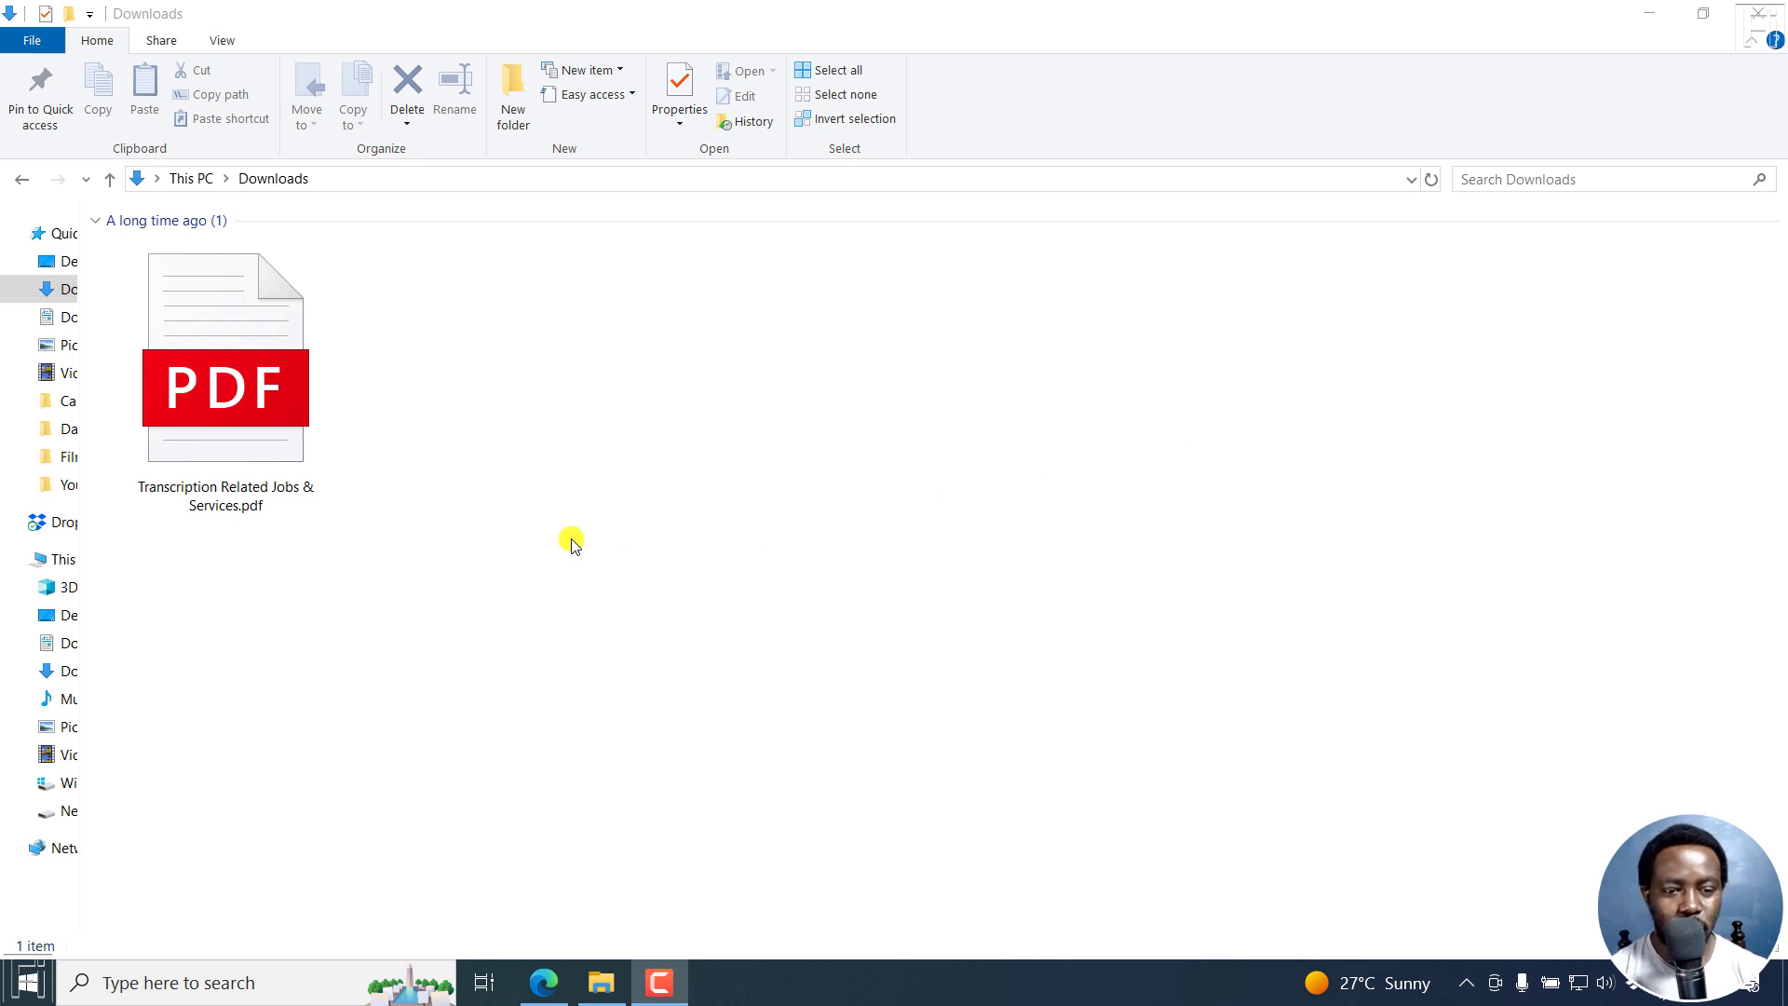
# Open Transcription Related Jobs & Services.pdf from Downloads in the browser
pyautogui.click(224, 365)
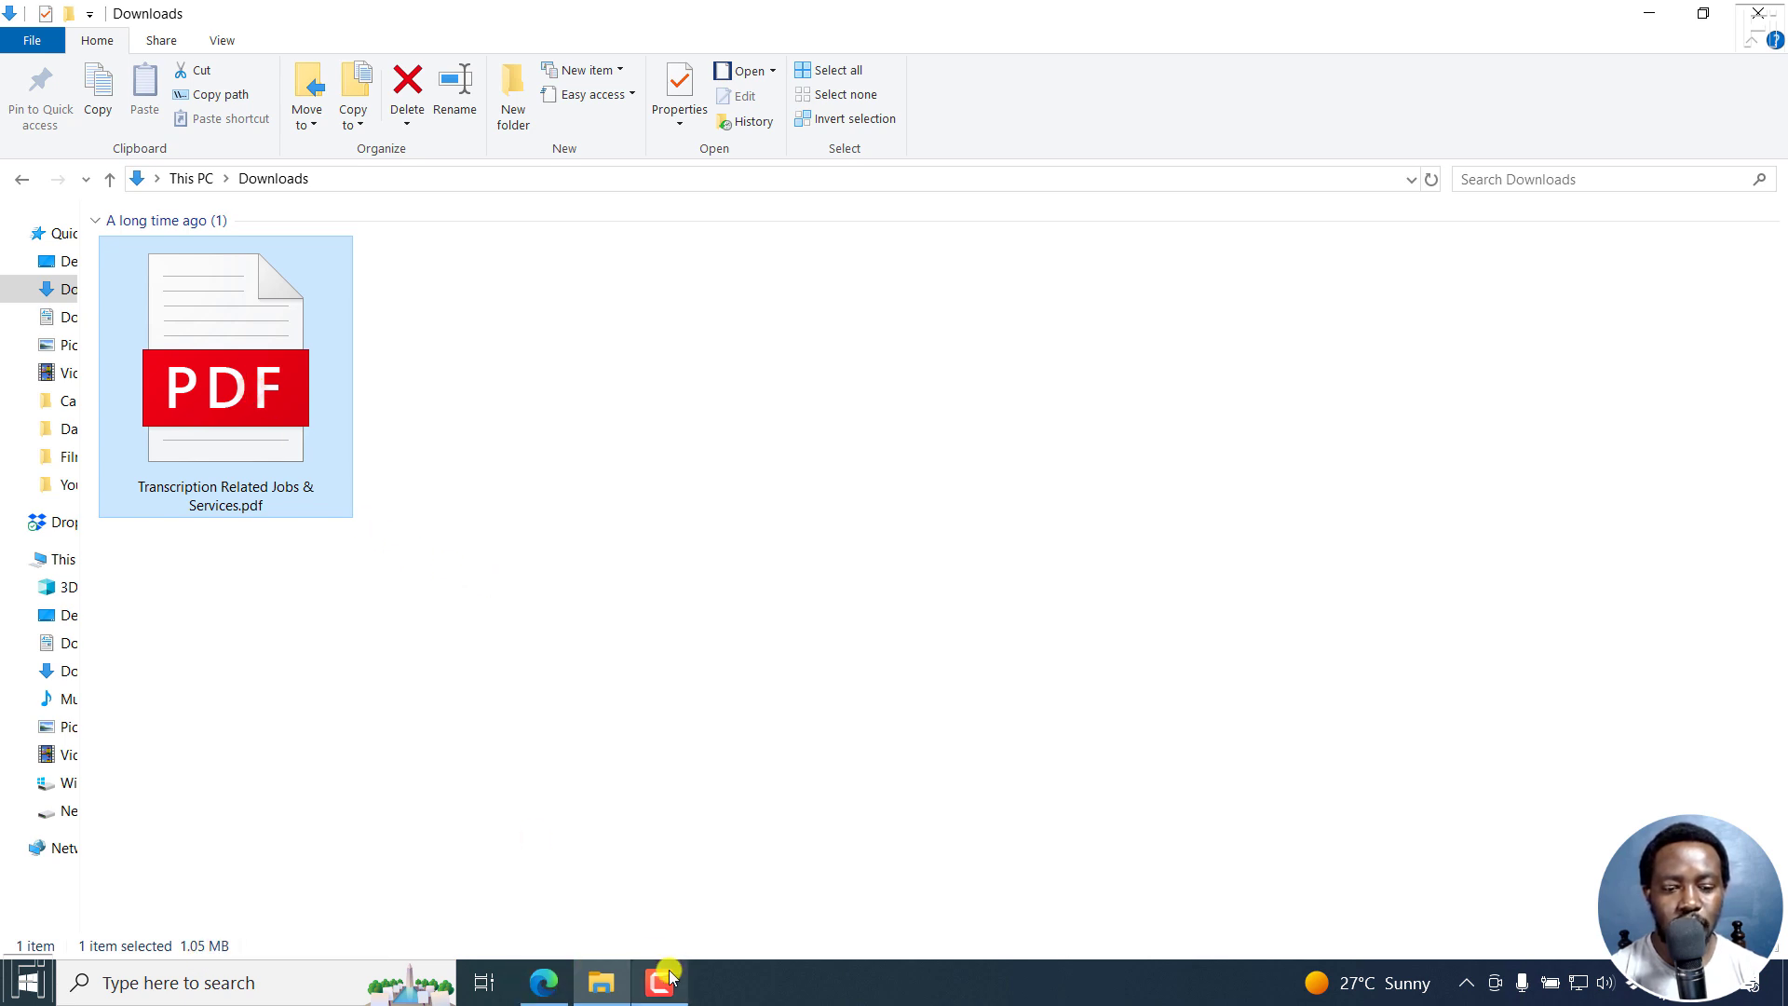
pyautogui.doubleClick(225, 354)
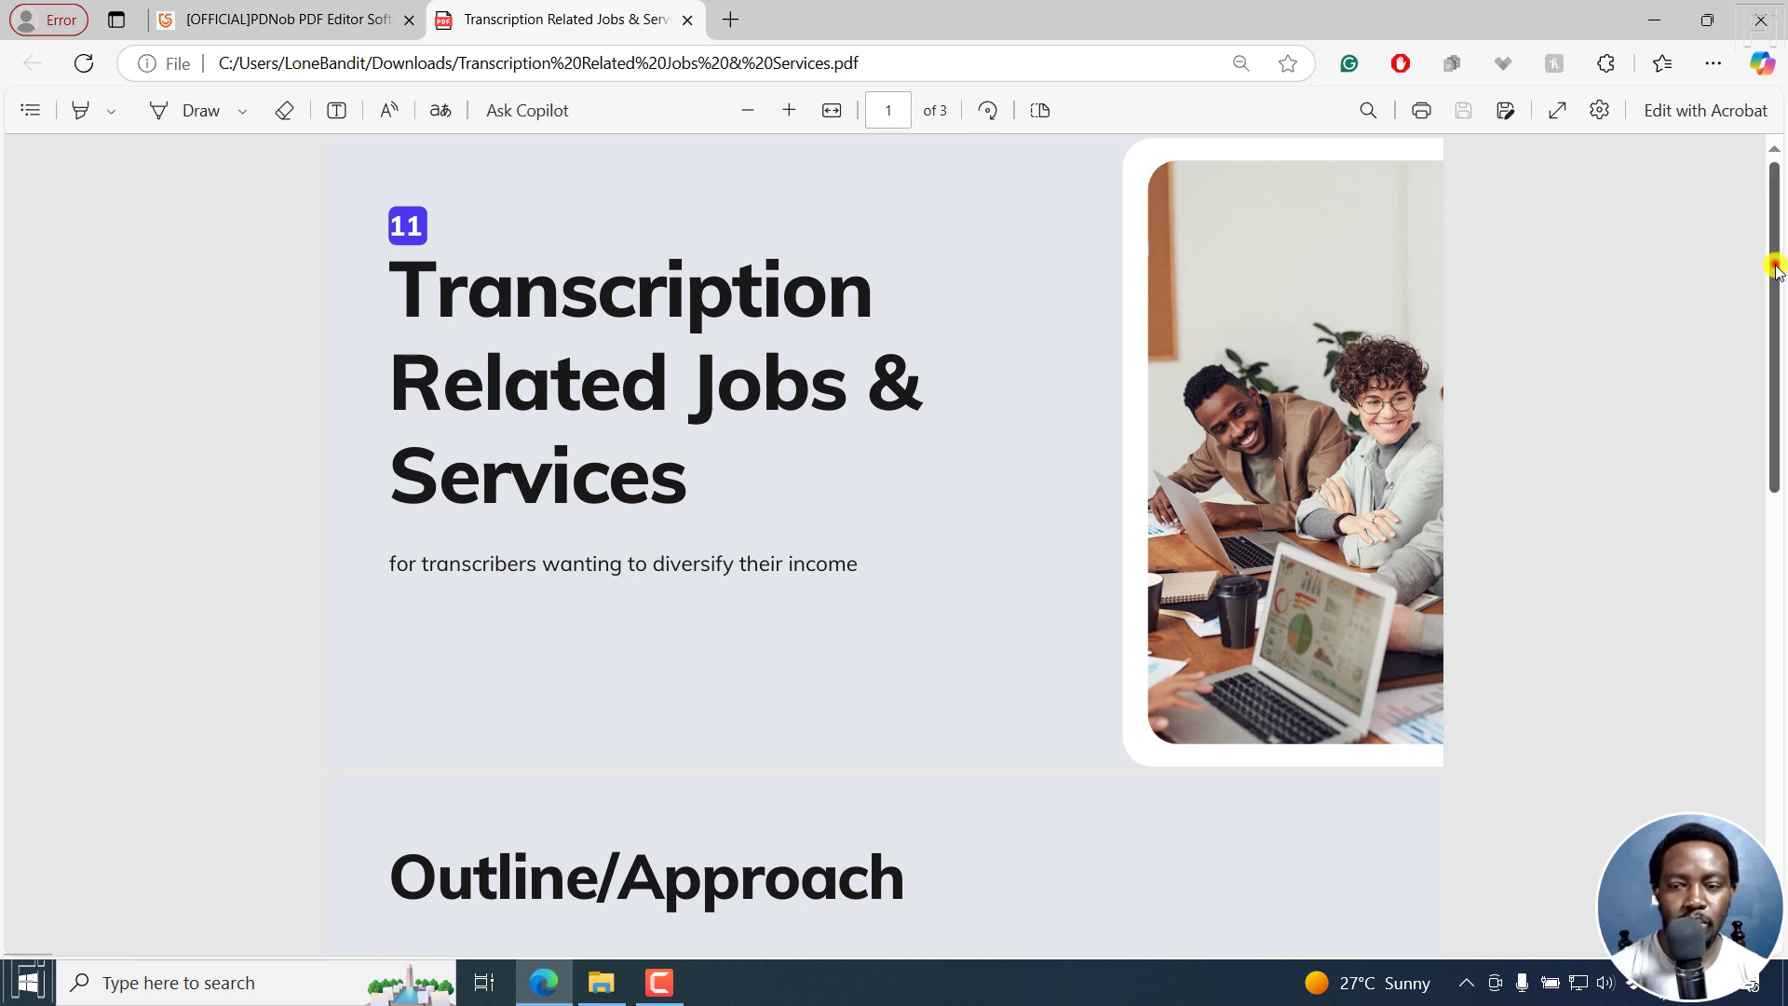
# Scroll the PDF title page, then switch to the [OFFICIAL]PDNob PDF Editor Software tab
pyautogui.scroll(-3)
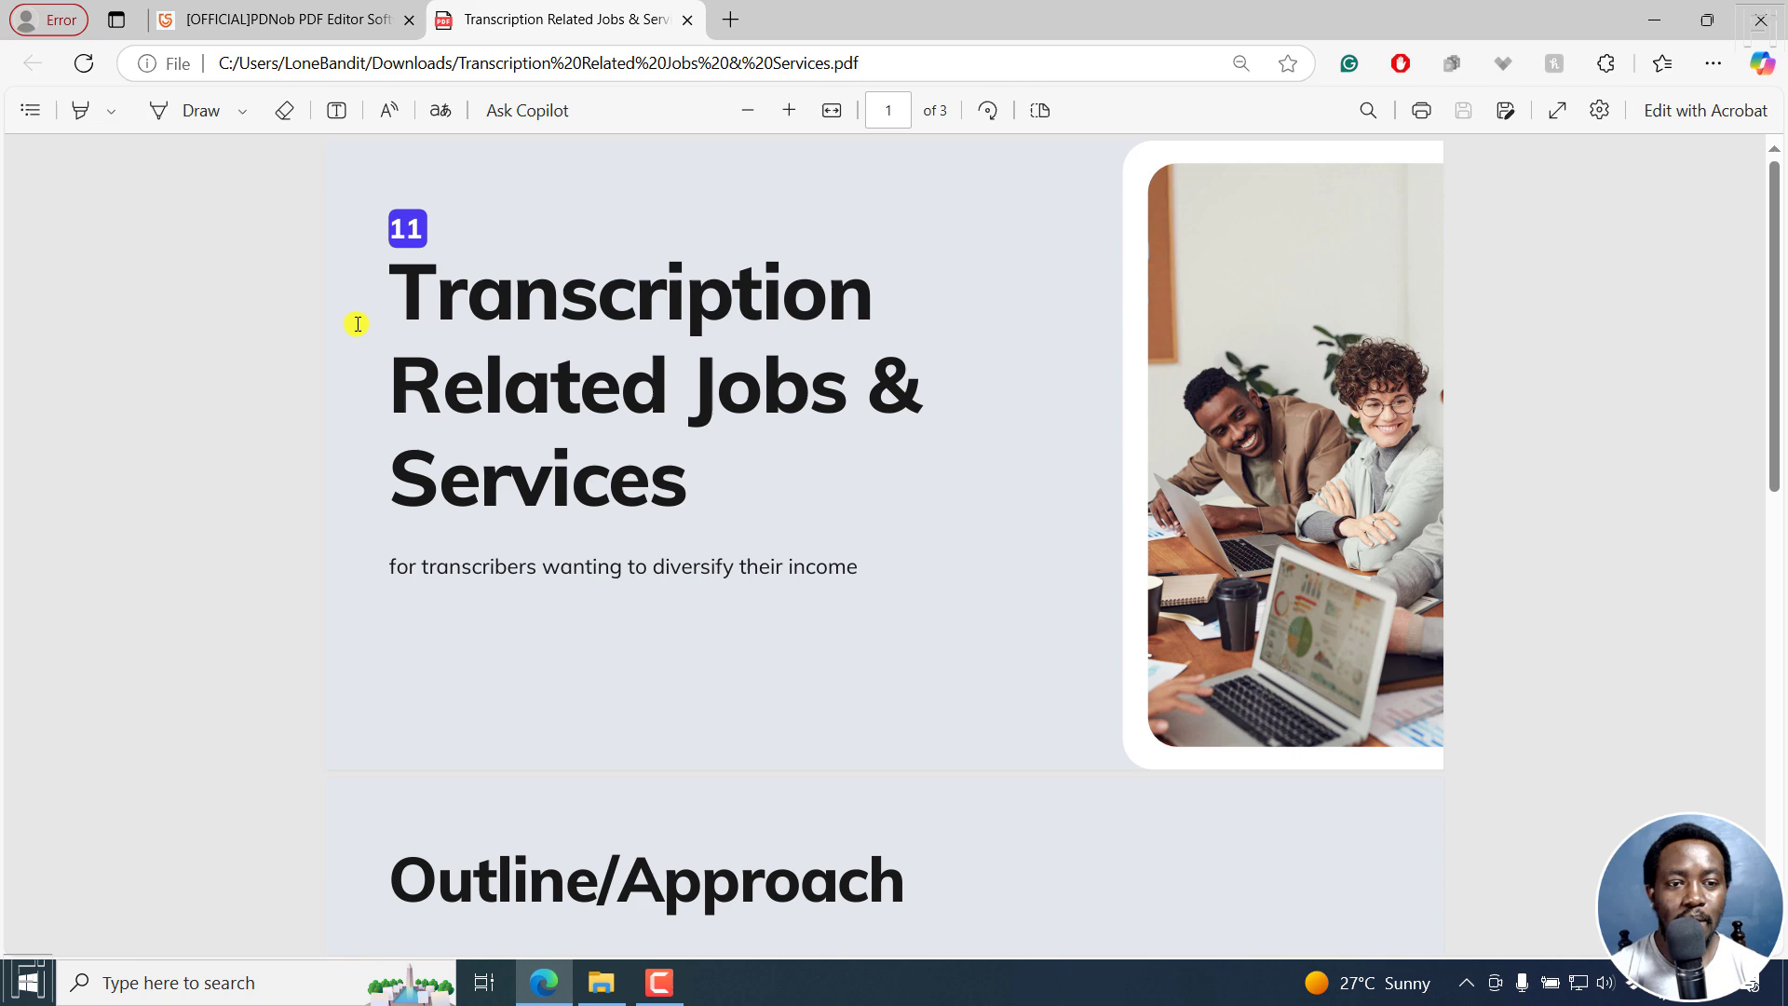
pyautogui.click(279, 20)
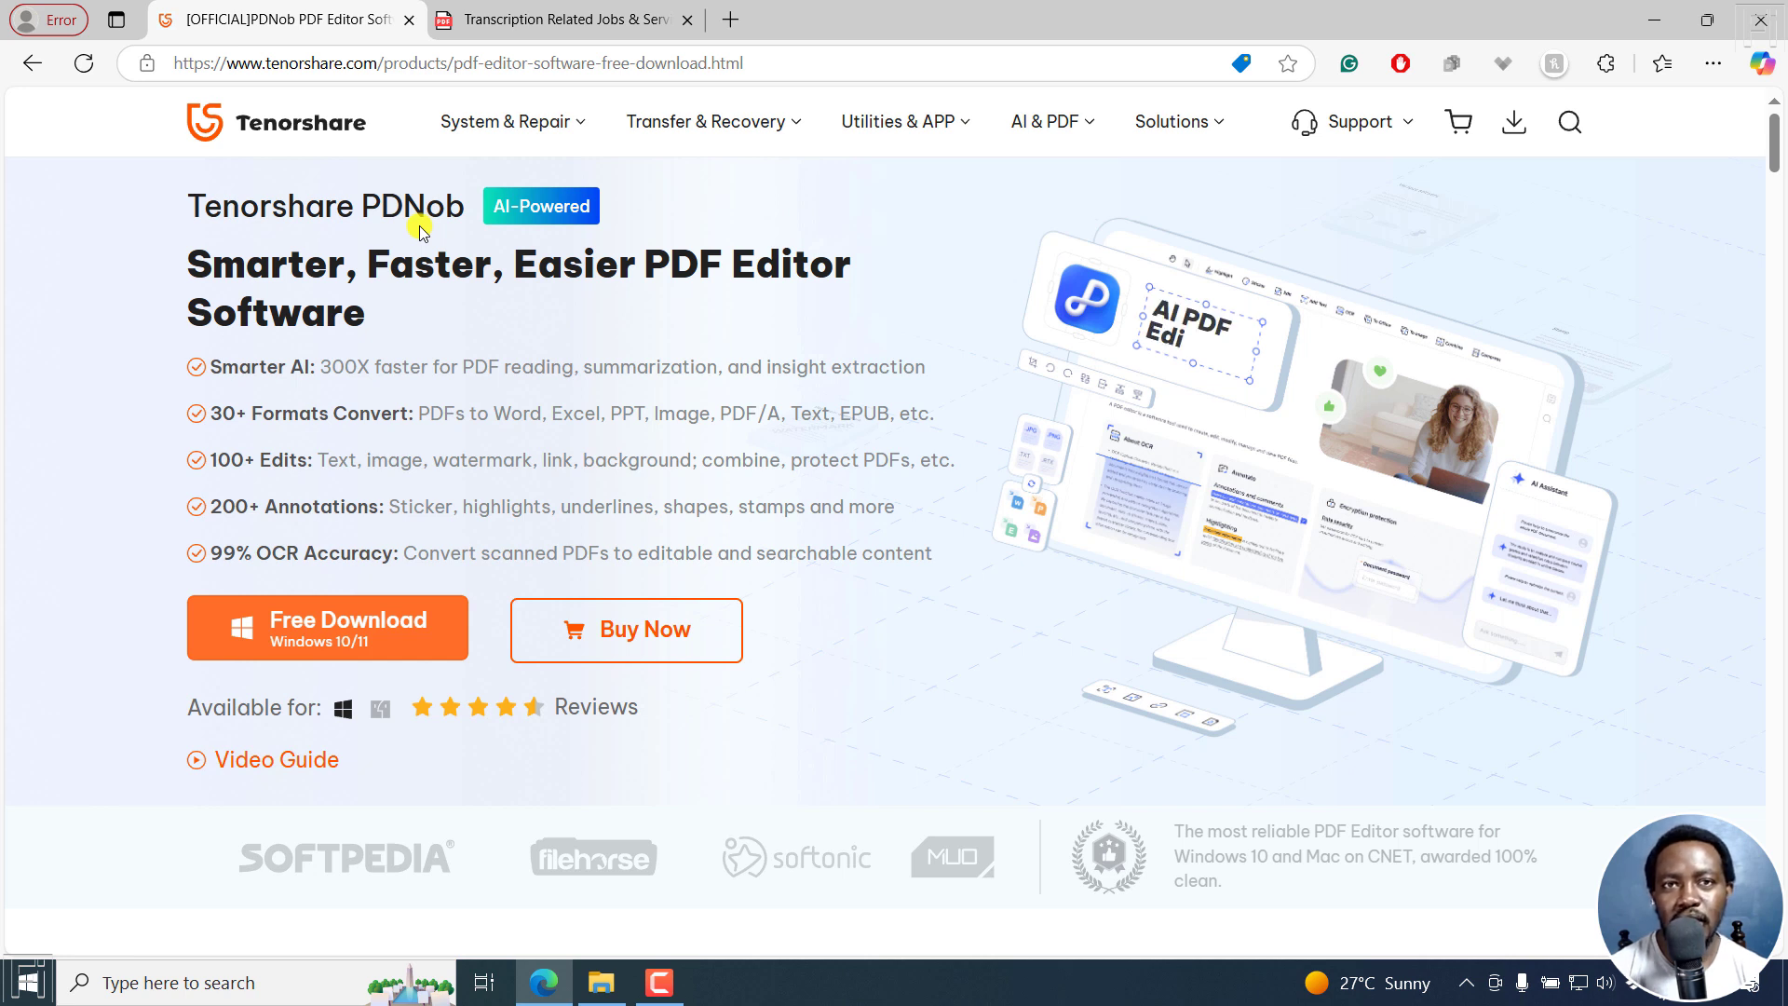
pyautogui.moveTo(644, 128)
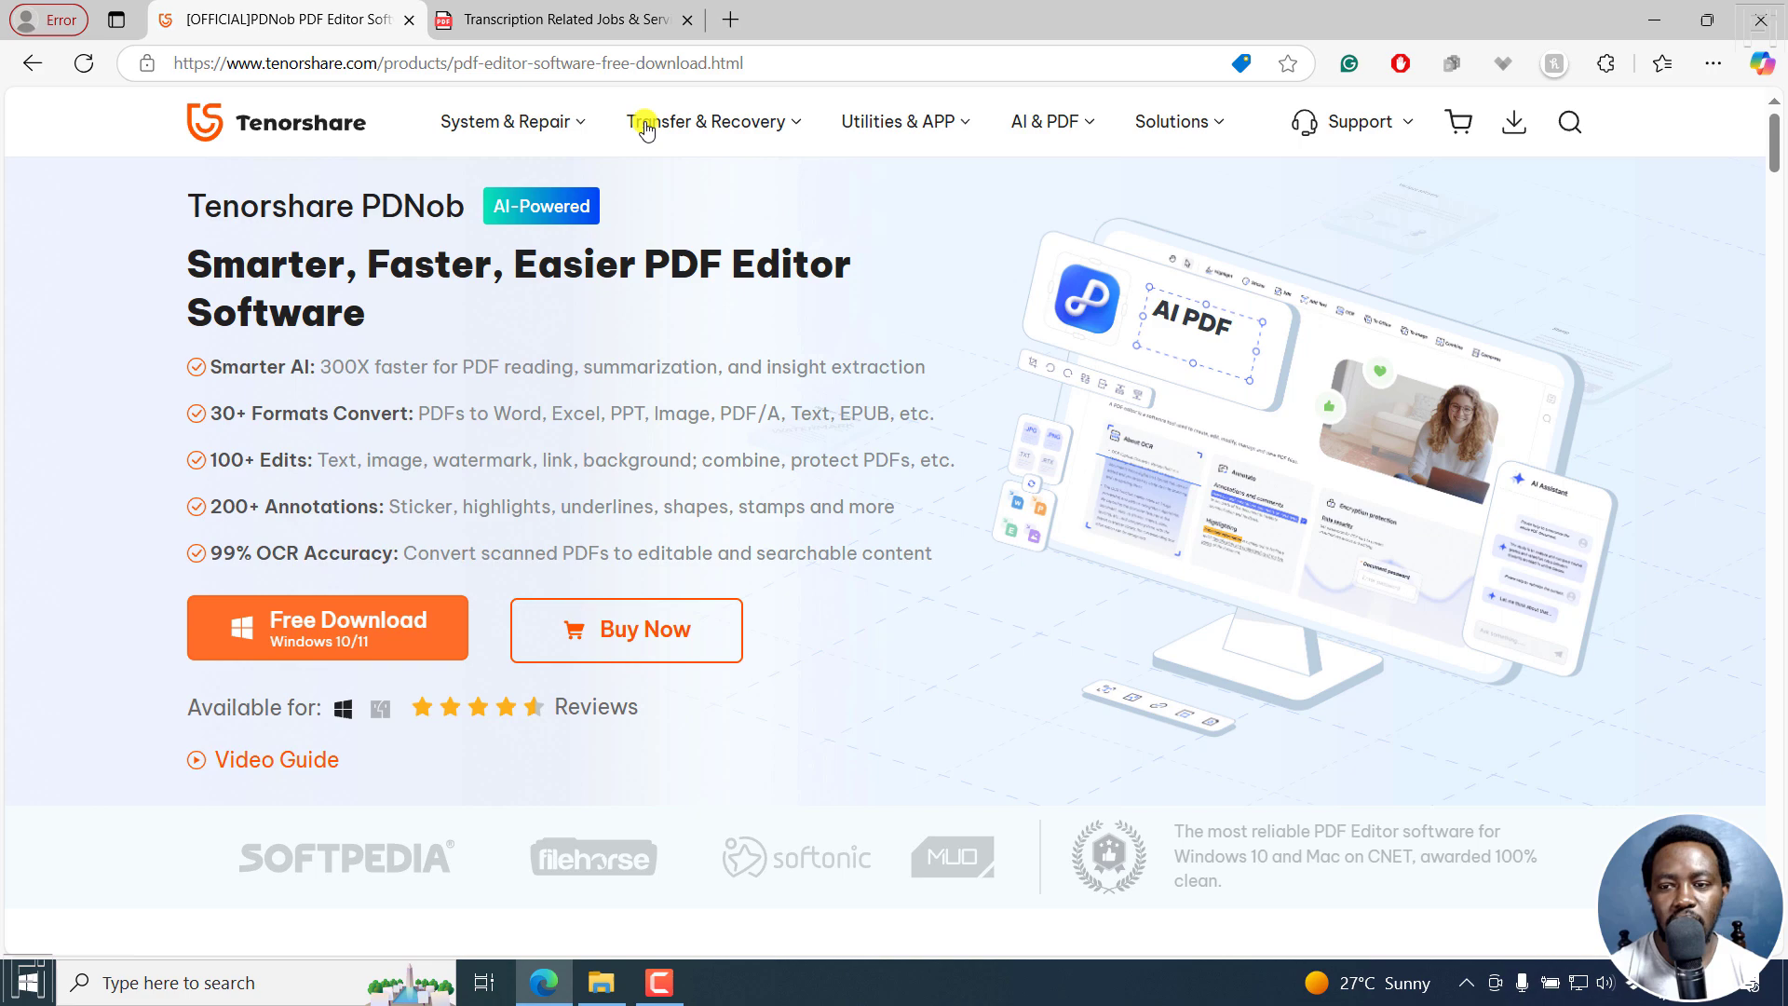
pyautogui.scroll(-3)
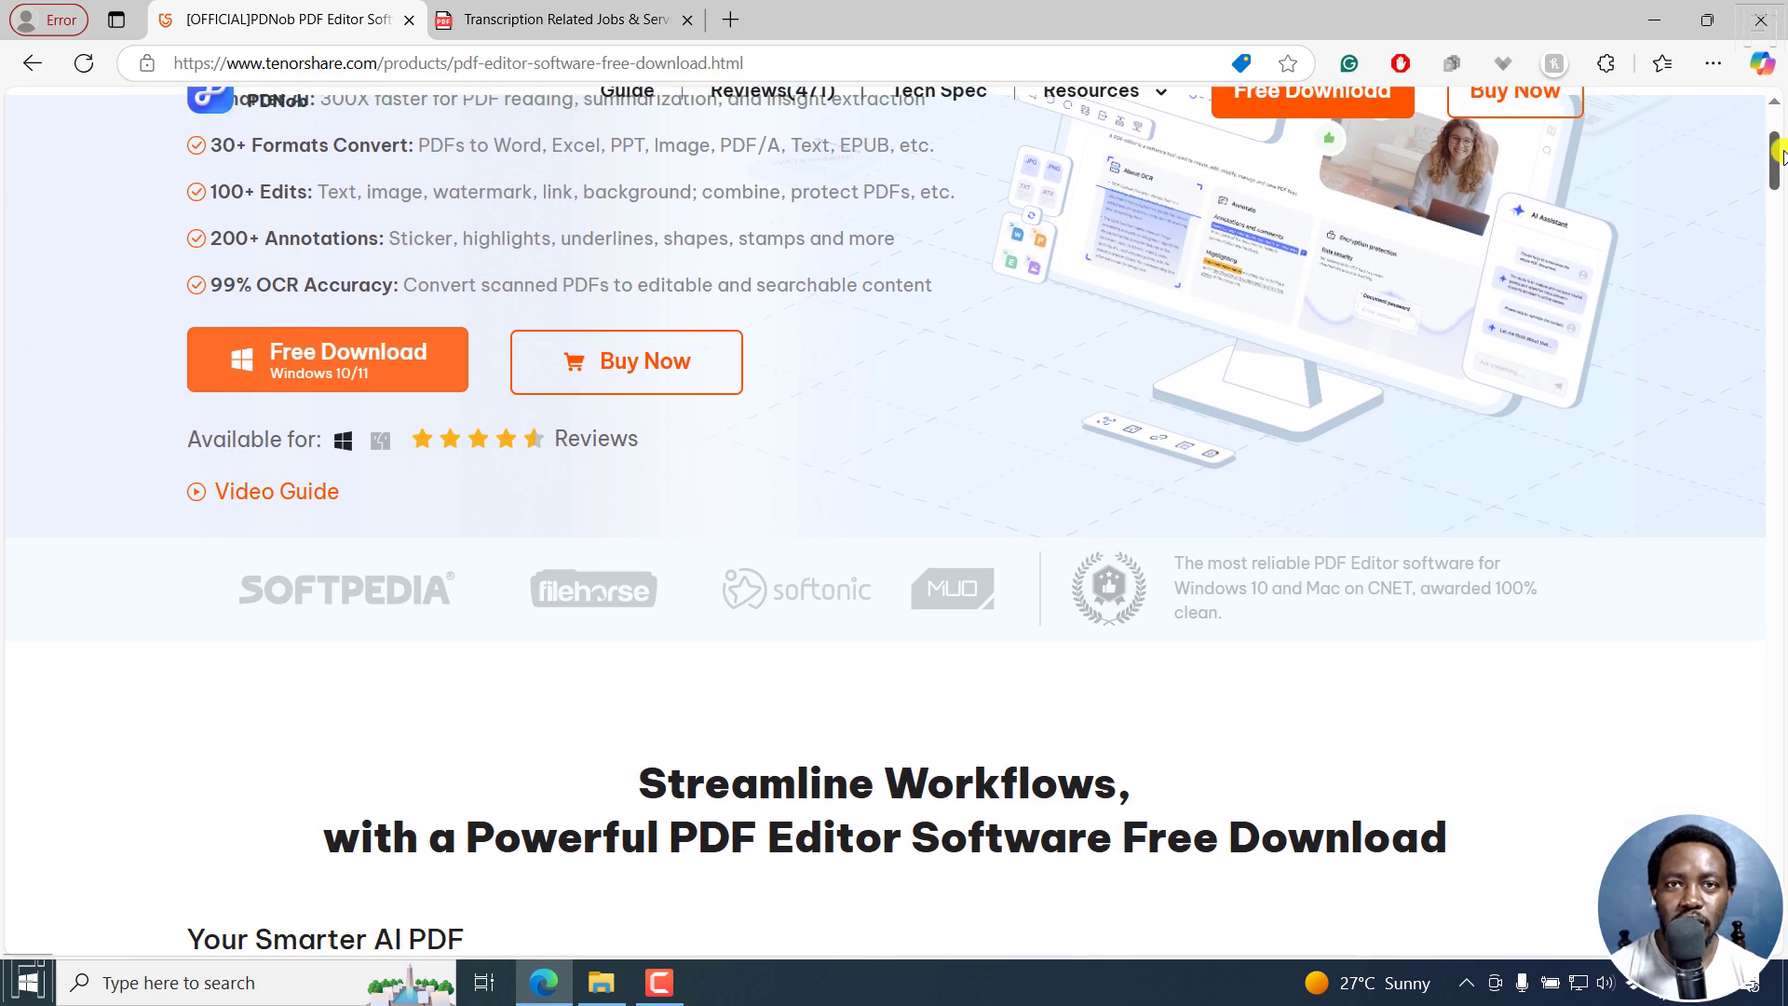
pyautogui.scroll(-3)
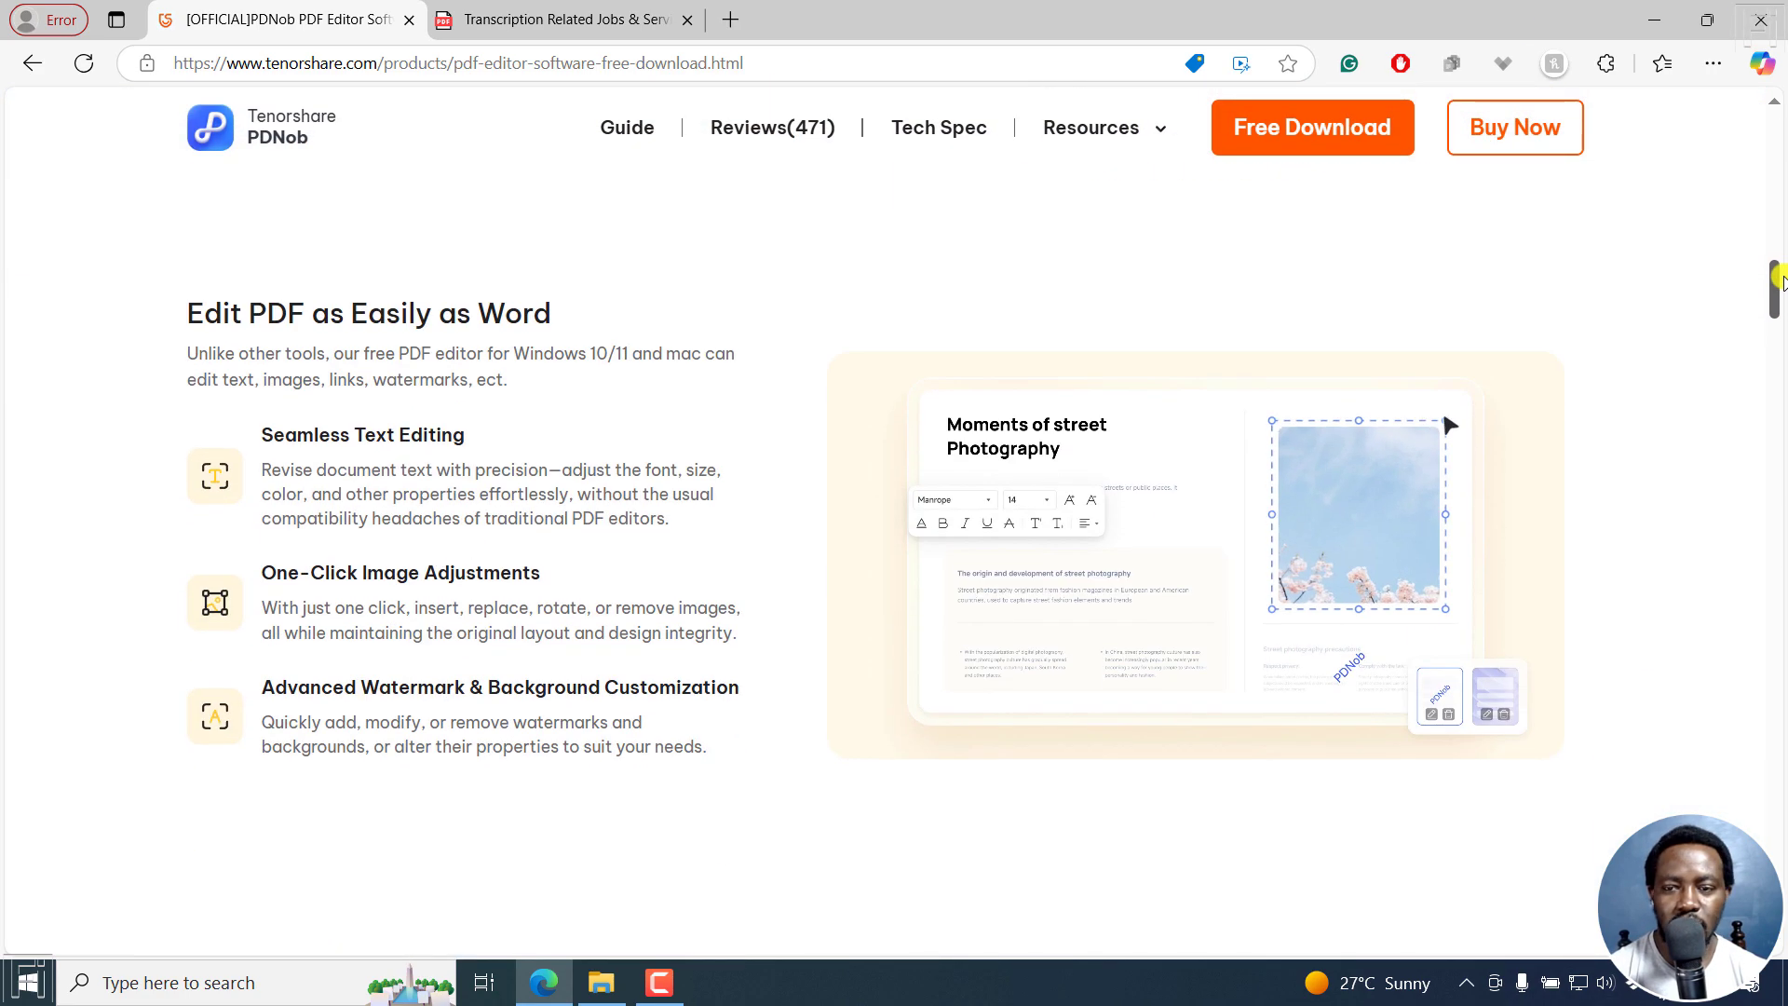
pyautogui.scroll(-3)
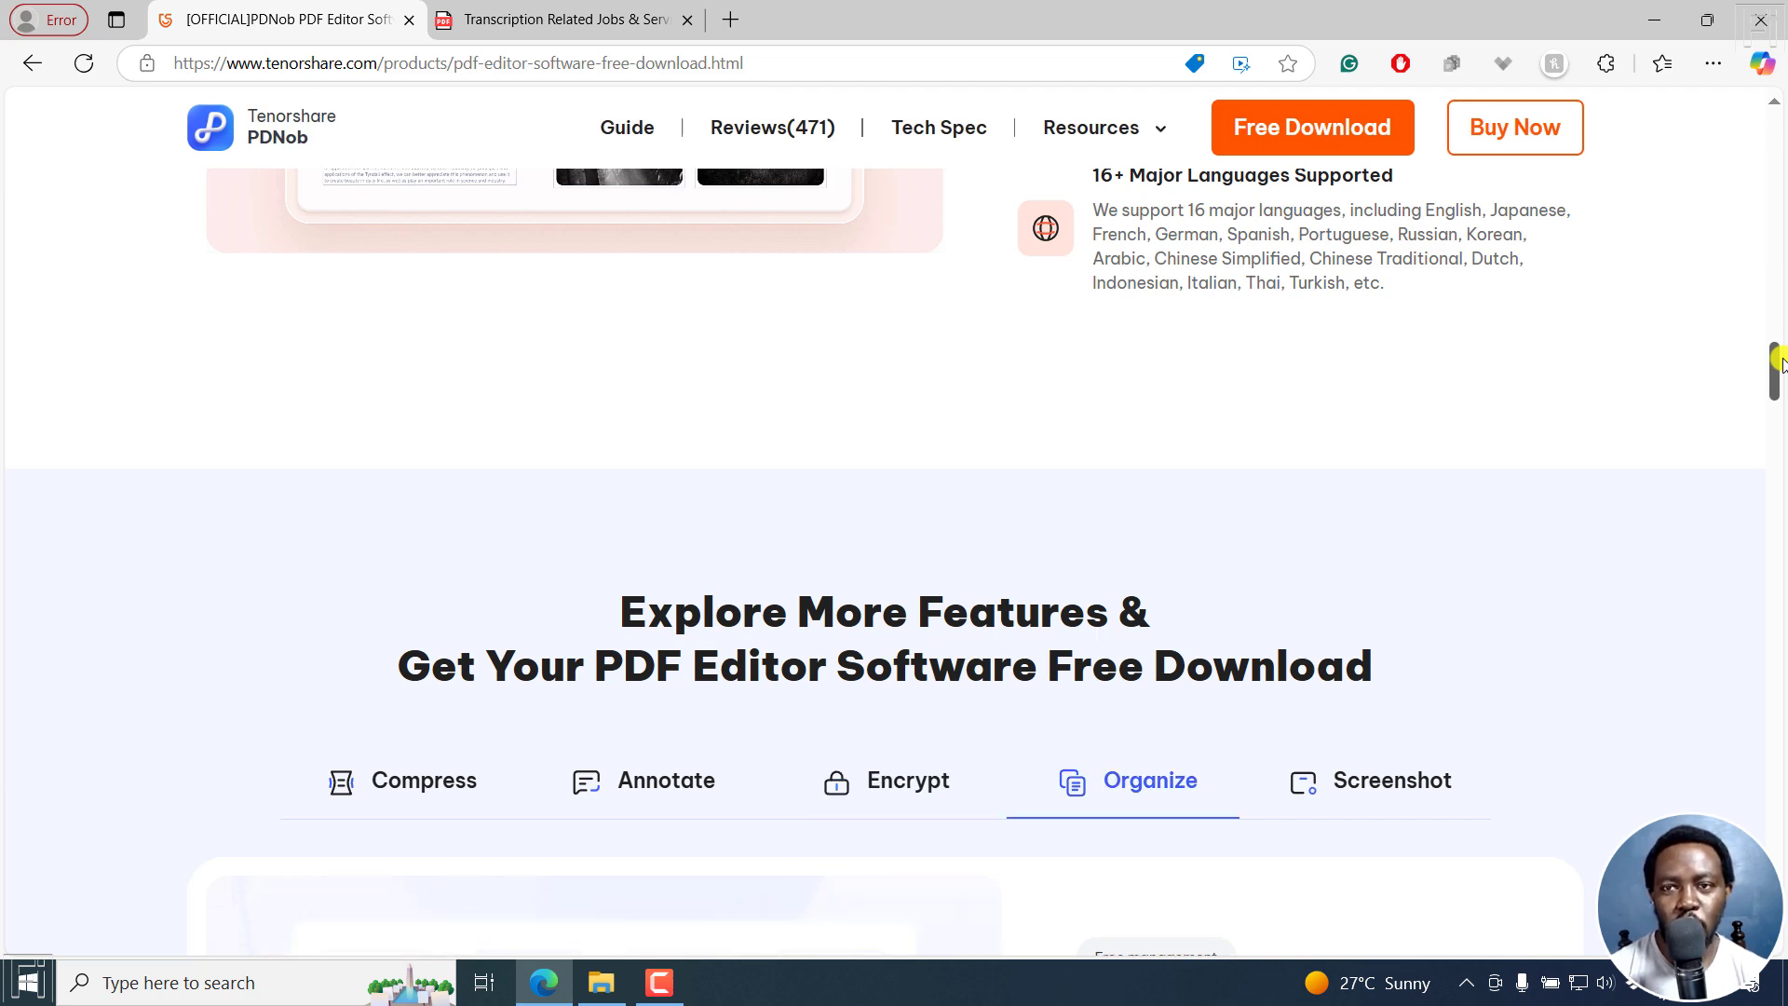
pyautogui.scroll(-3)
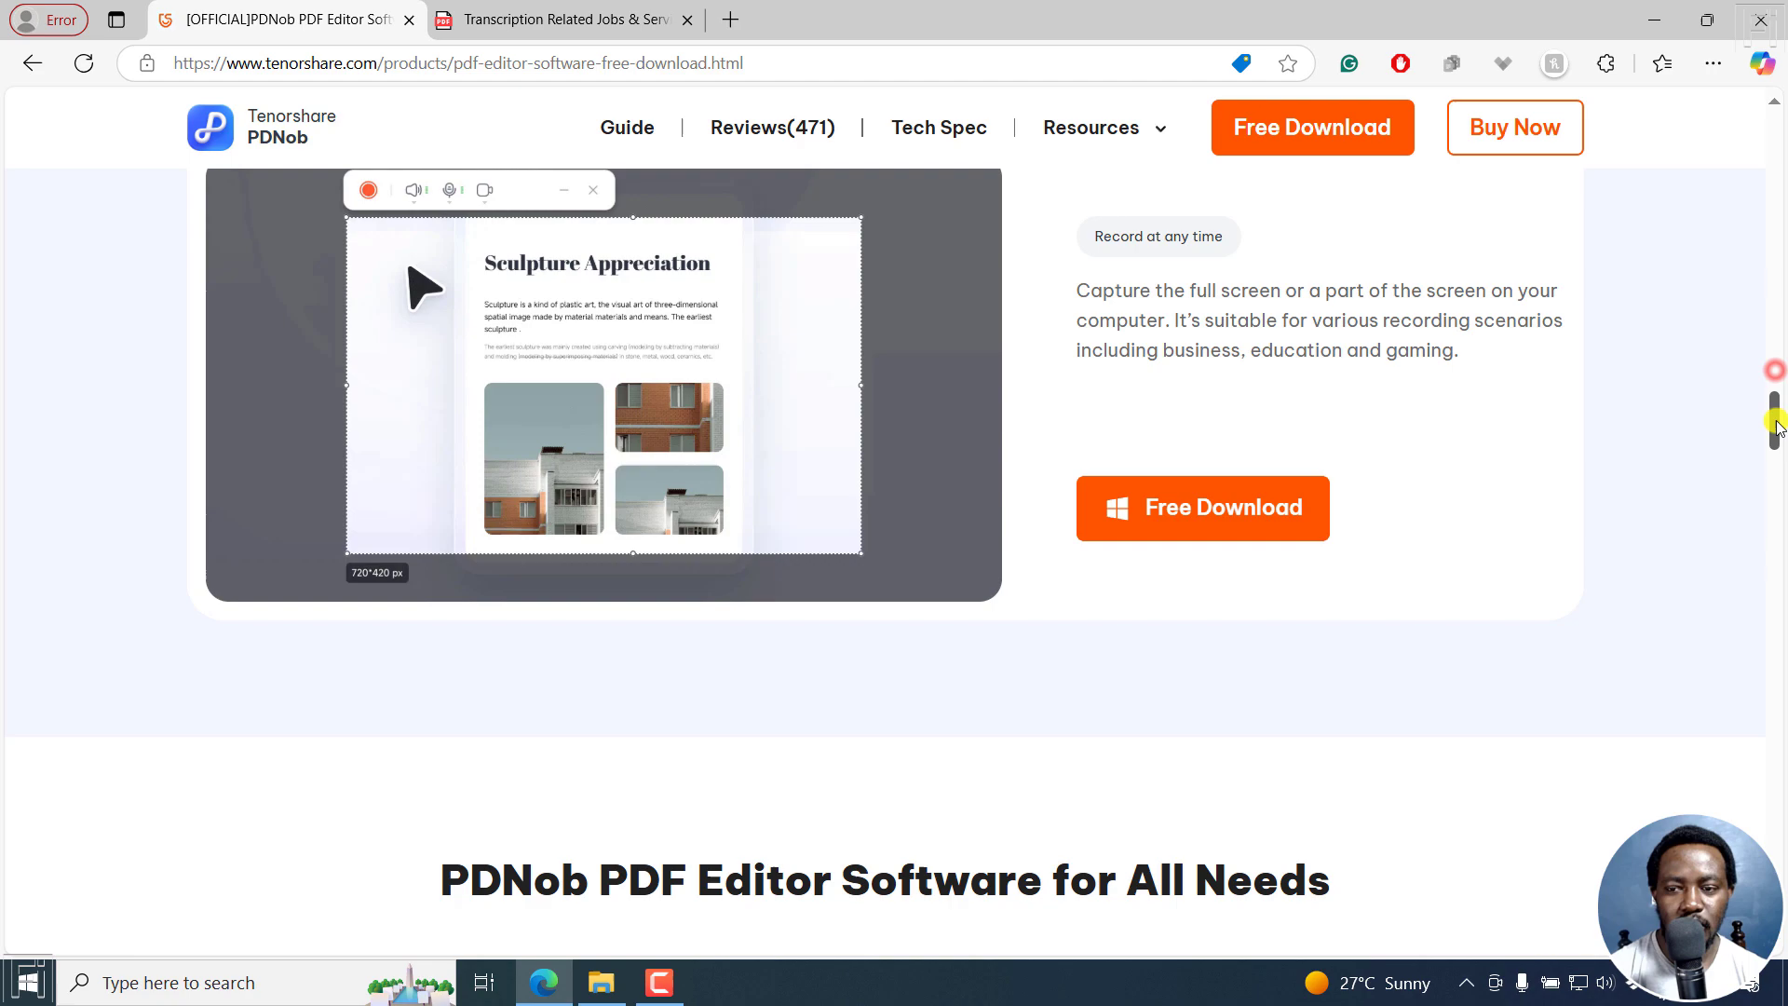
pyautogui.scroll(-3)
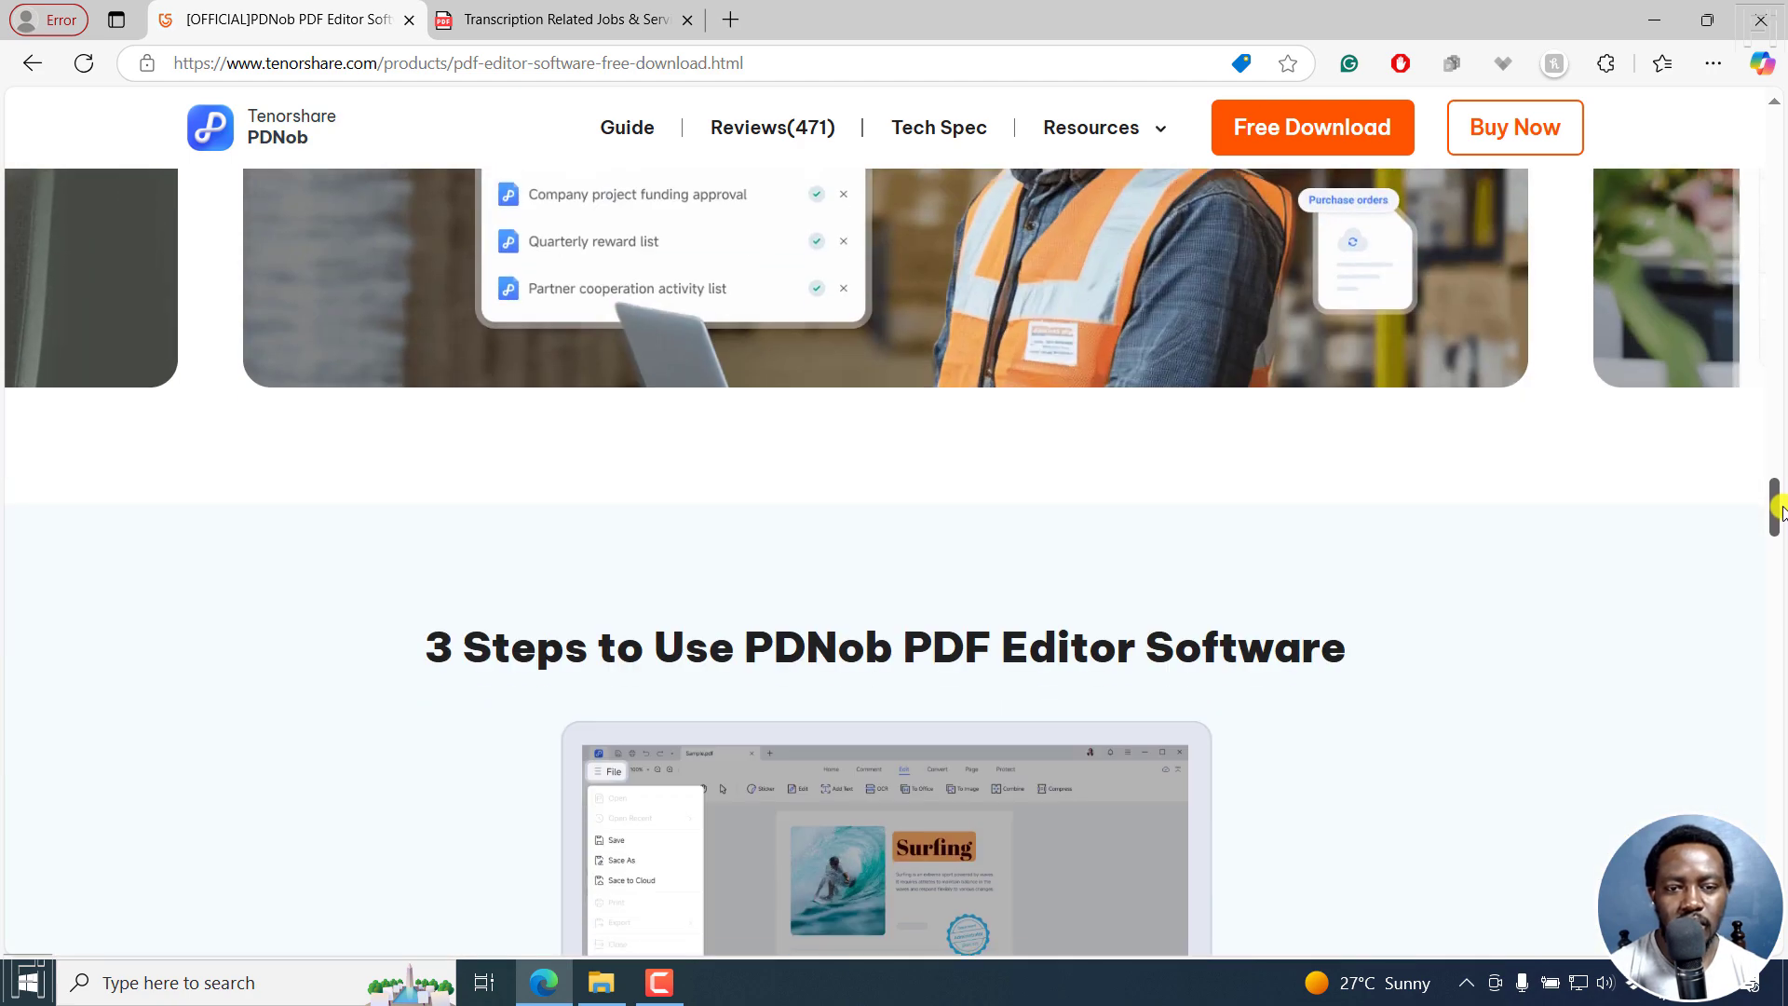
pyautogui.scroll(-3)
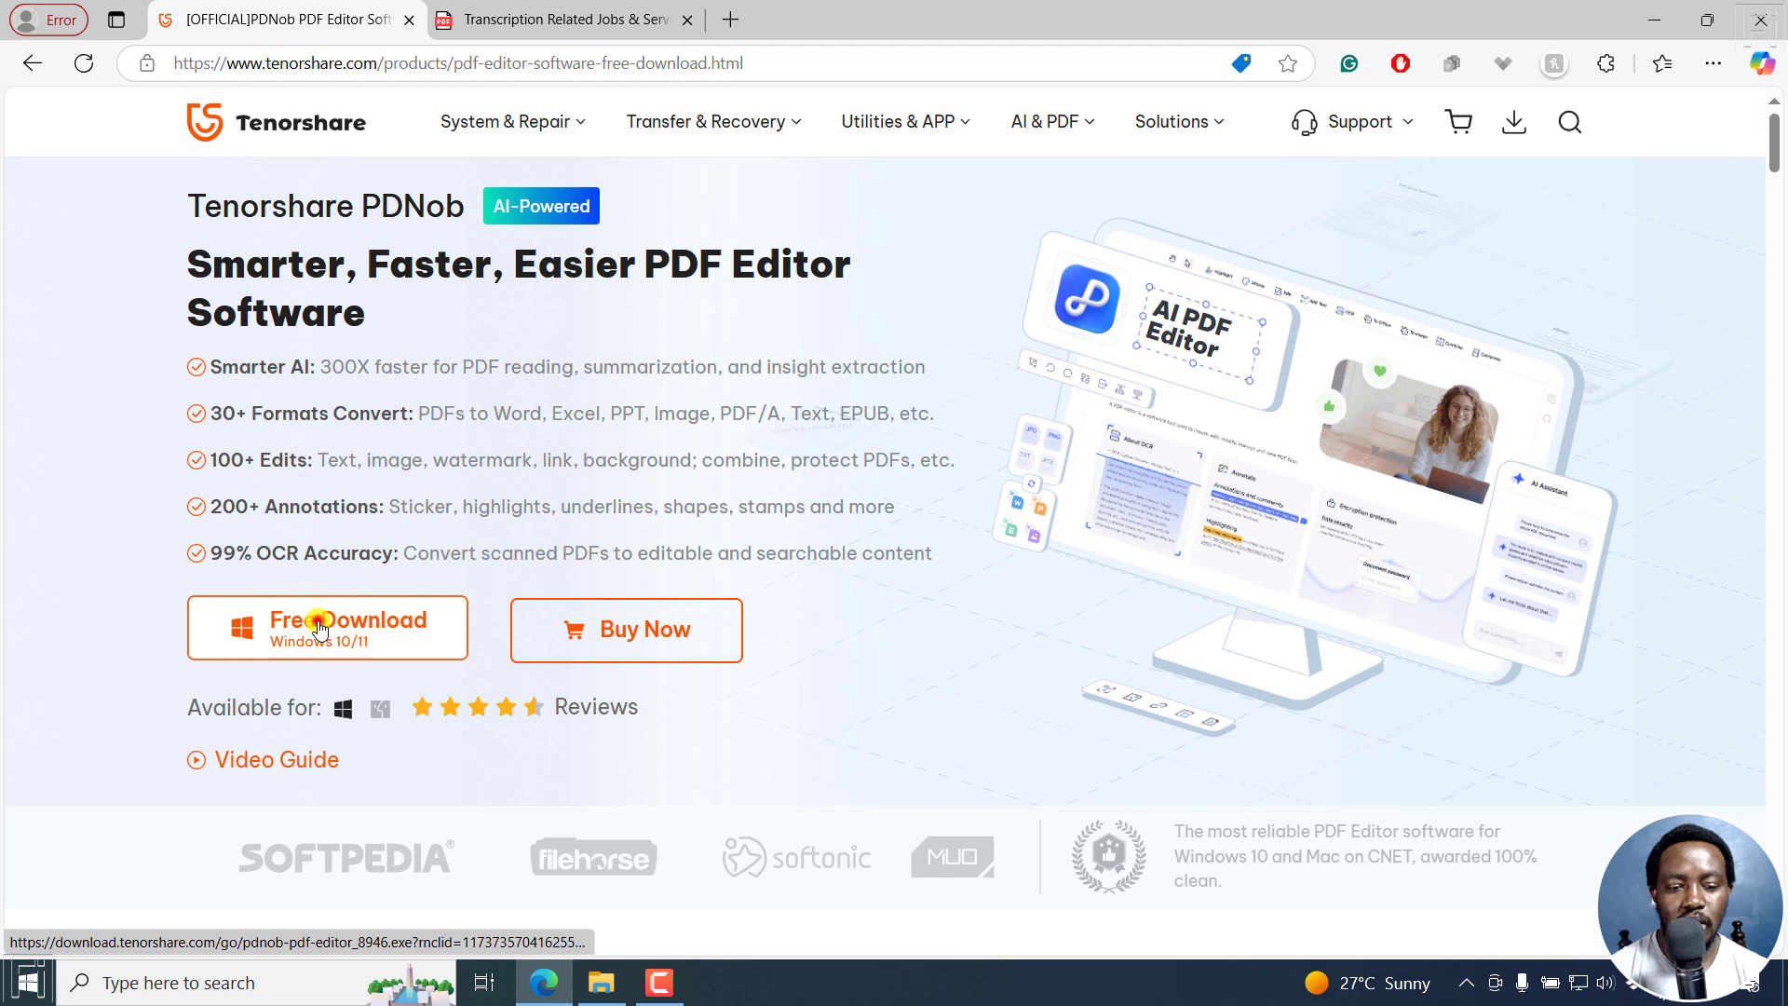
# Download the PDNob installer, accept the privacy policy and license agreement, and install
pyautogui.click(327, 627)
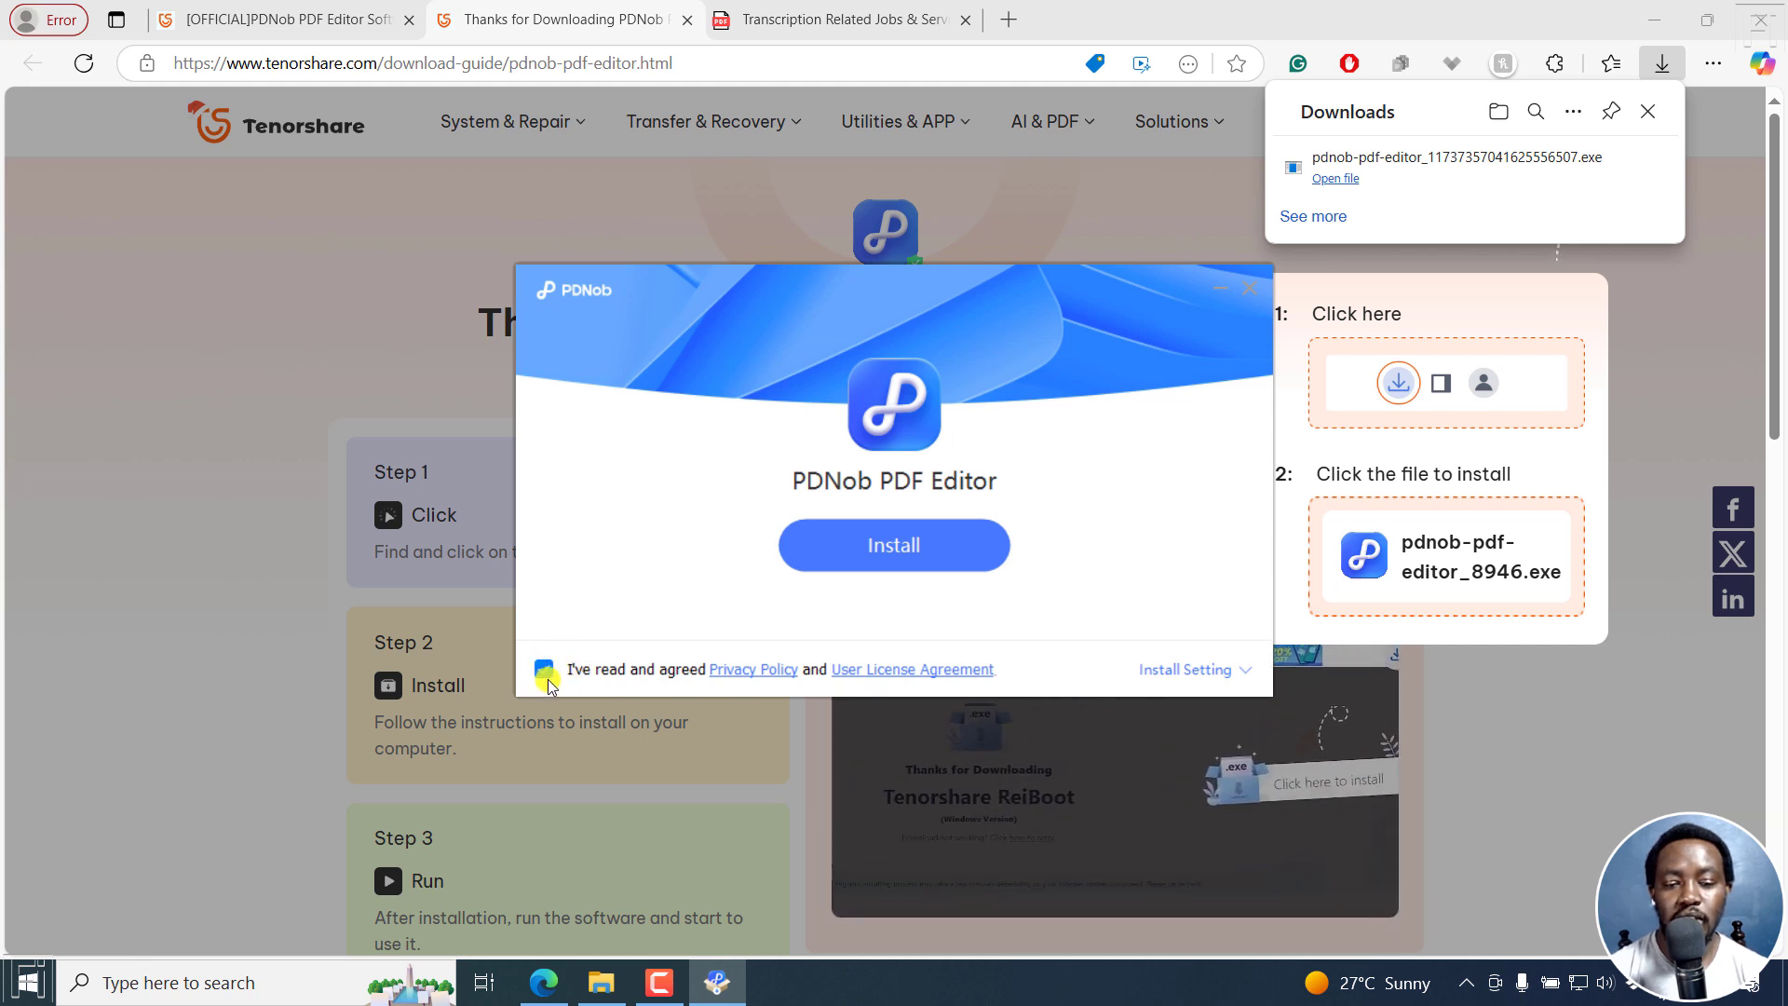
pyautogui.click(544, 669)
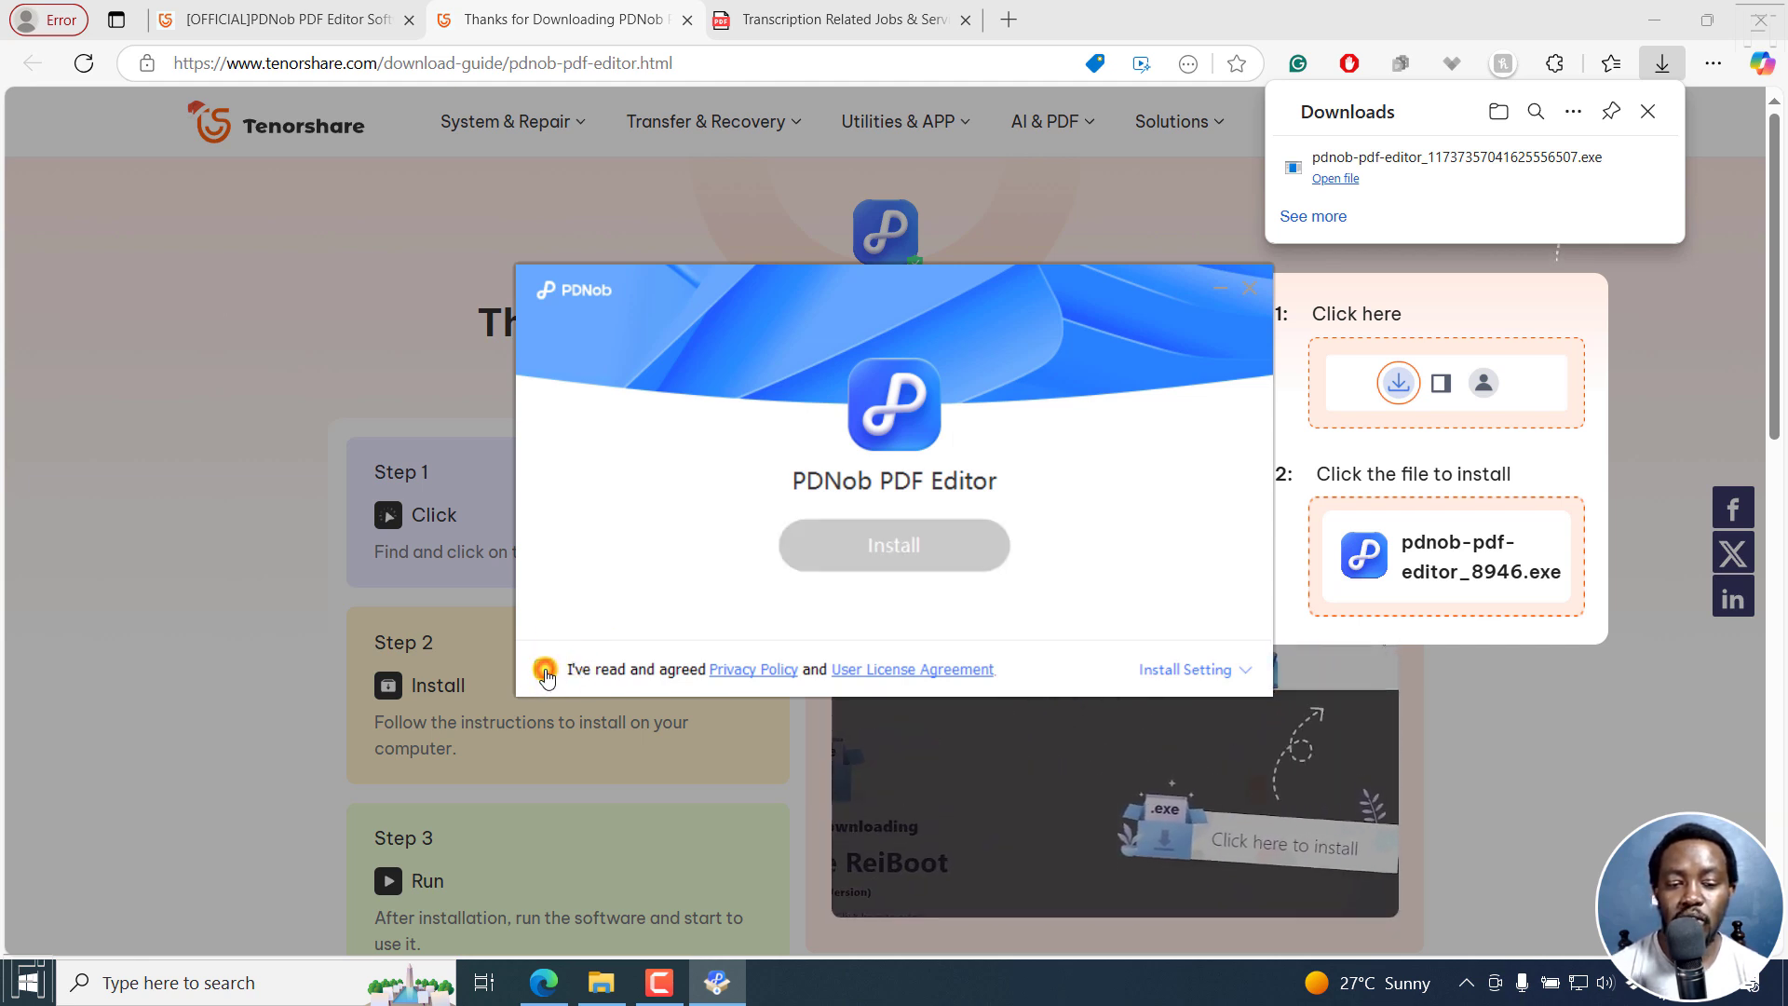
pyautogui.click(542, 669)
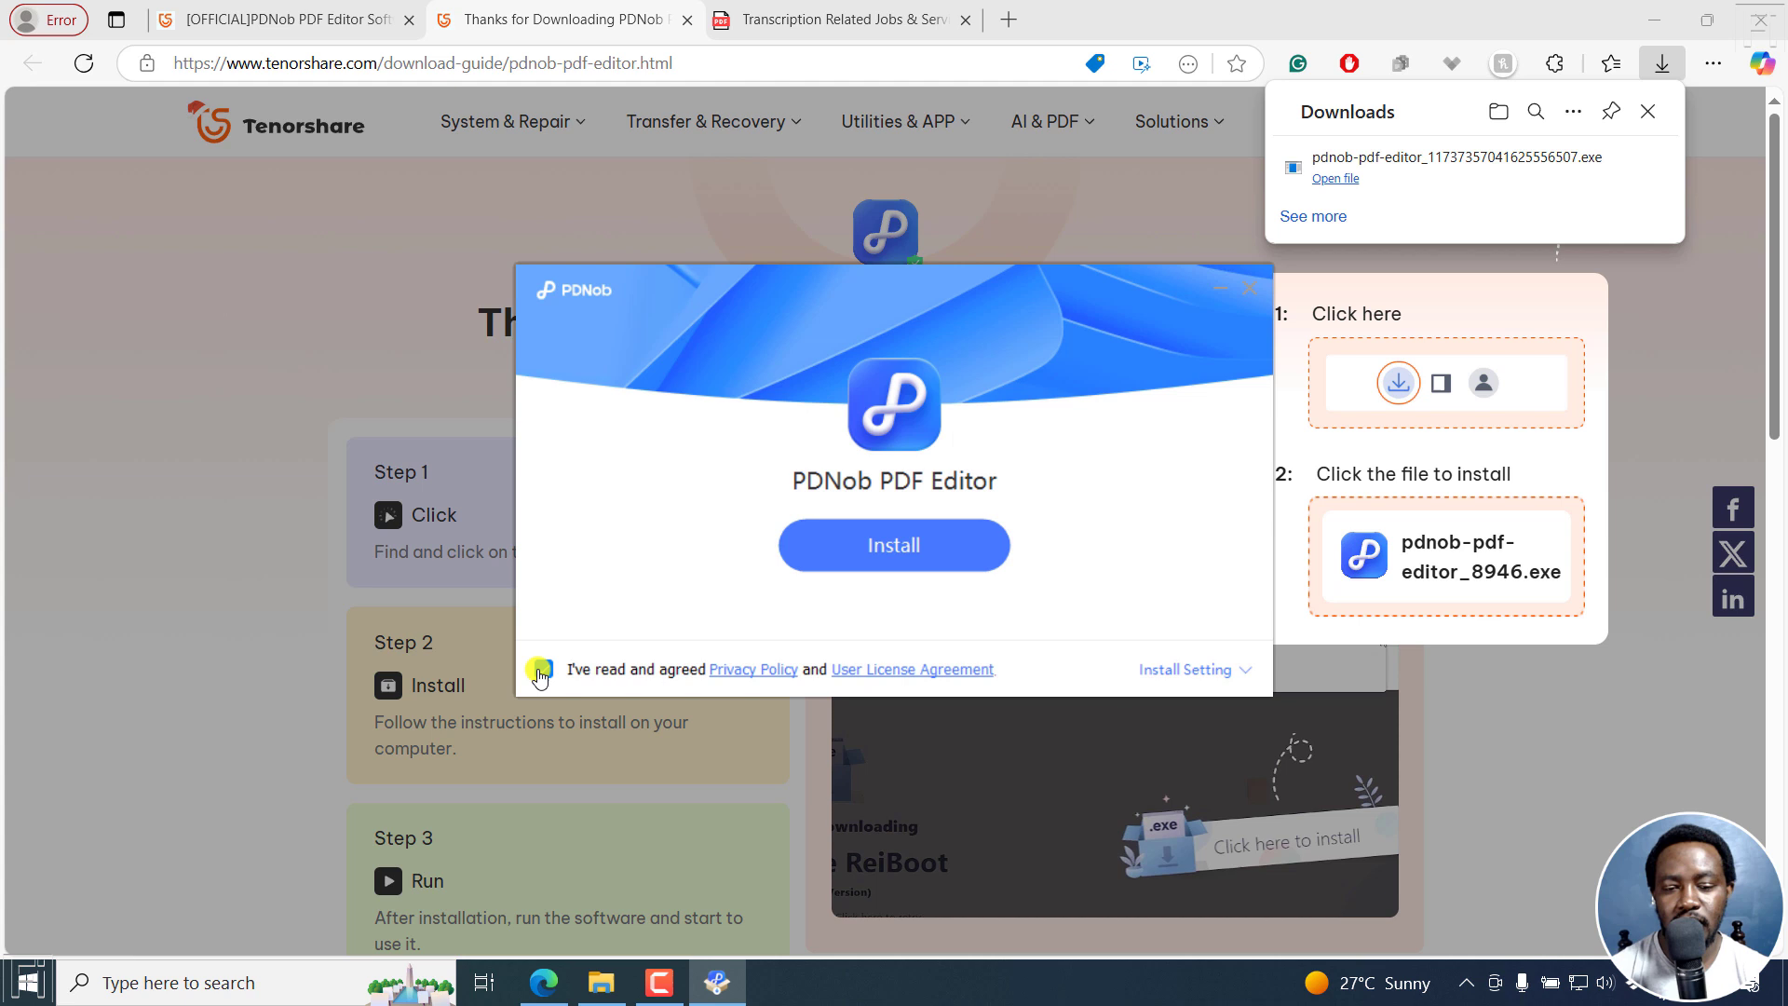
pyautogui.click(543, 669)
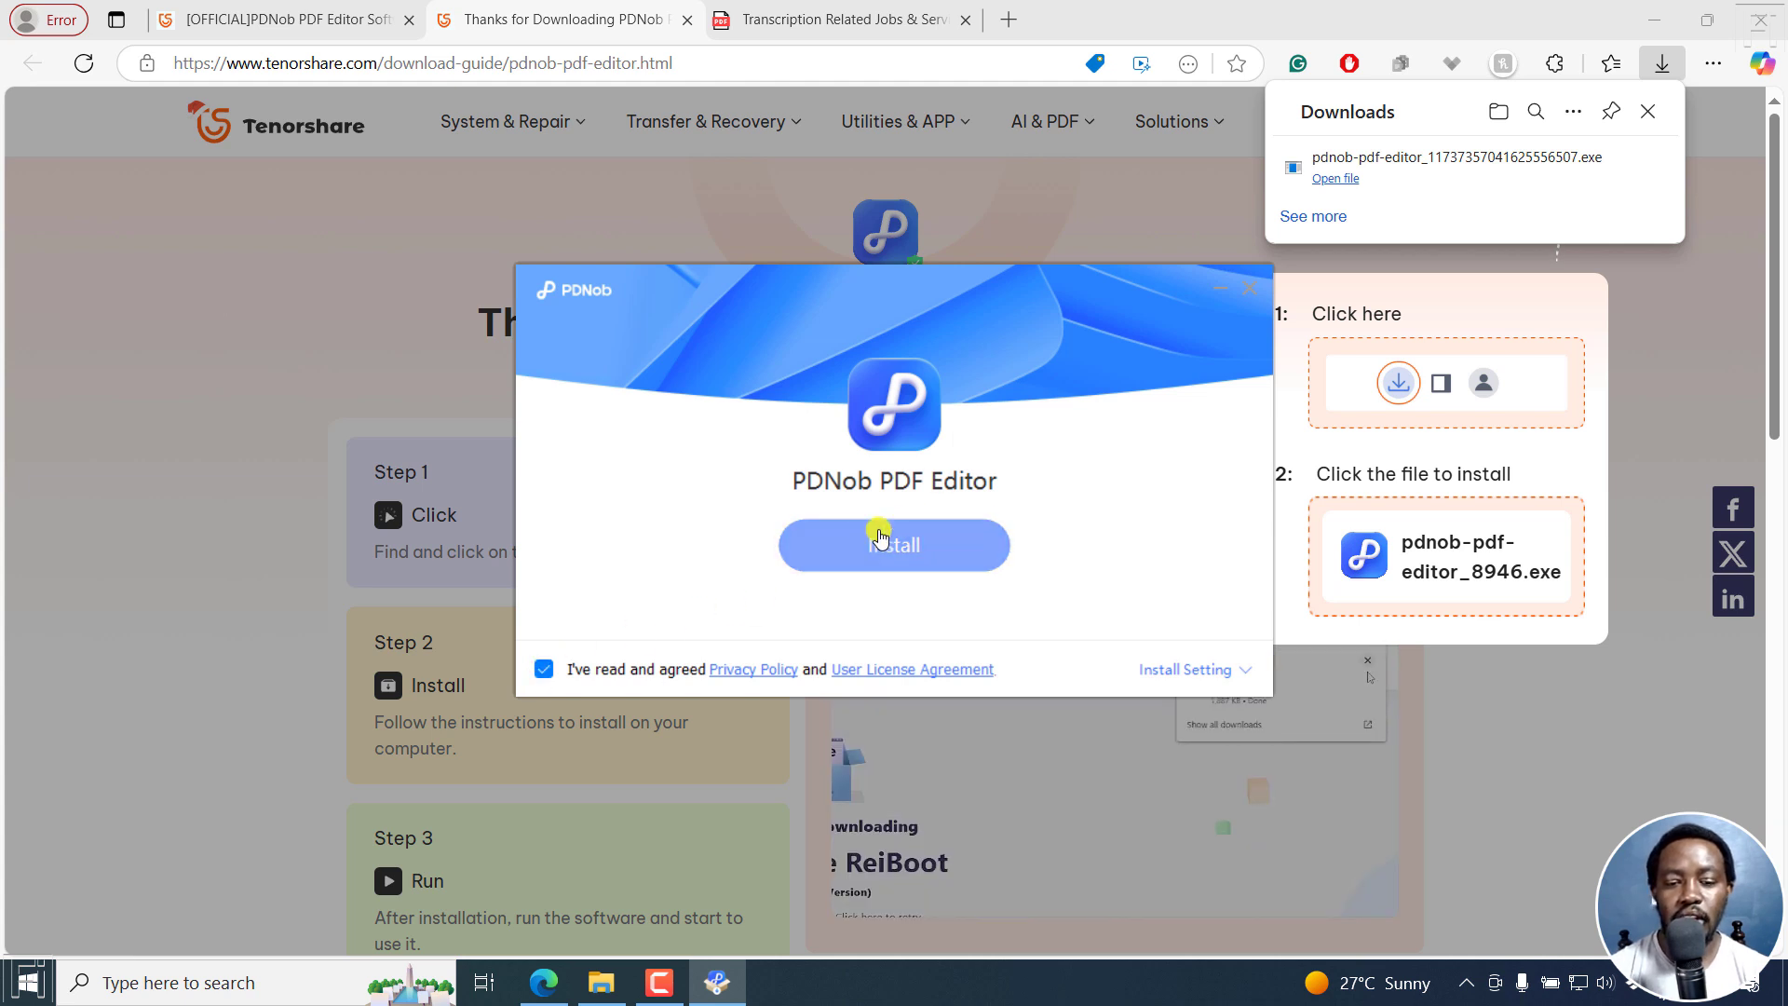
pyautogui.click(894, 544)
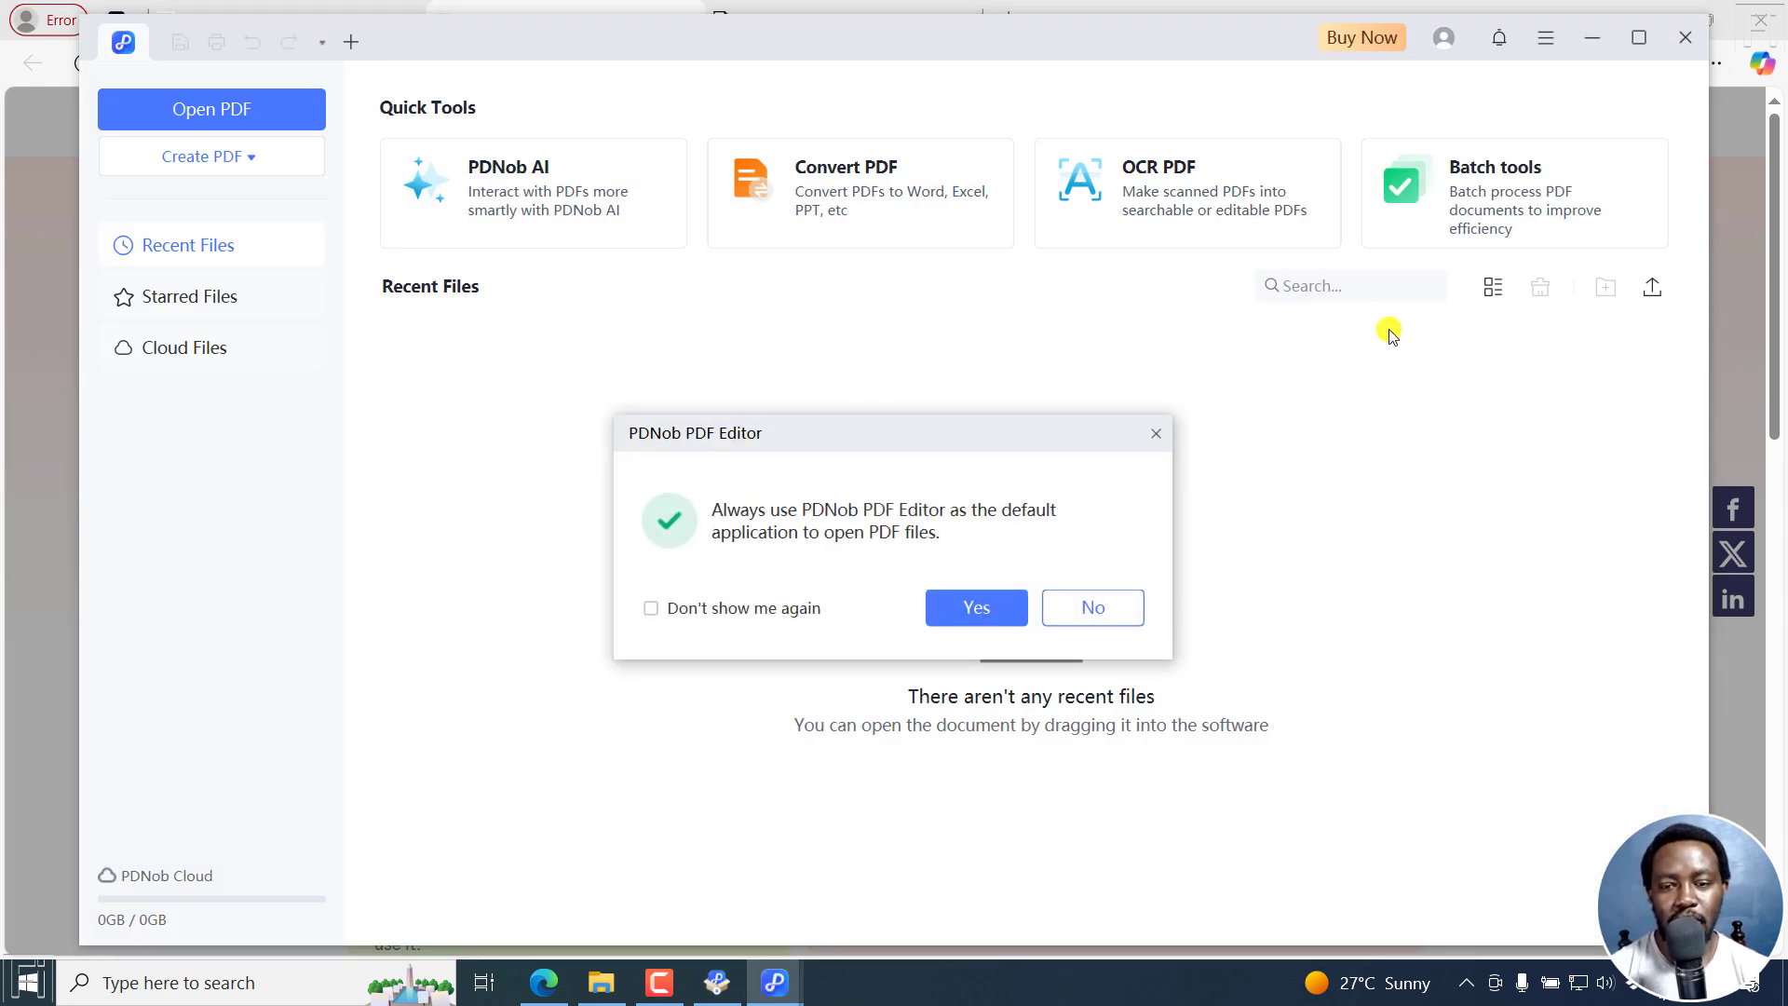
pyautogui.moveTo(1295, 442)
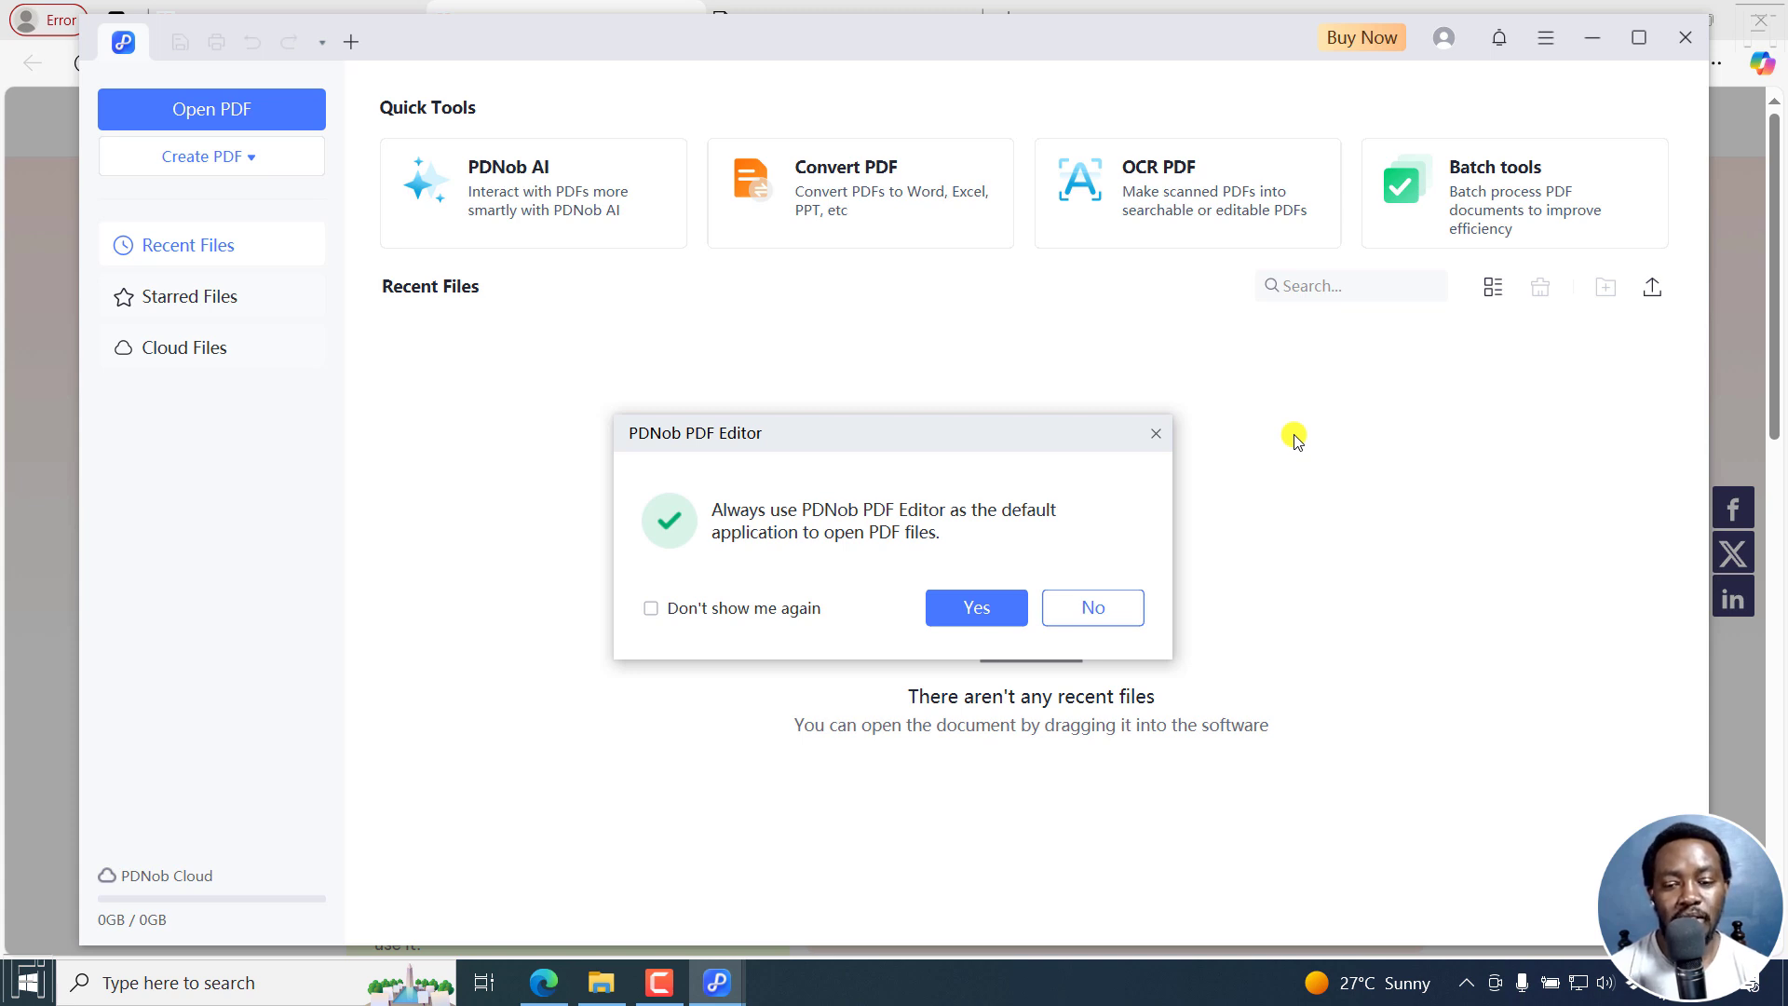
# Dismiss the default PDF app prompt and restore the editor window from the taskbar
pyautogui.click(975, 606)
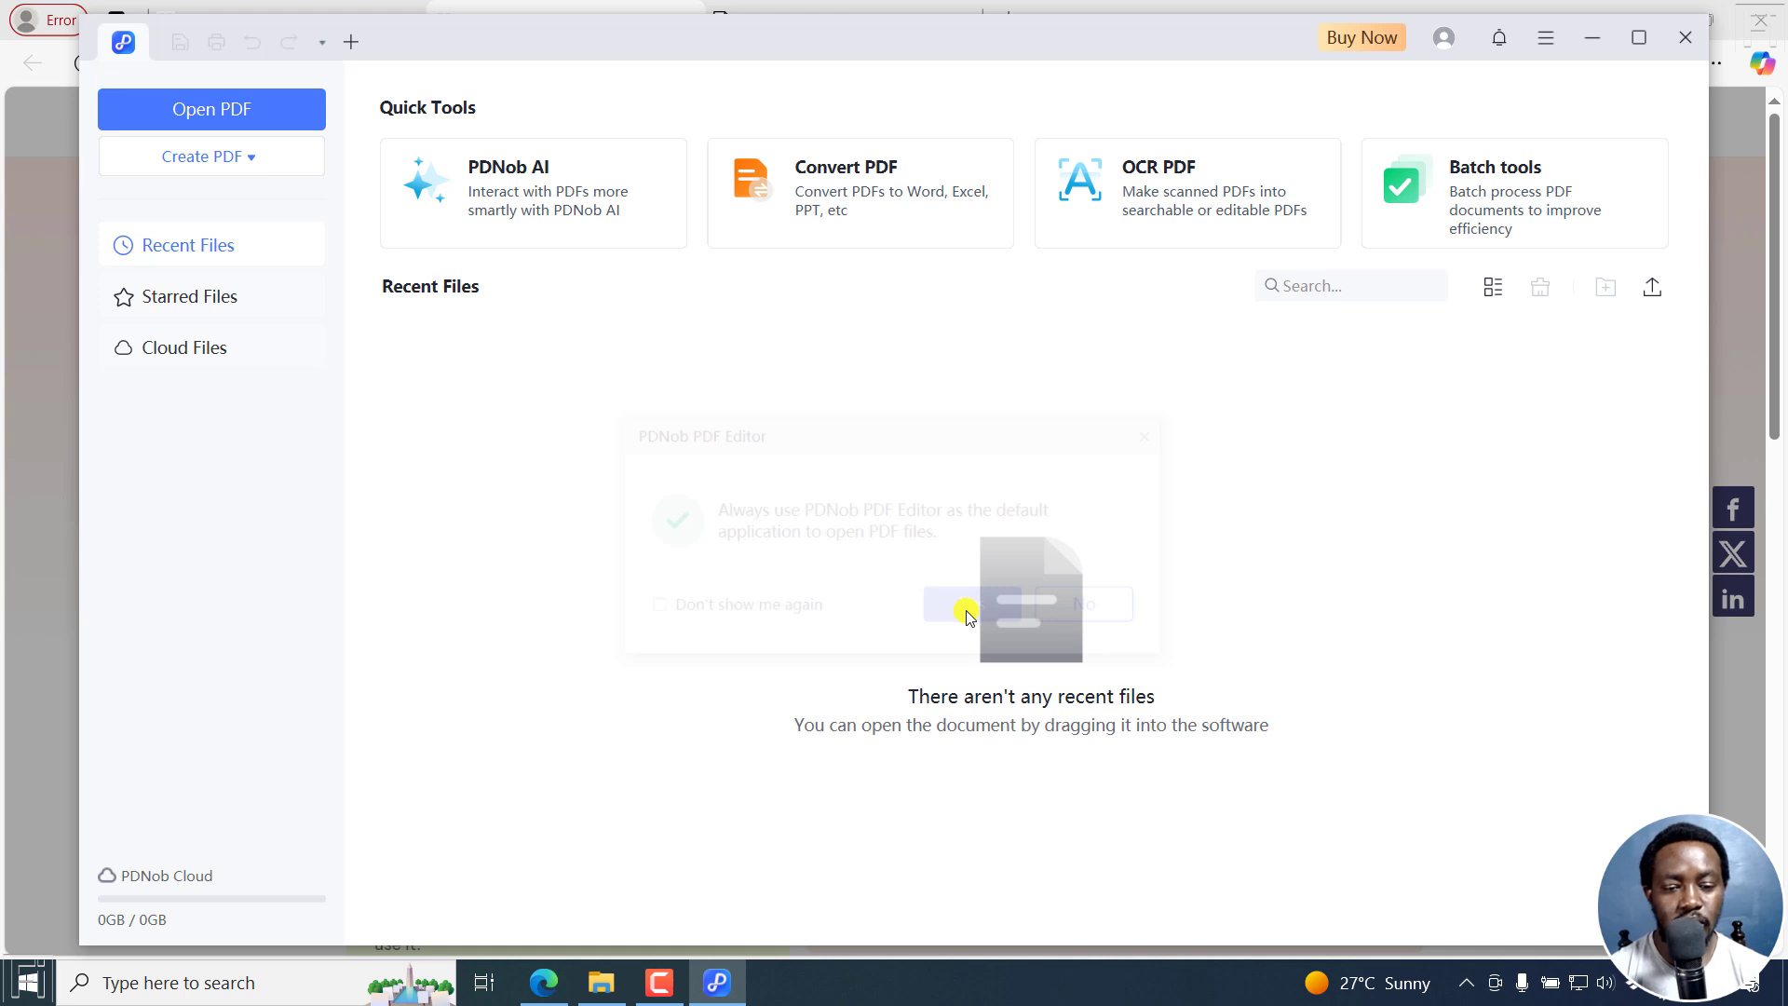
pyautogui.click(966, 605)
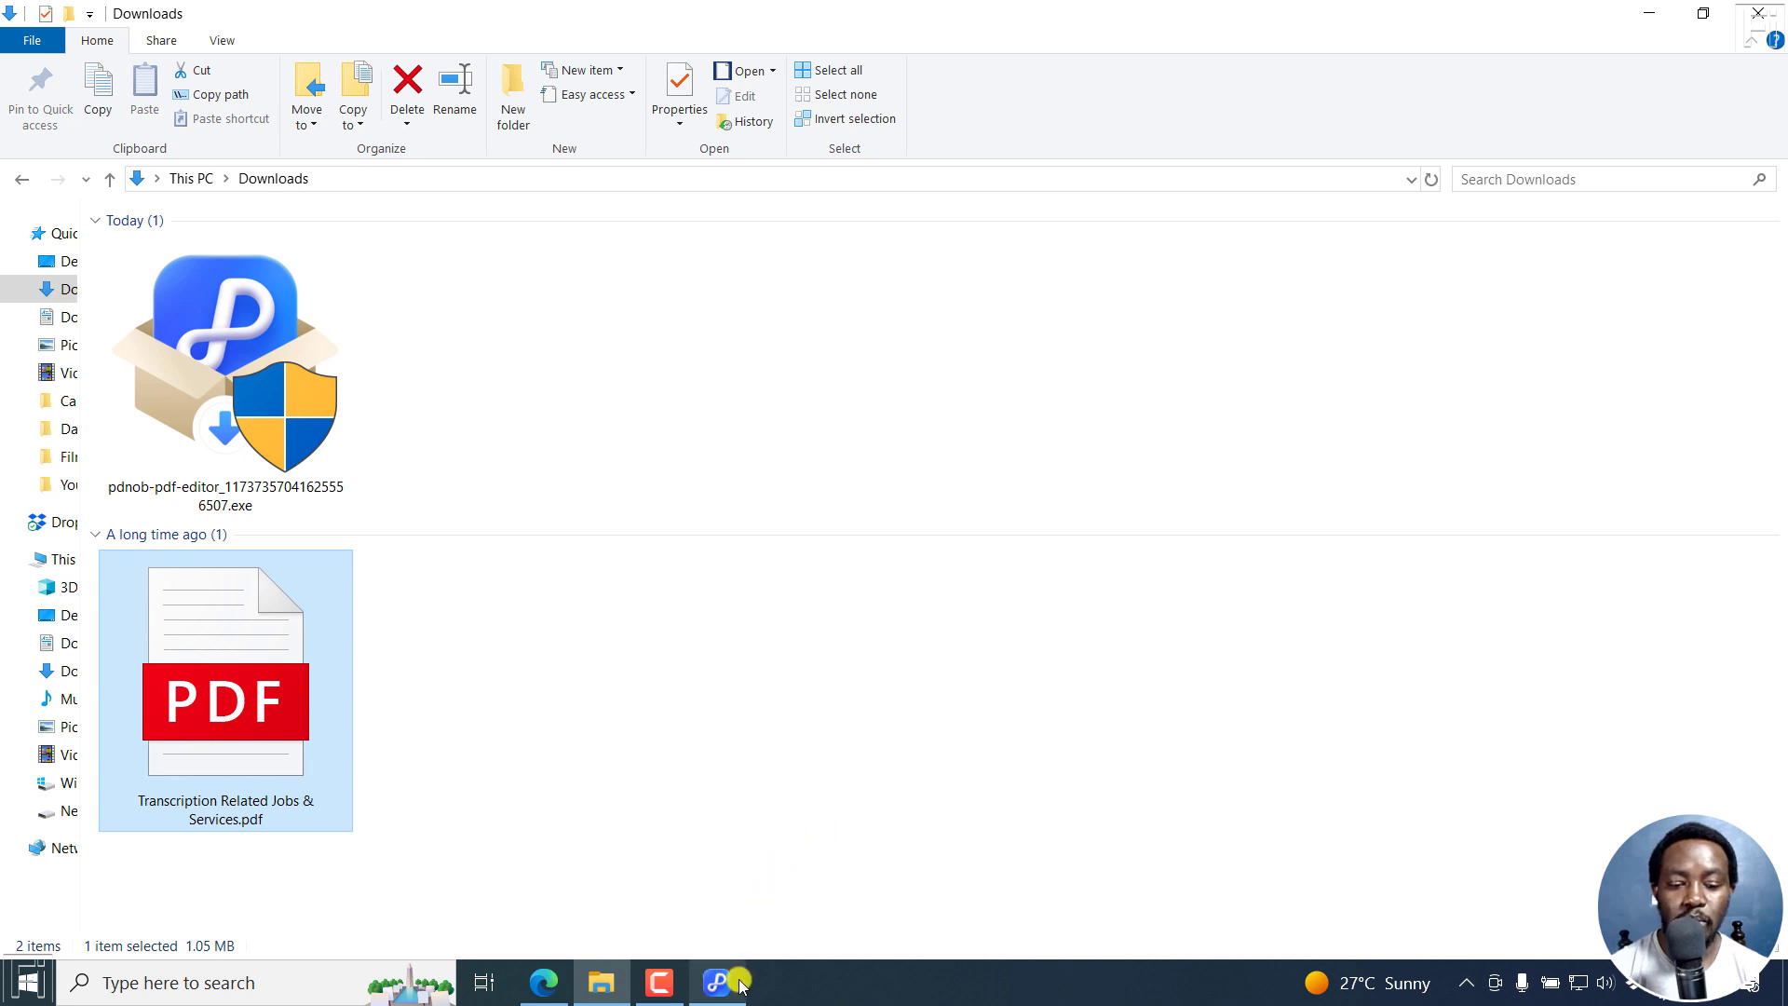
pyautogui.click(716, 981)
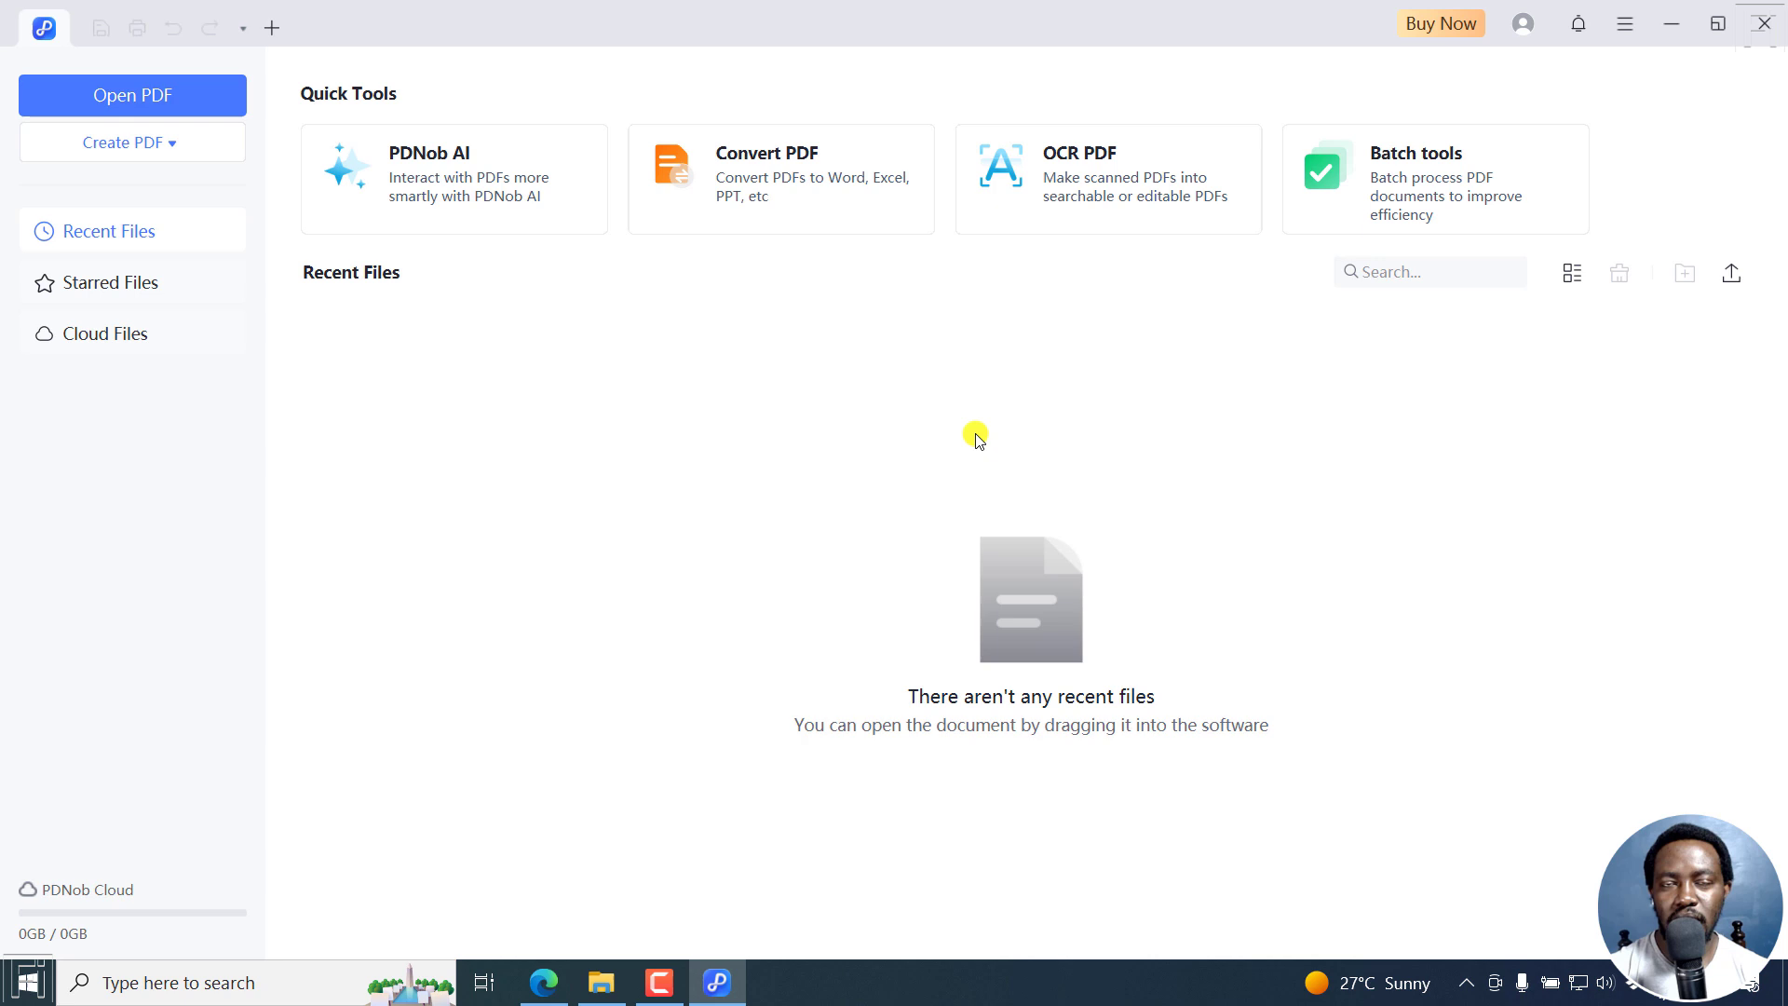
pyautogui.moveTo(508, 271)
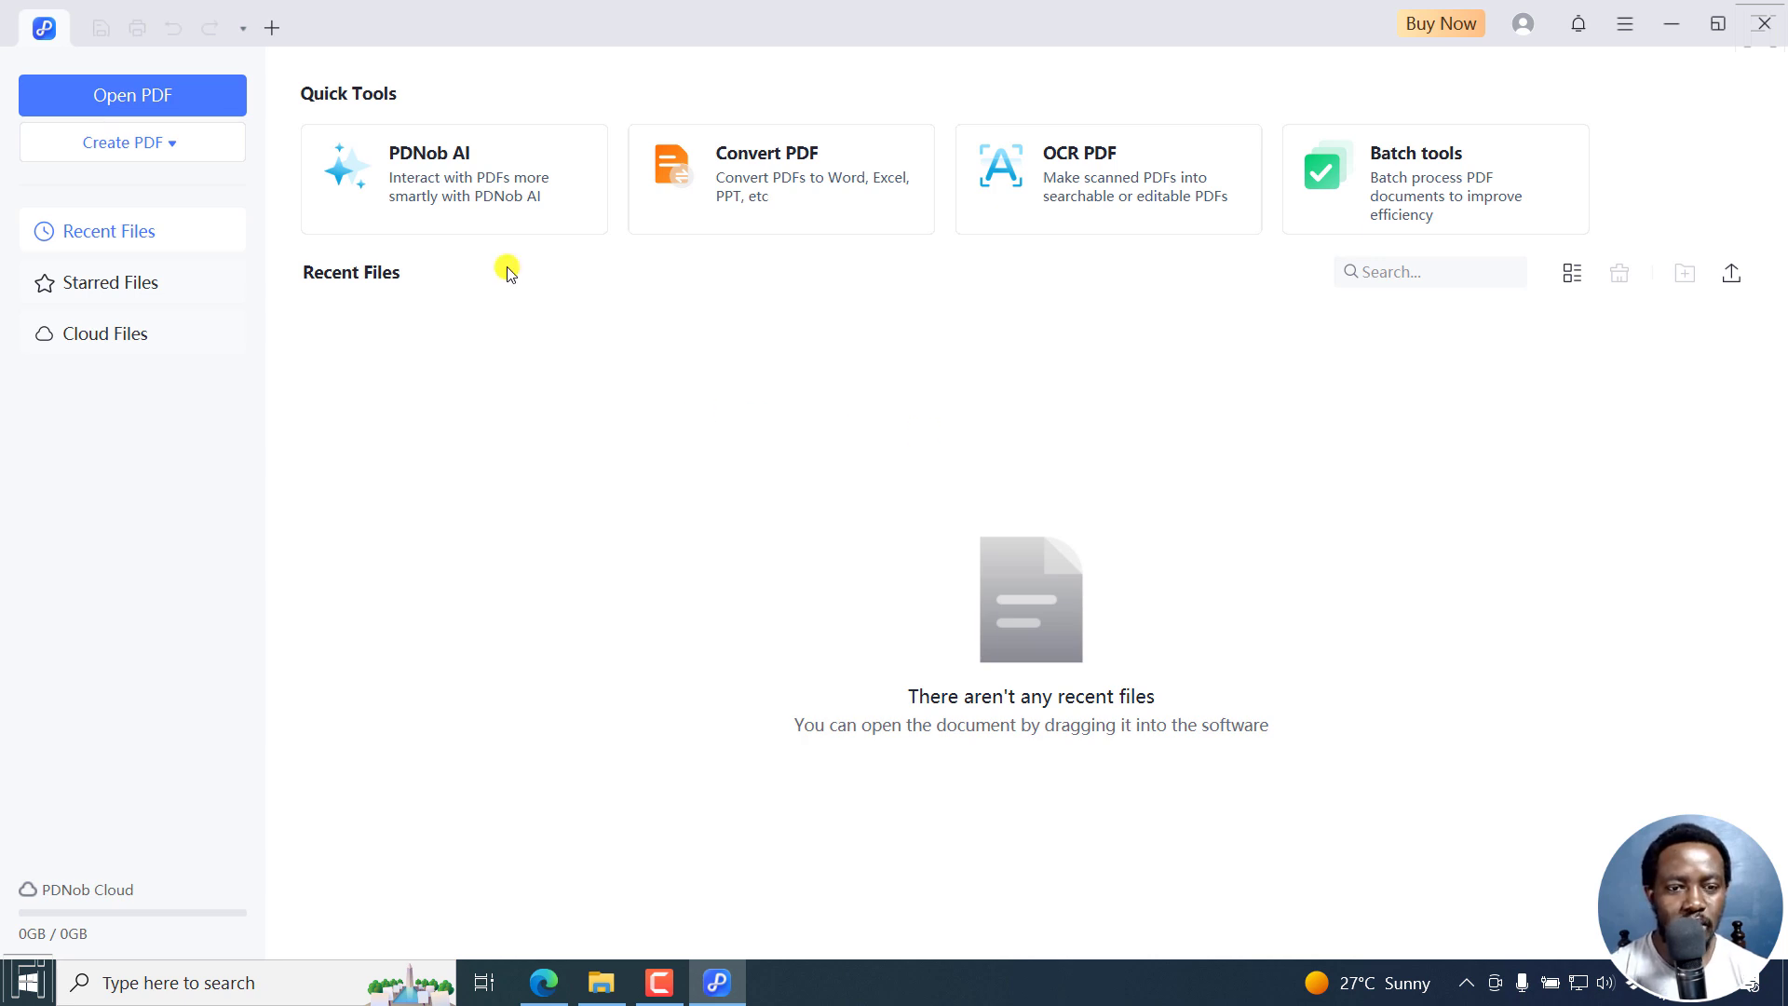
pyautogui.click(132, 95)
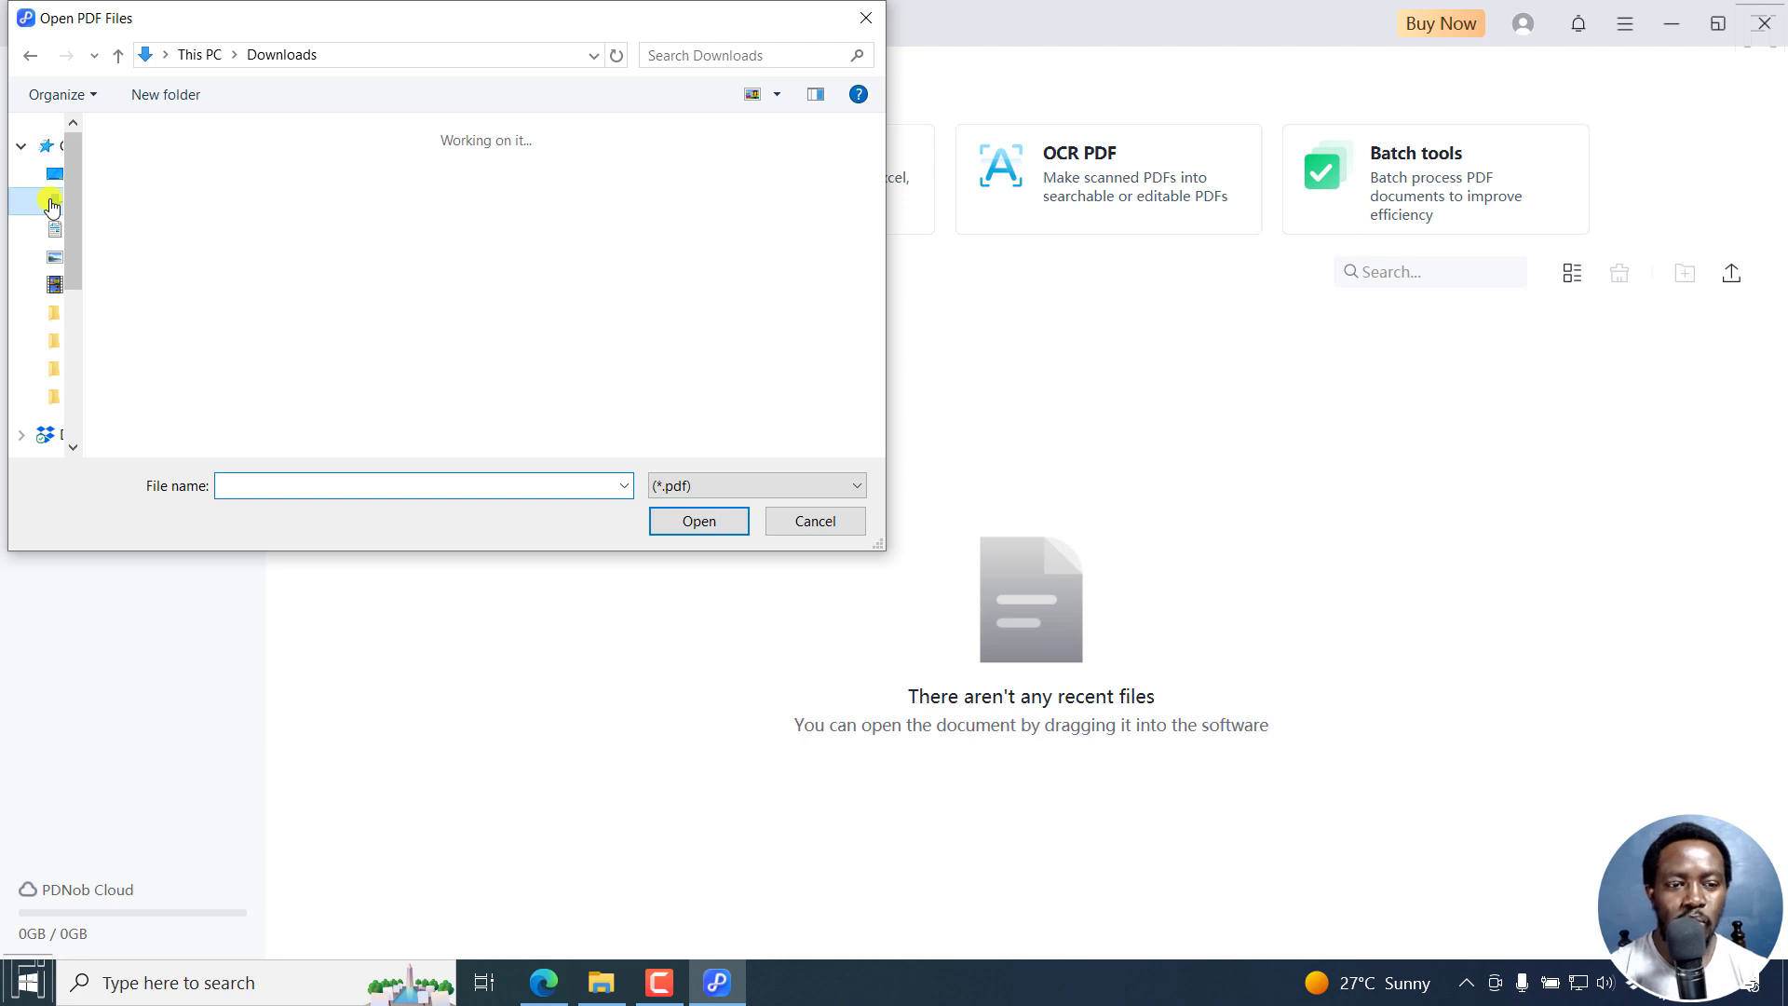
# Open Transcription Related Jobs & Services.pdf from Downloads in the editor
pyautogui.click(53, 202)
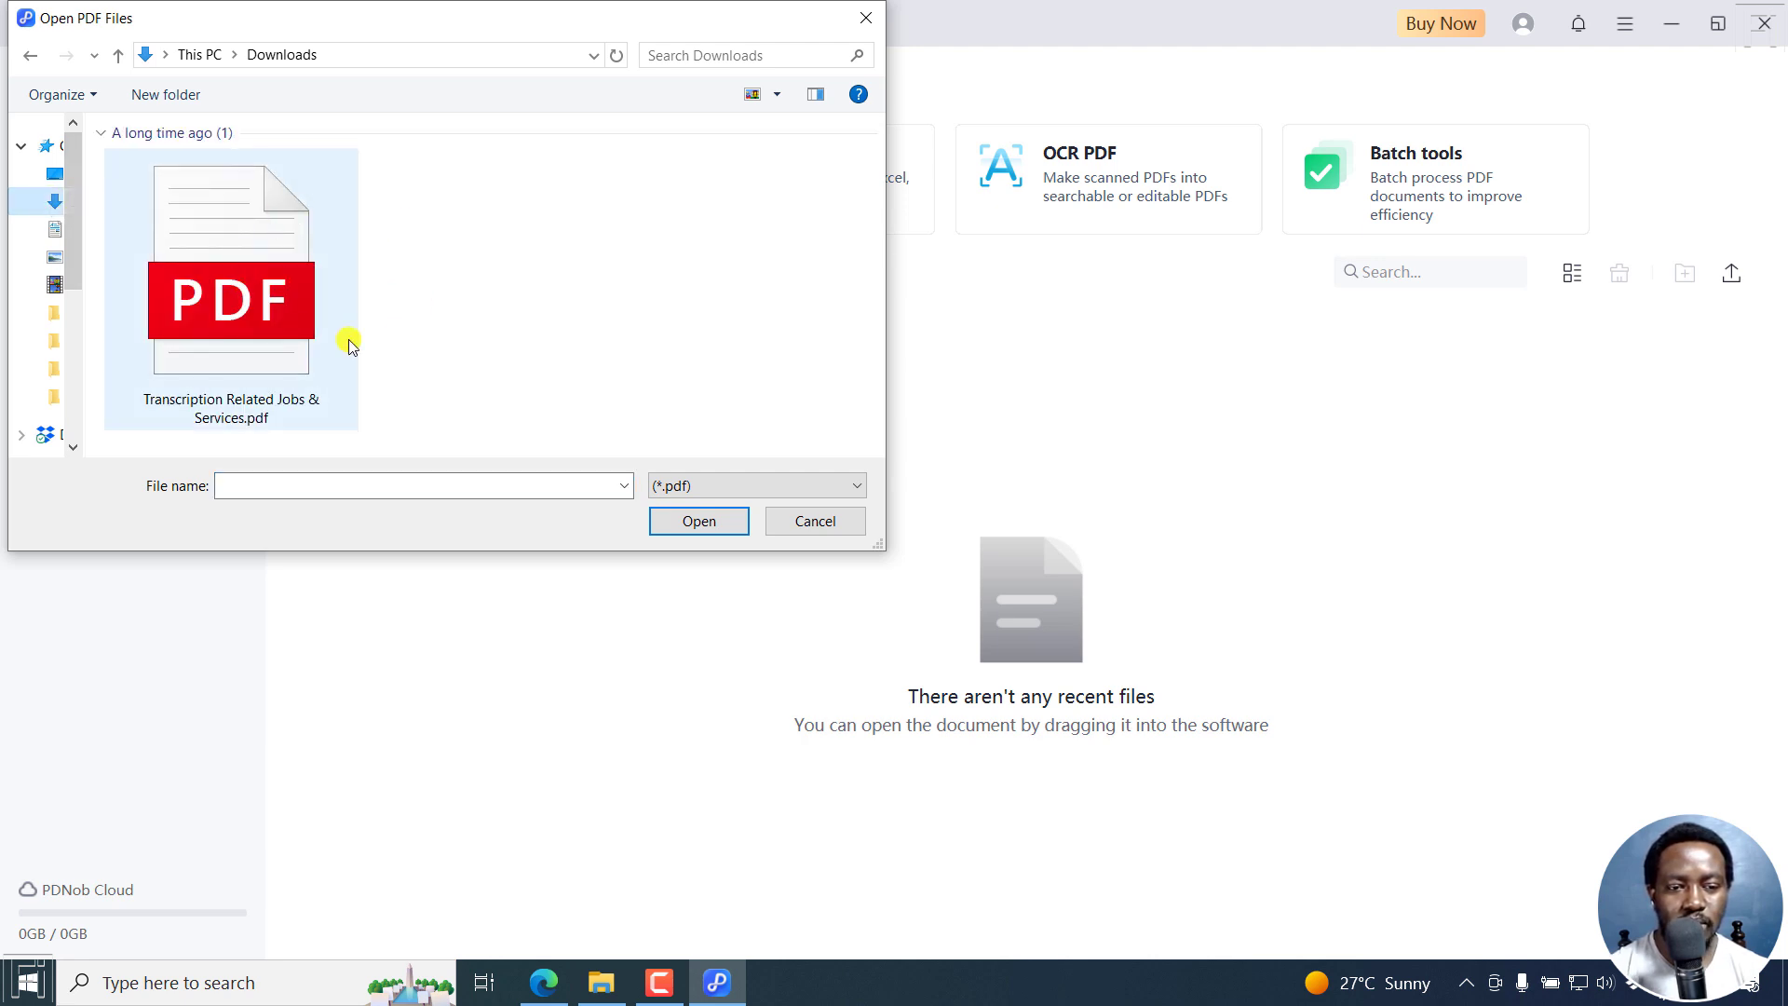
pyautogui.click(230, 263)
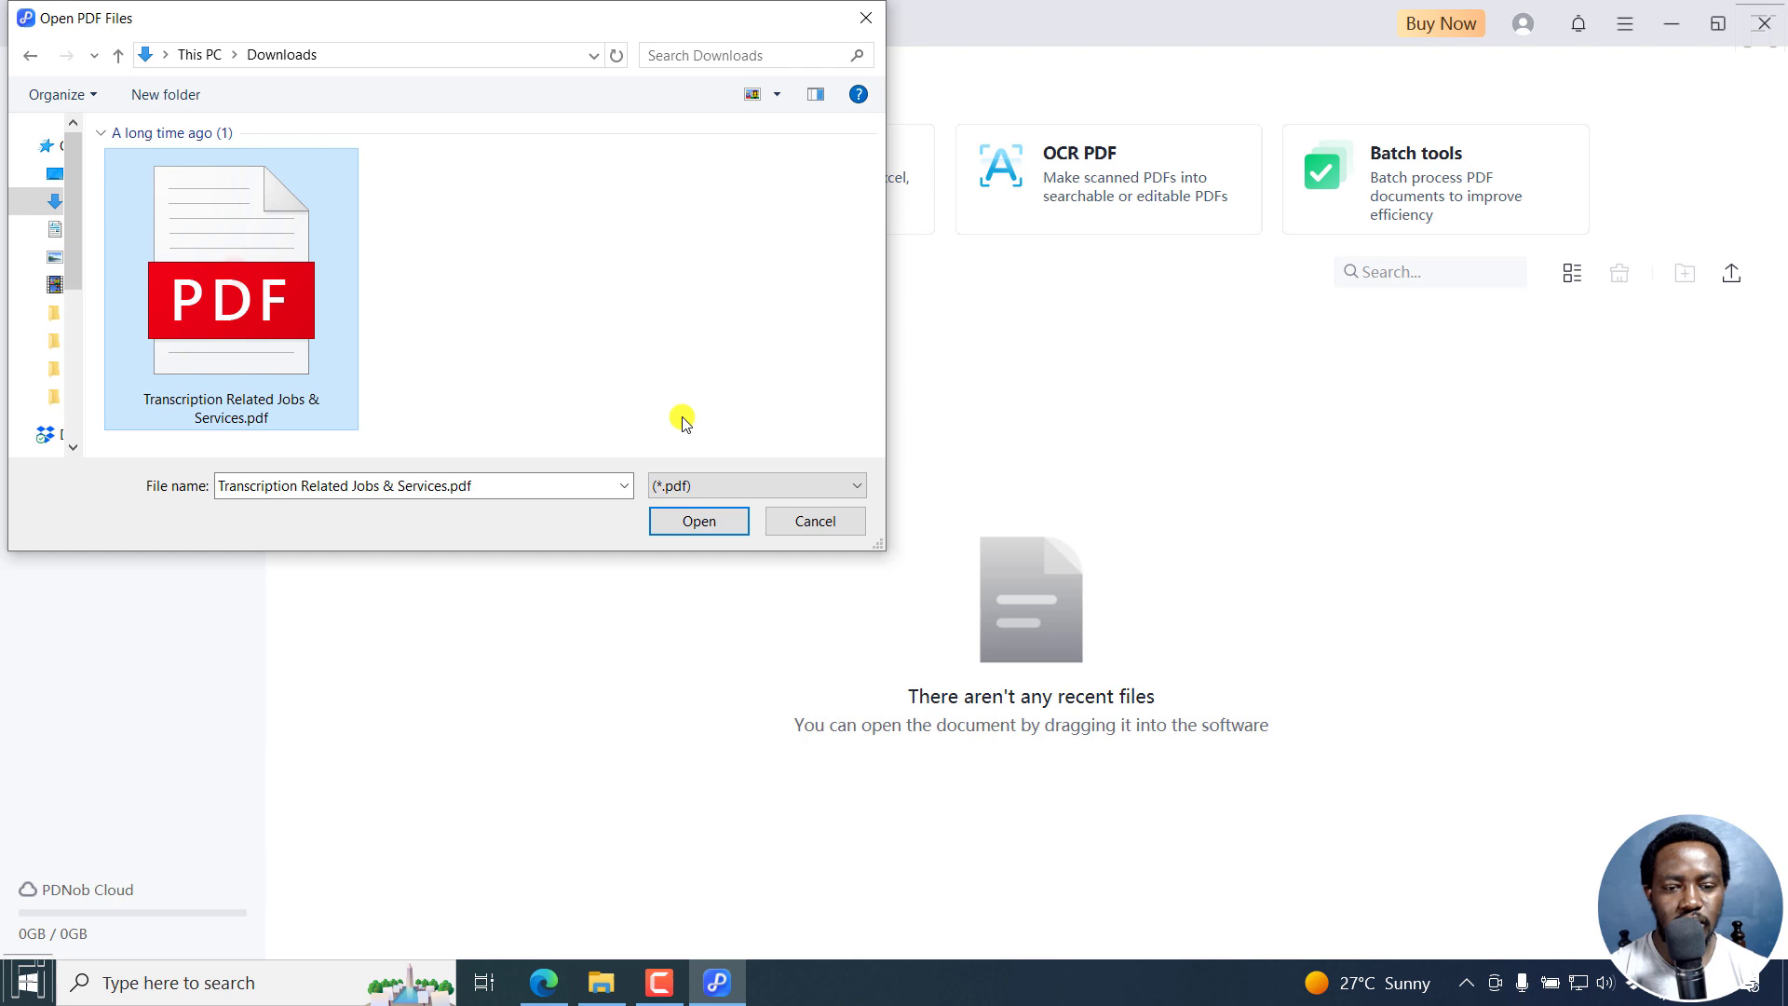
pyautogui.click(697, 521)
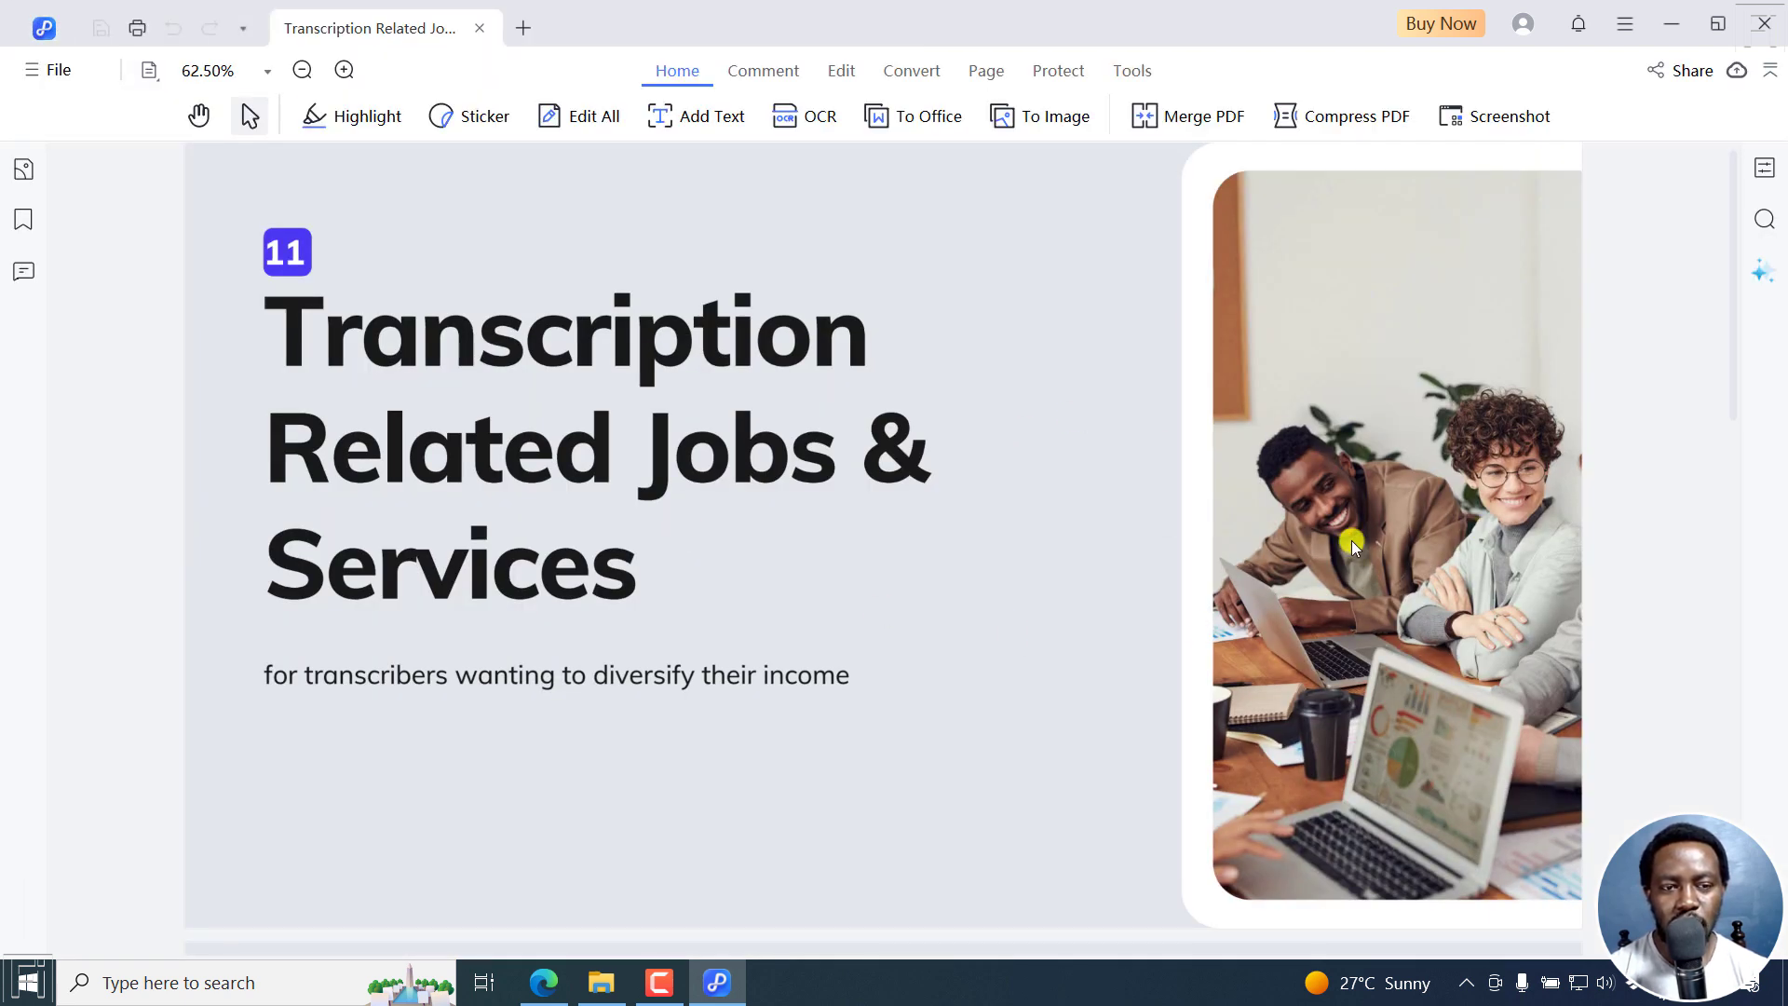
pyautogui.moveTo(1151, 488)
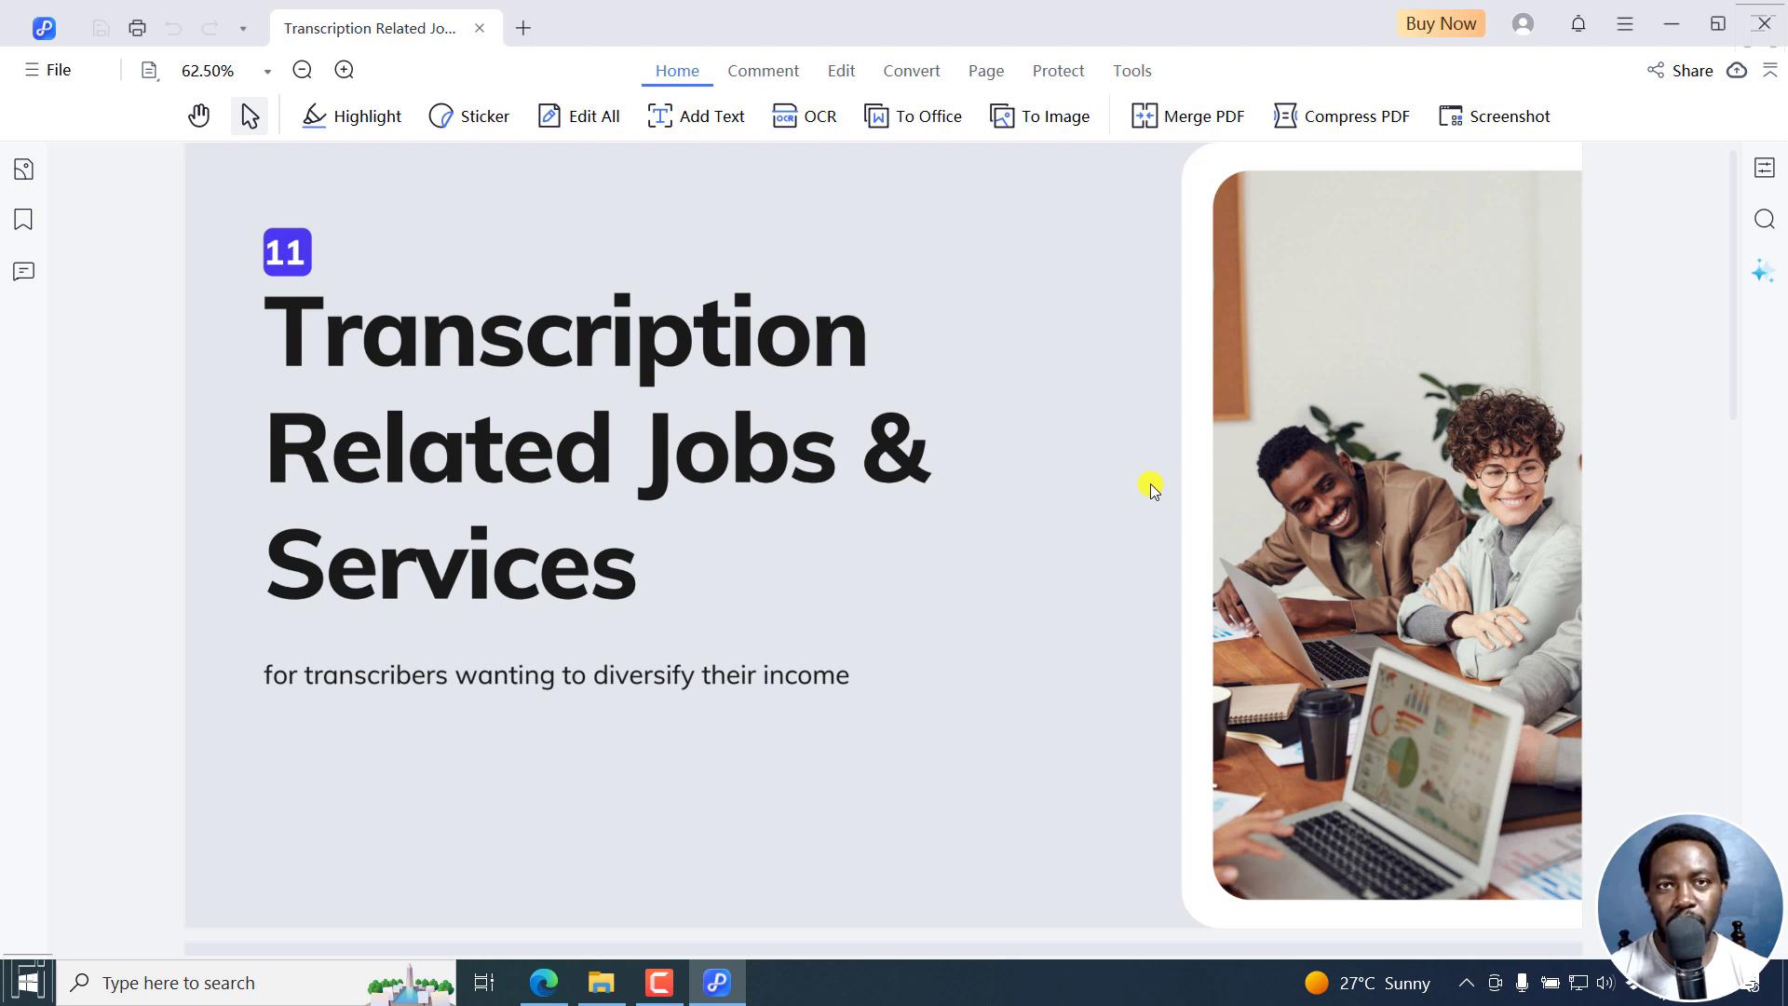
pyautogui.moveTo(1137, 483)
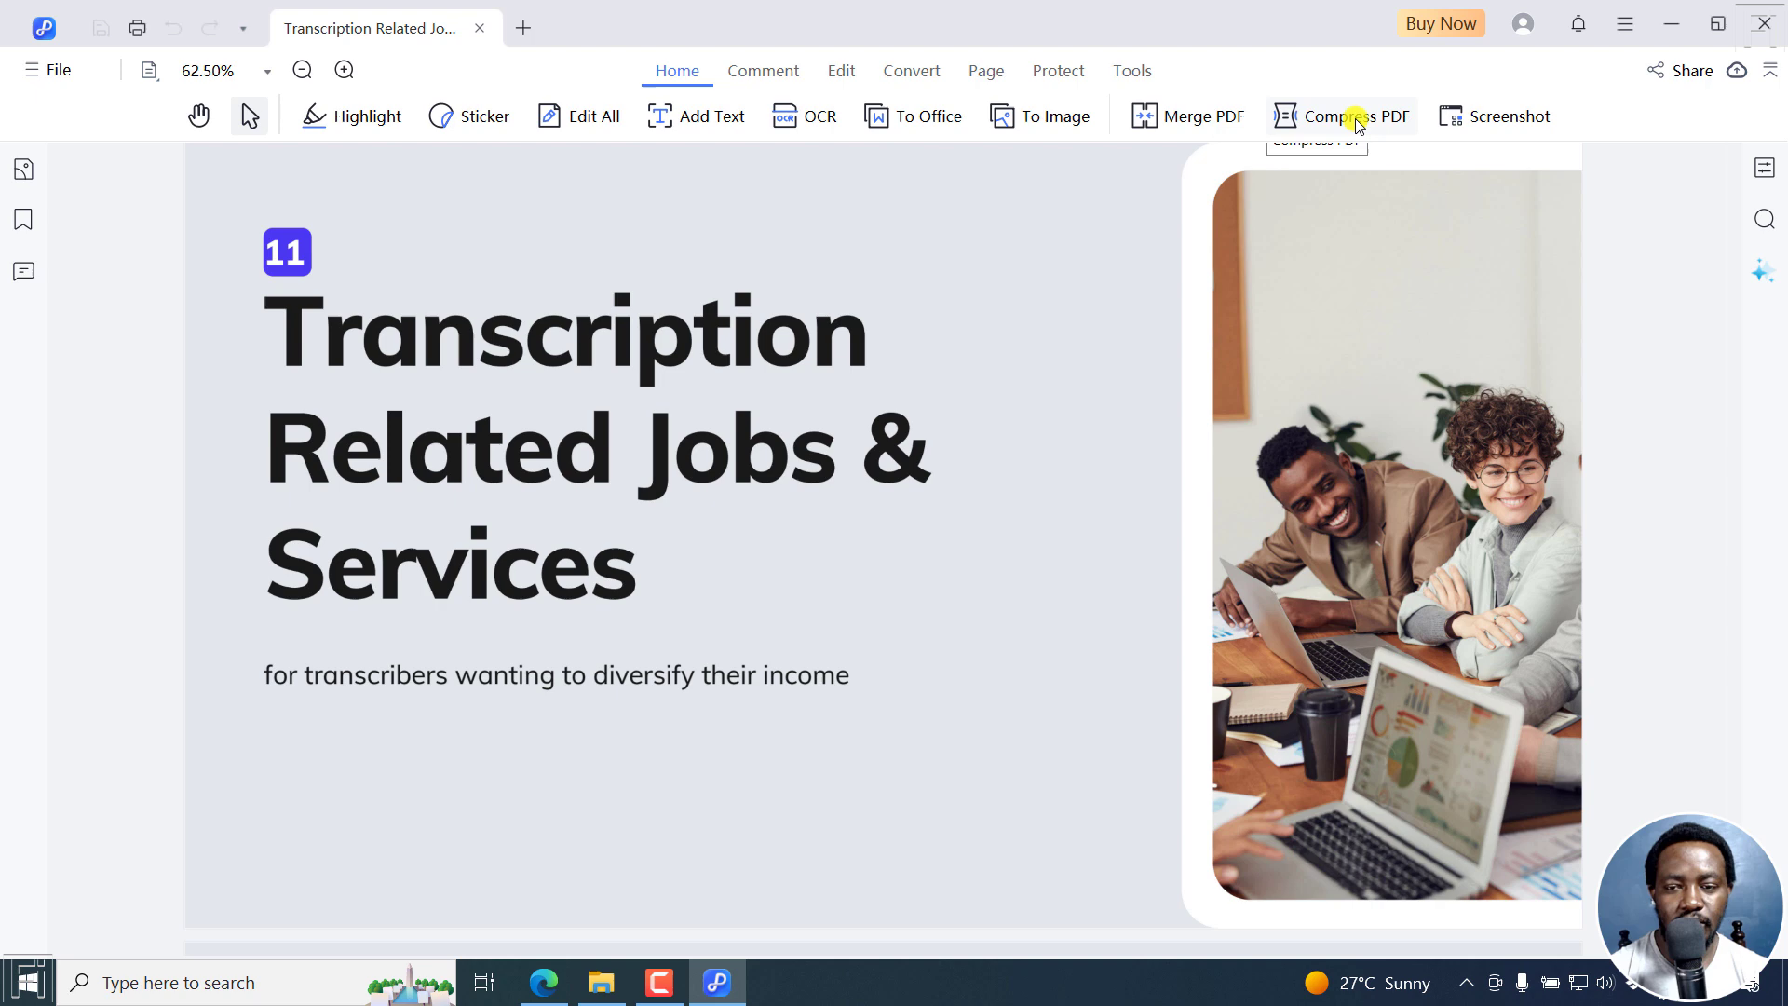
# Open Compress PDF from the Home toolbar for the 1.05 MB transcription PDF
pyautogui.click(1356, 116)
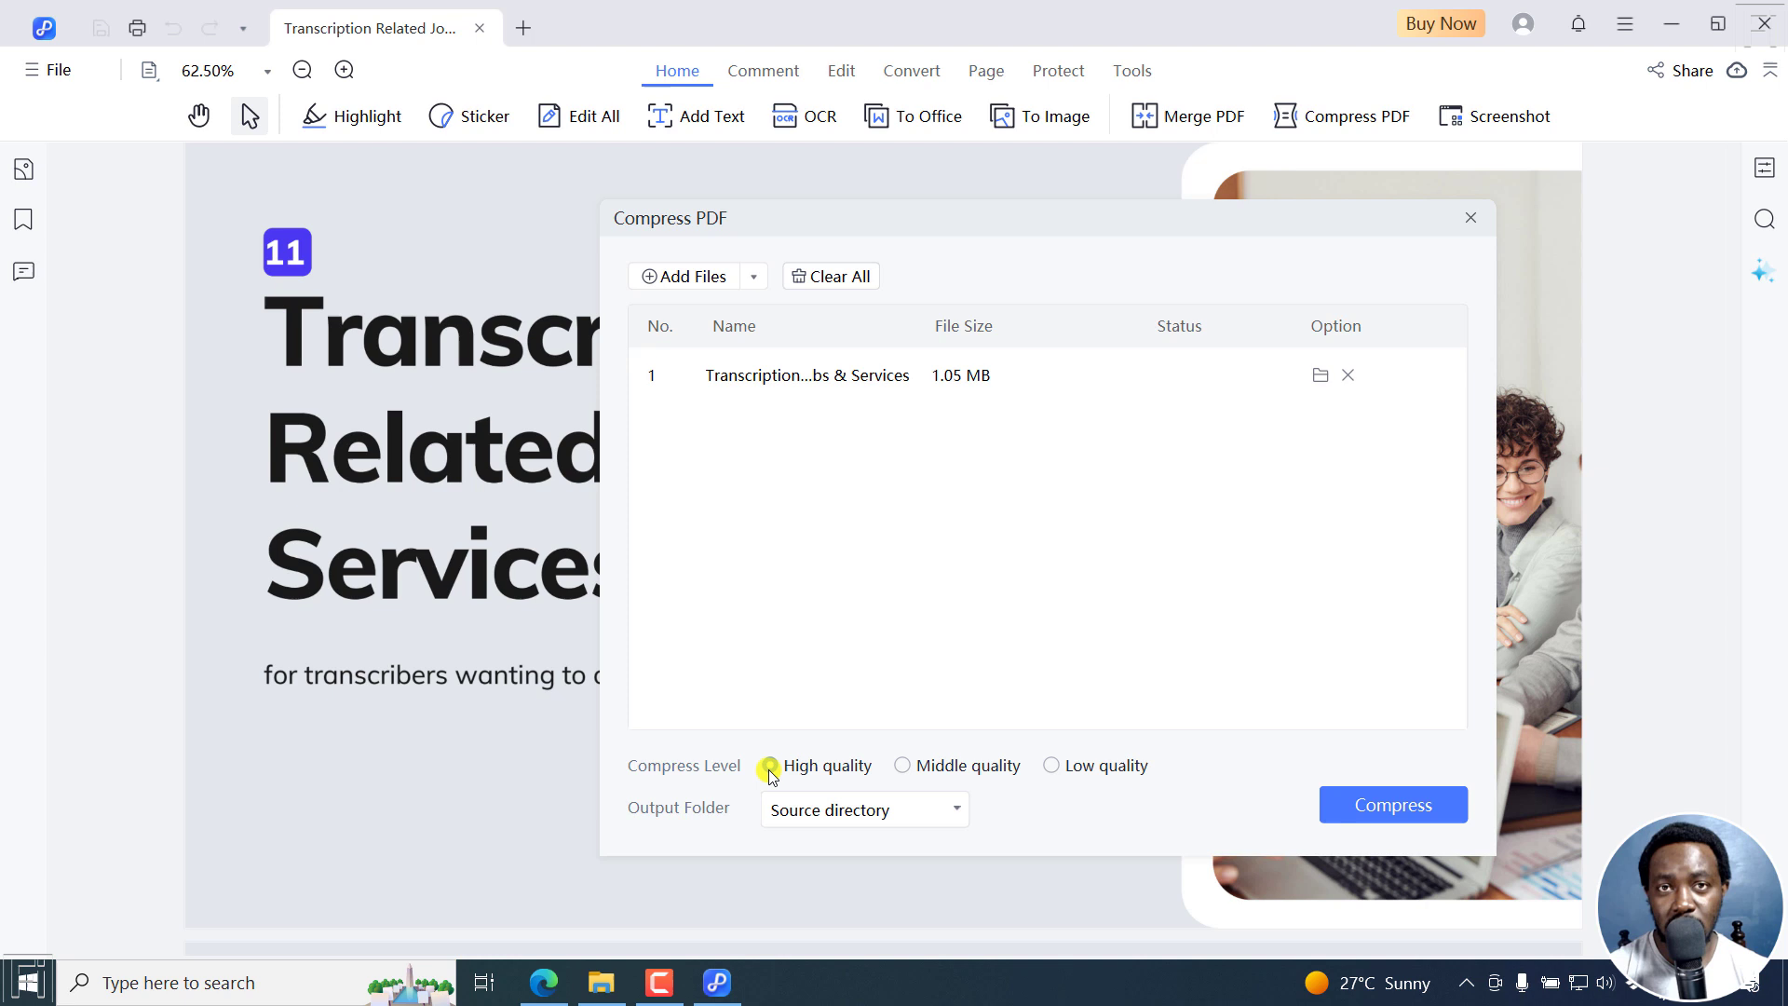
# Choose High quality compression, trying Medium and Low first, with Source directory output
pyautogui.click(901, 765)
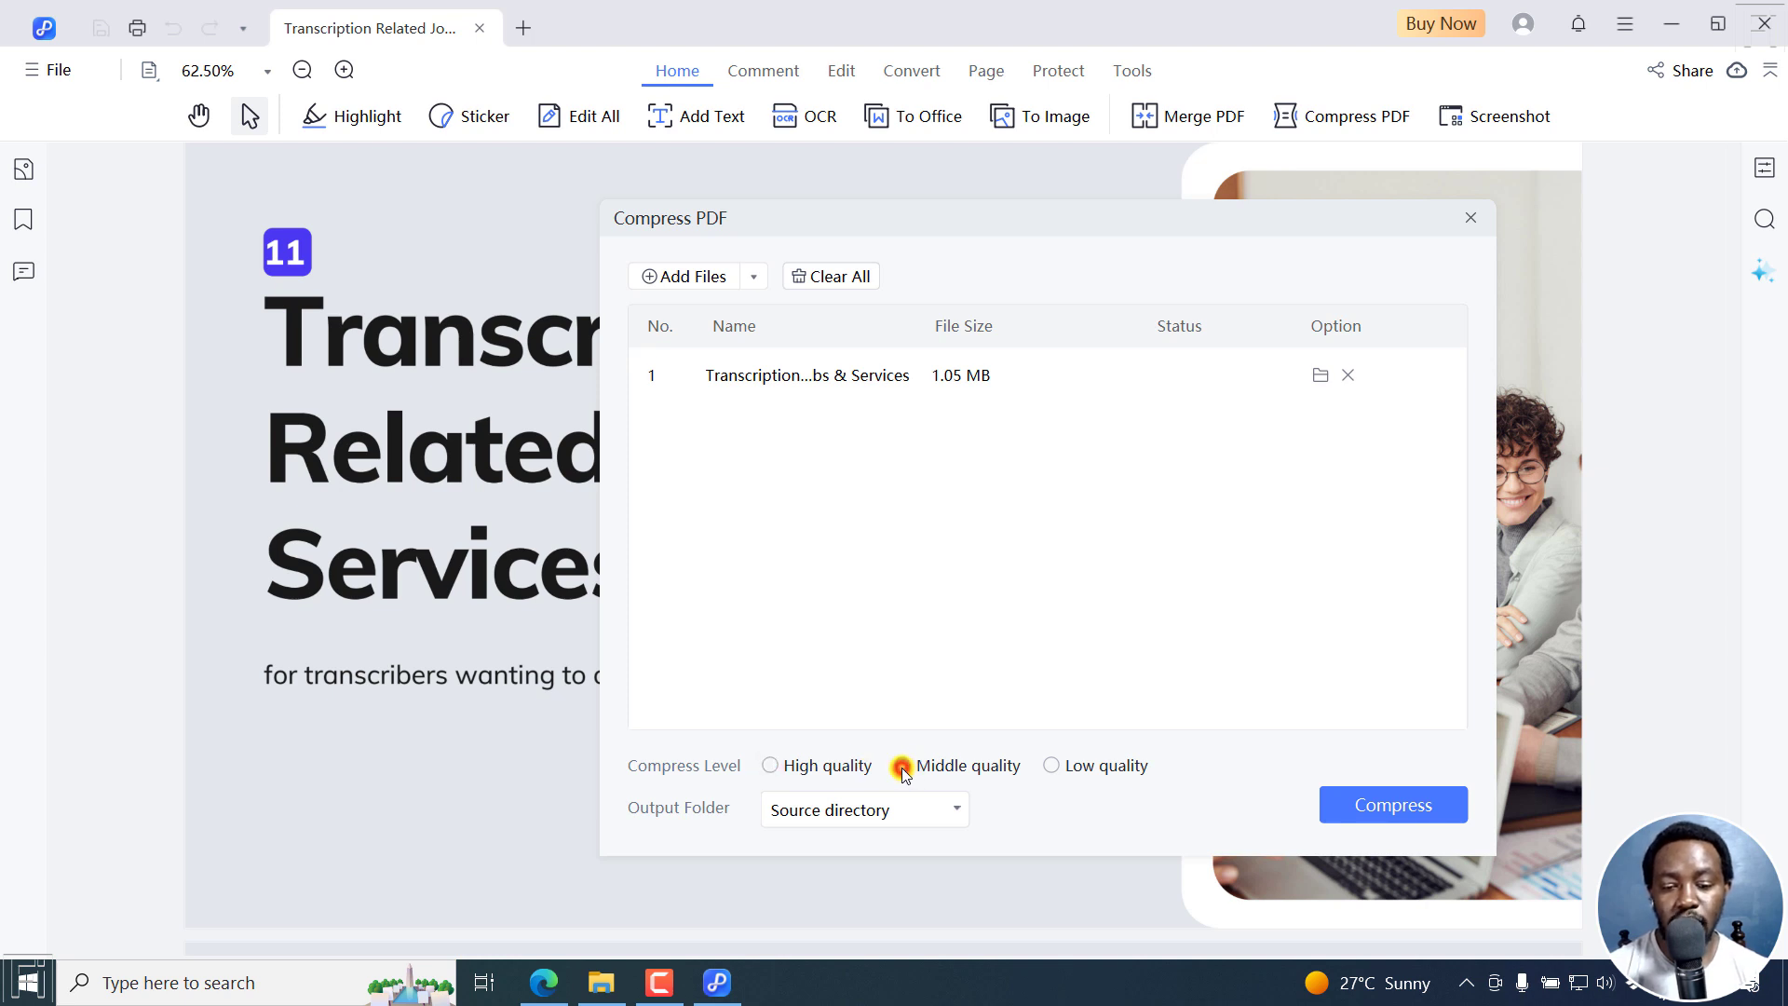
pyautogui.click(1047, 765)
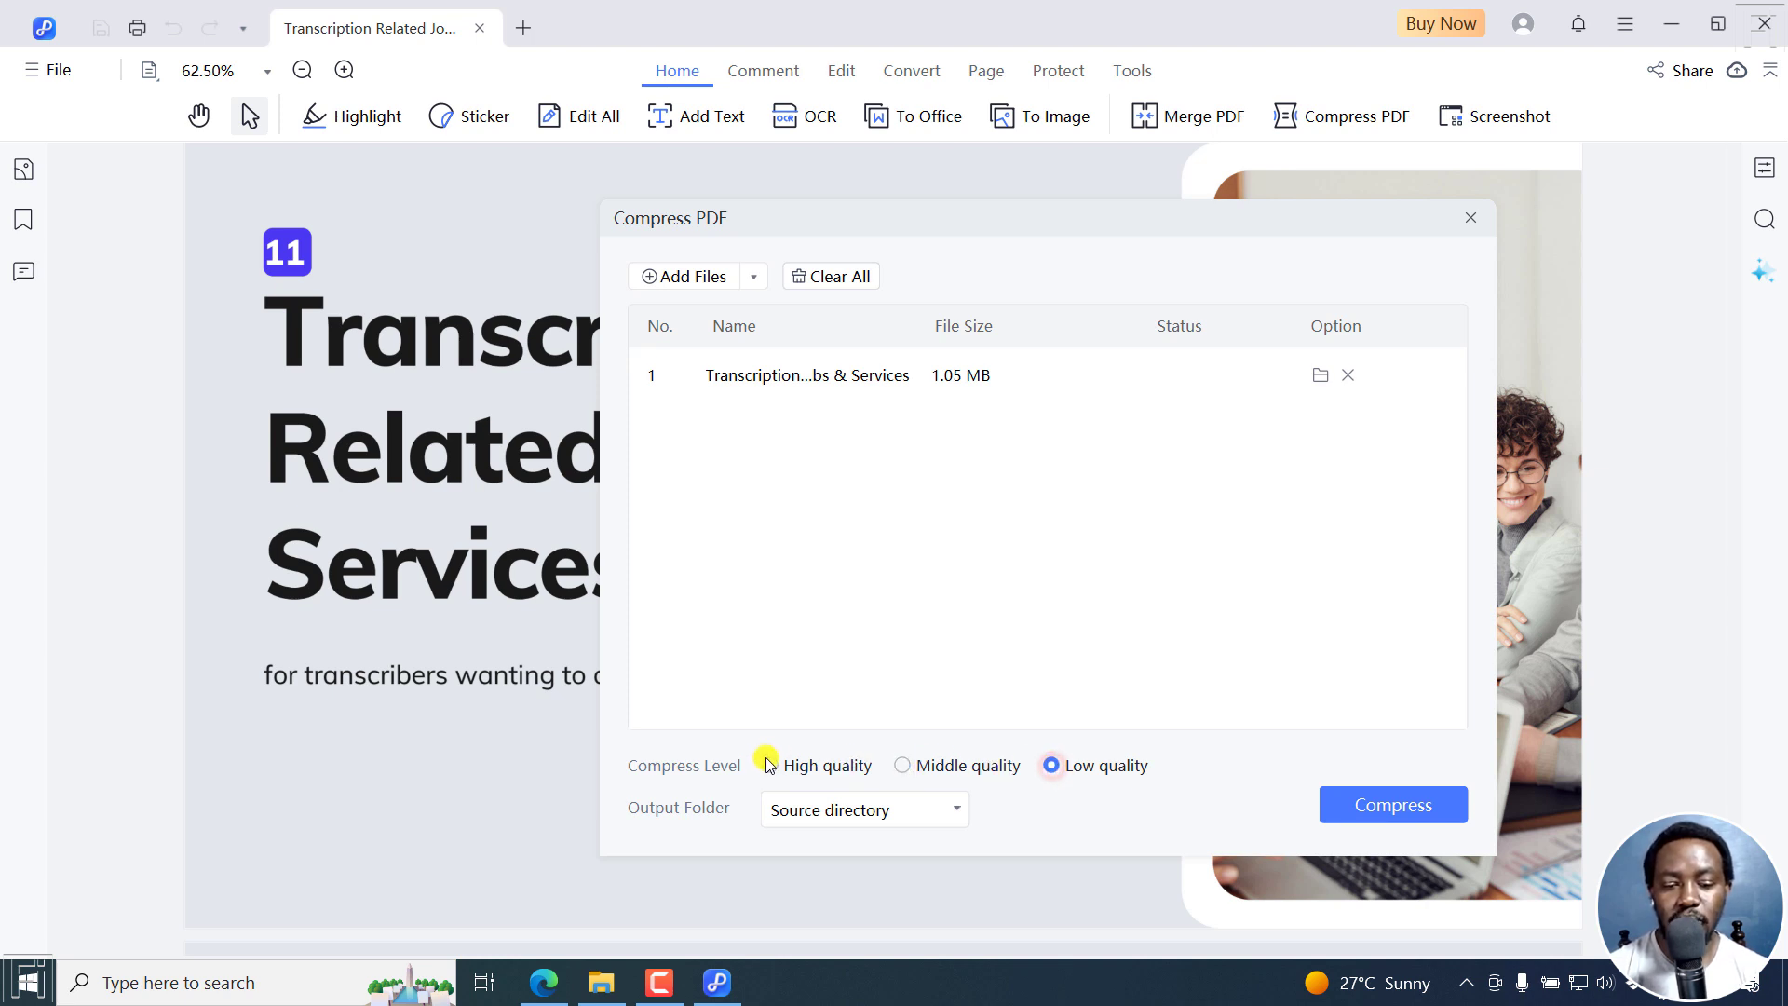
pyautogui.click(772, 765)
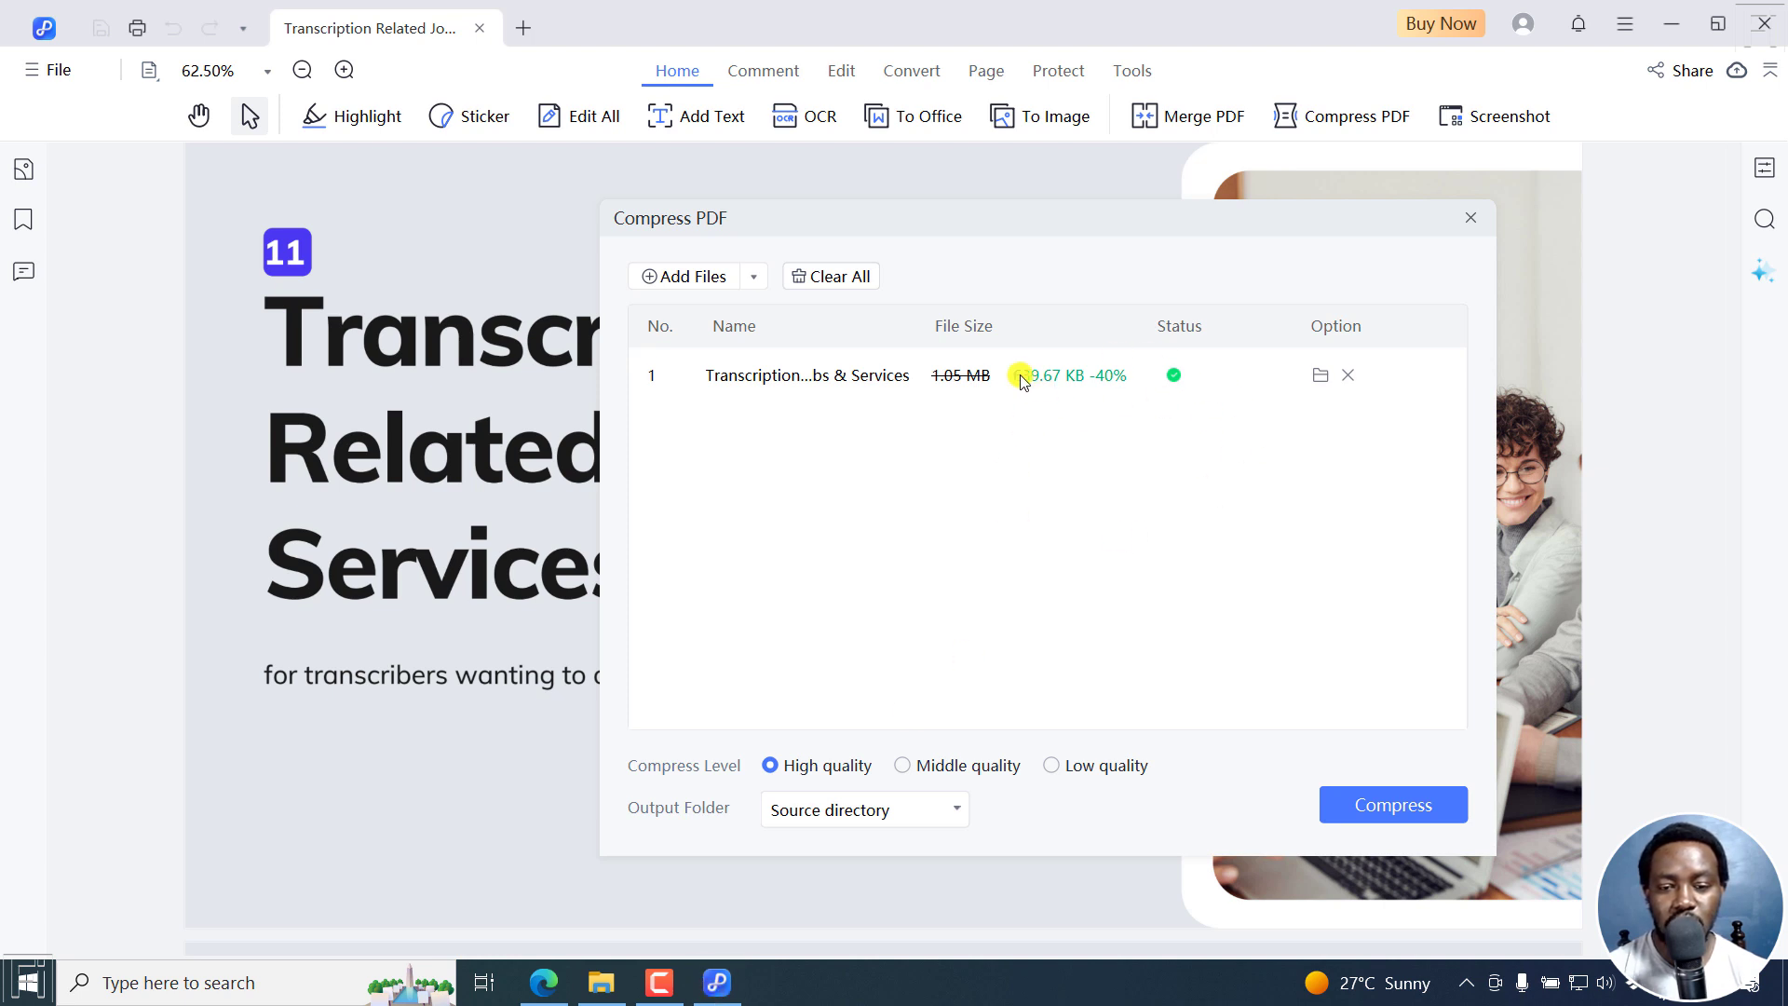
pyautogui.moveTo(1098, 412)
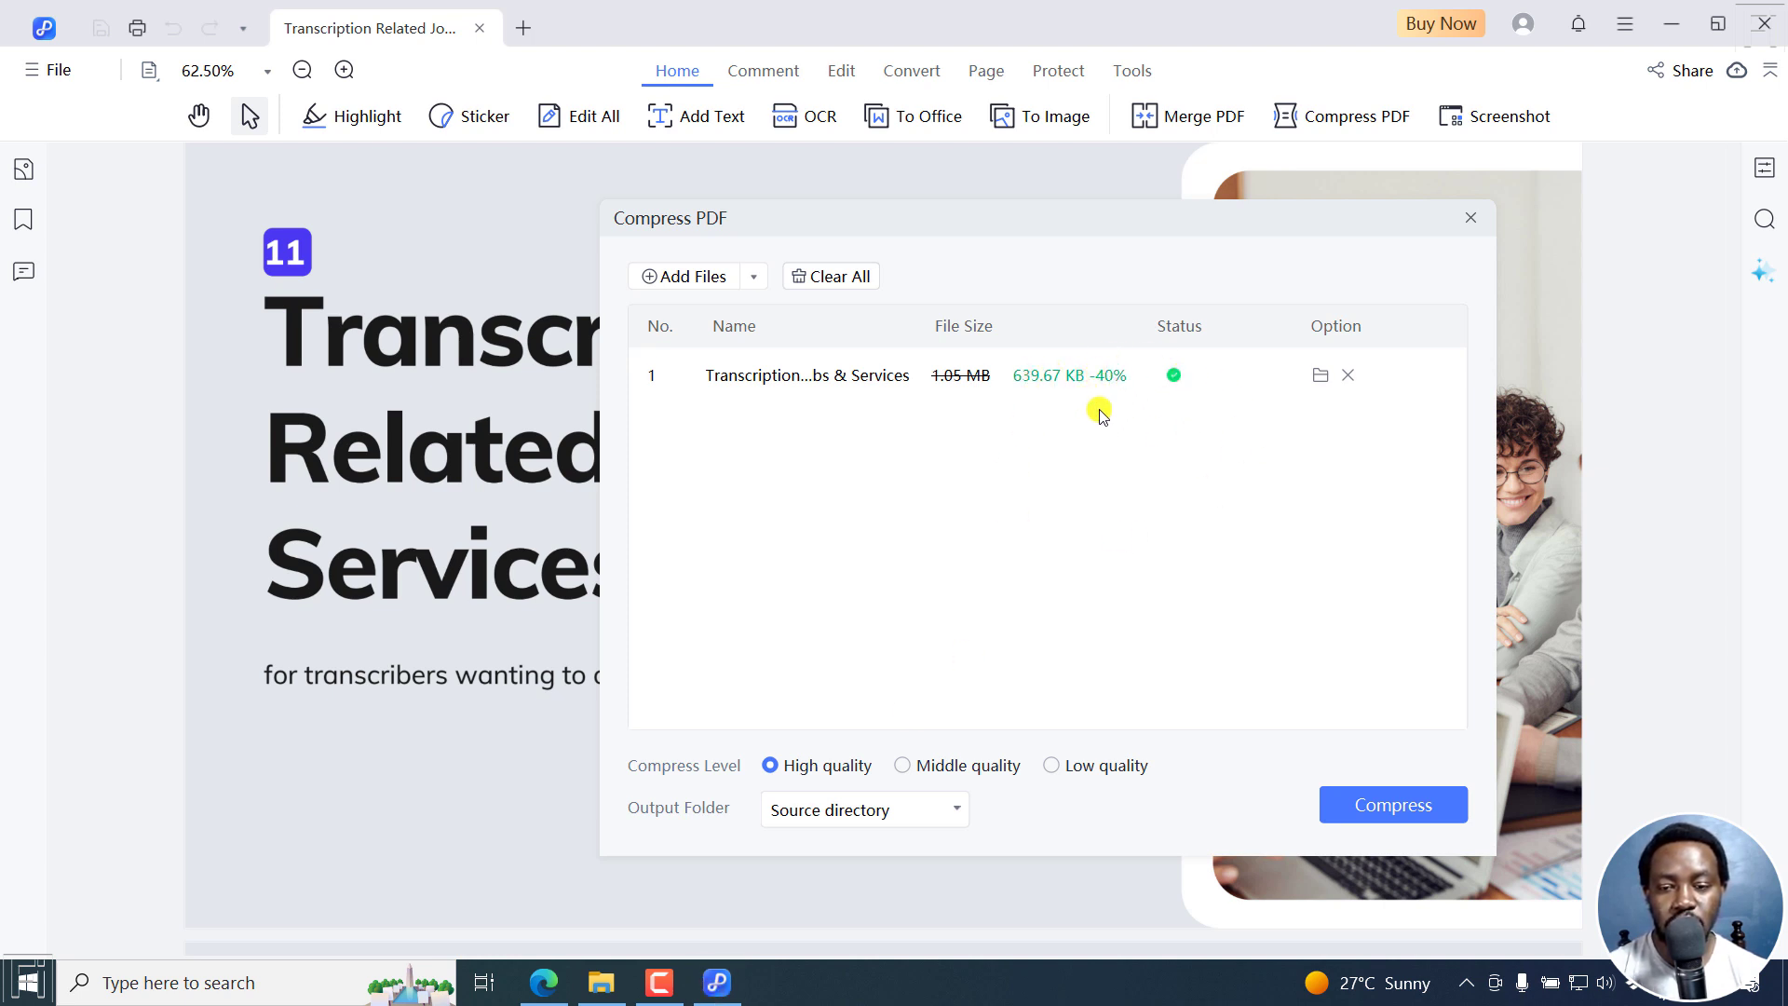
pyautogui.moveTo(1214, 599)
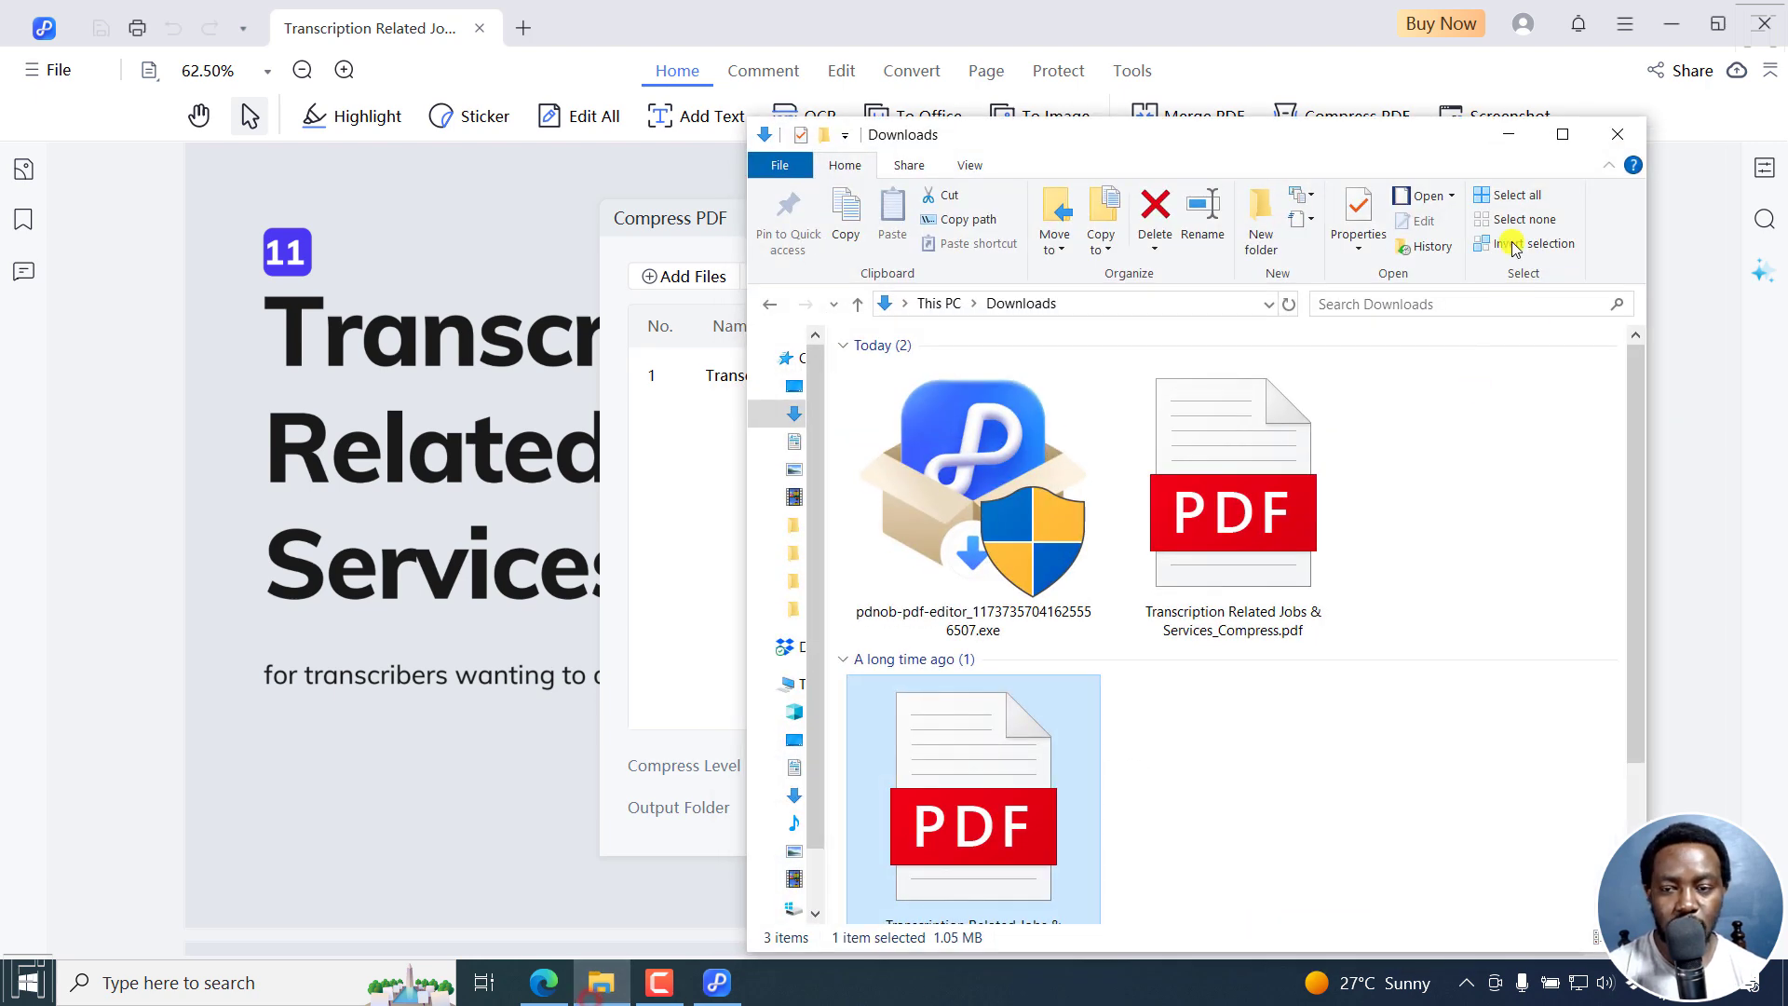
# Maximize Downloads and open the 639 KB Transcription Related Jobs & Services_Compress.pdf
pyautogui.click(1561, 133)
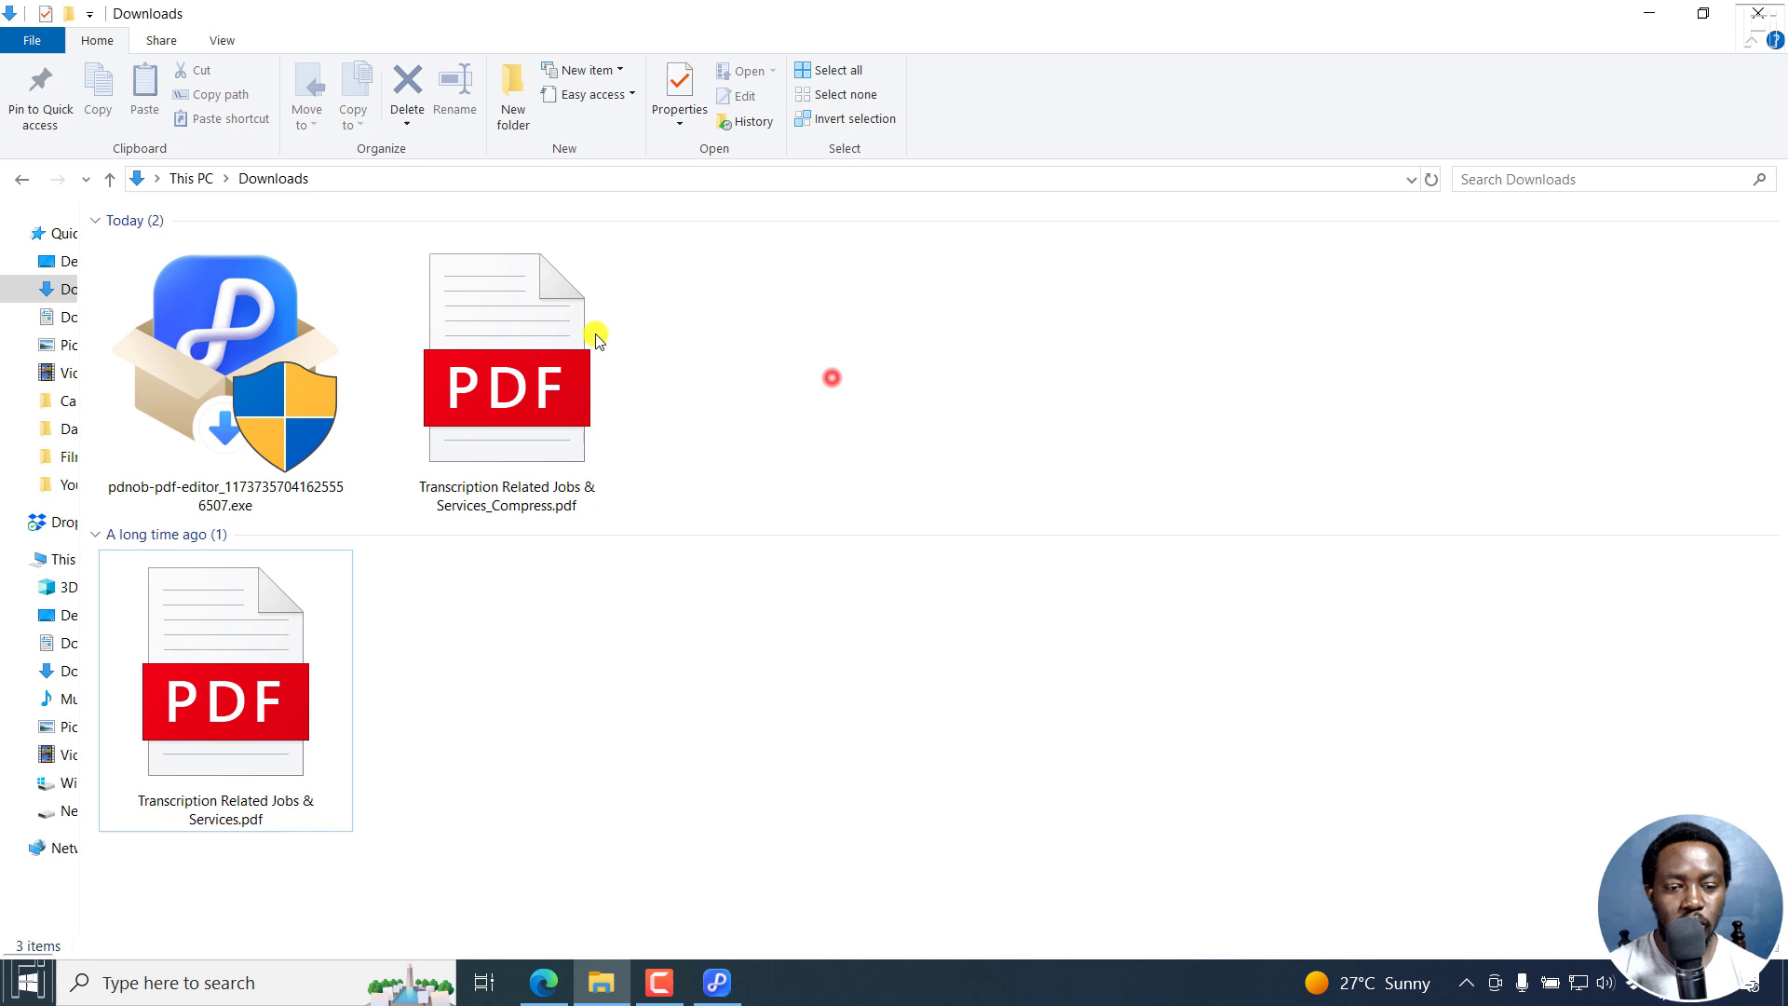
pyautogui.click(507, 388)
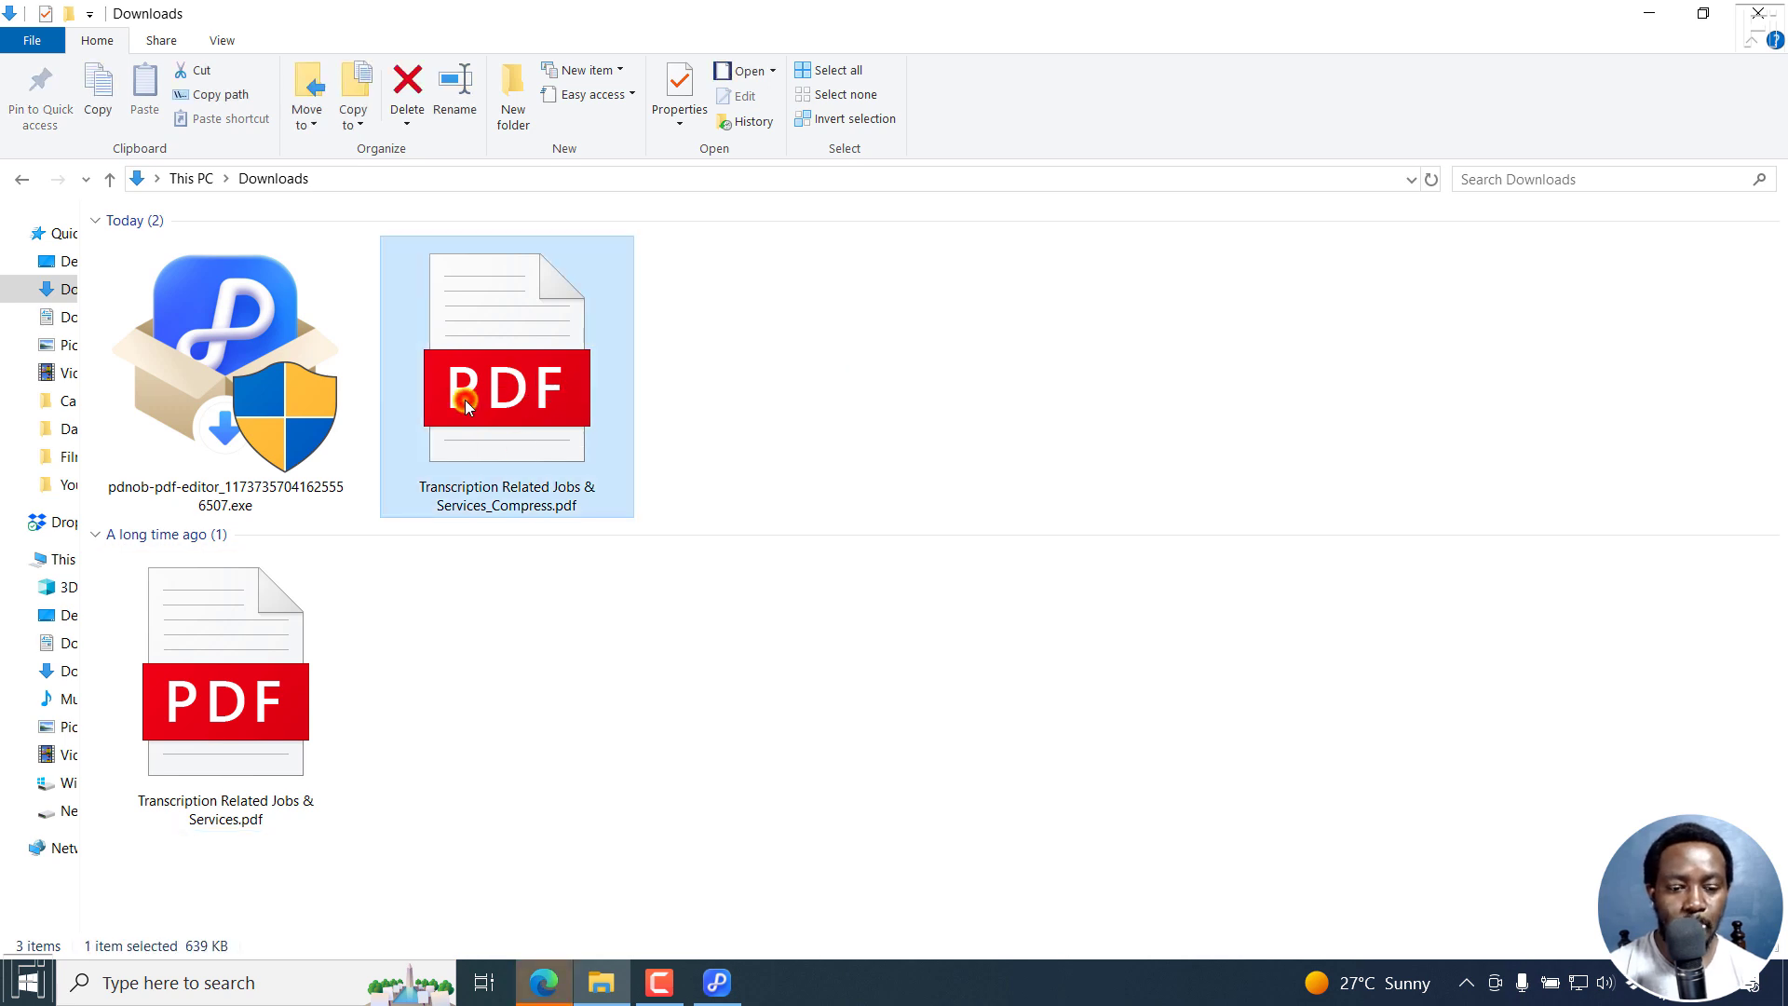
pyautogui.doubleClick(505, 376)
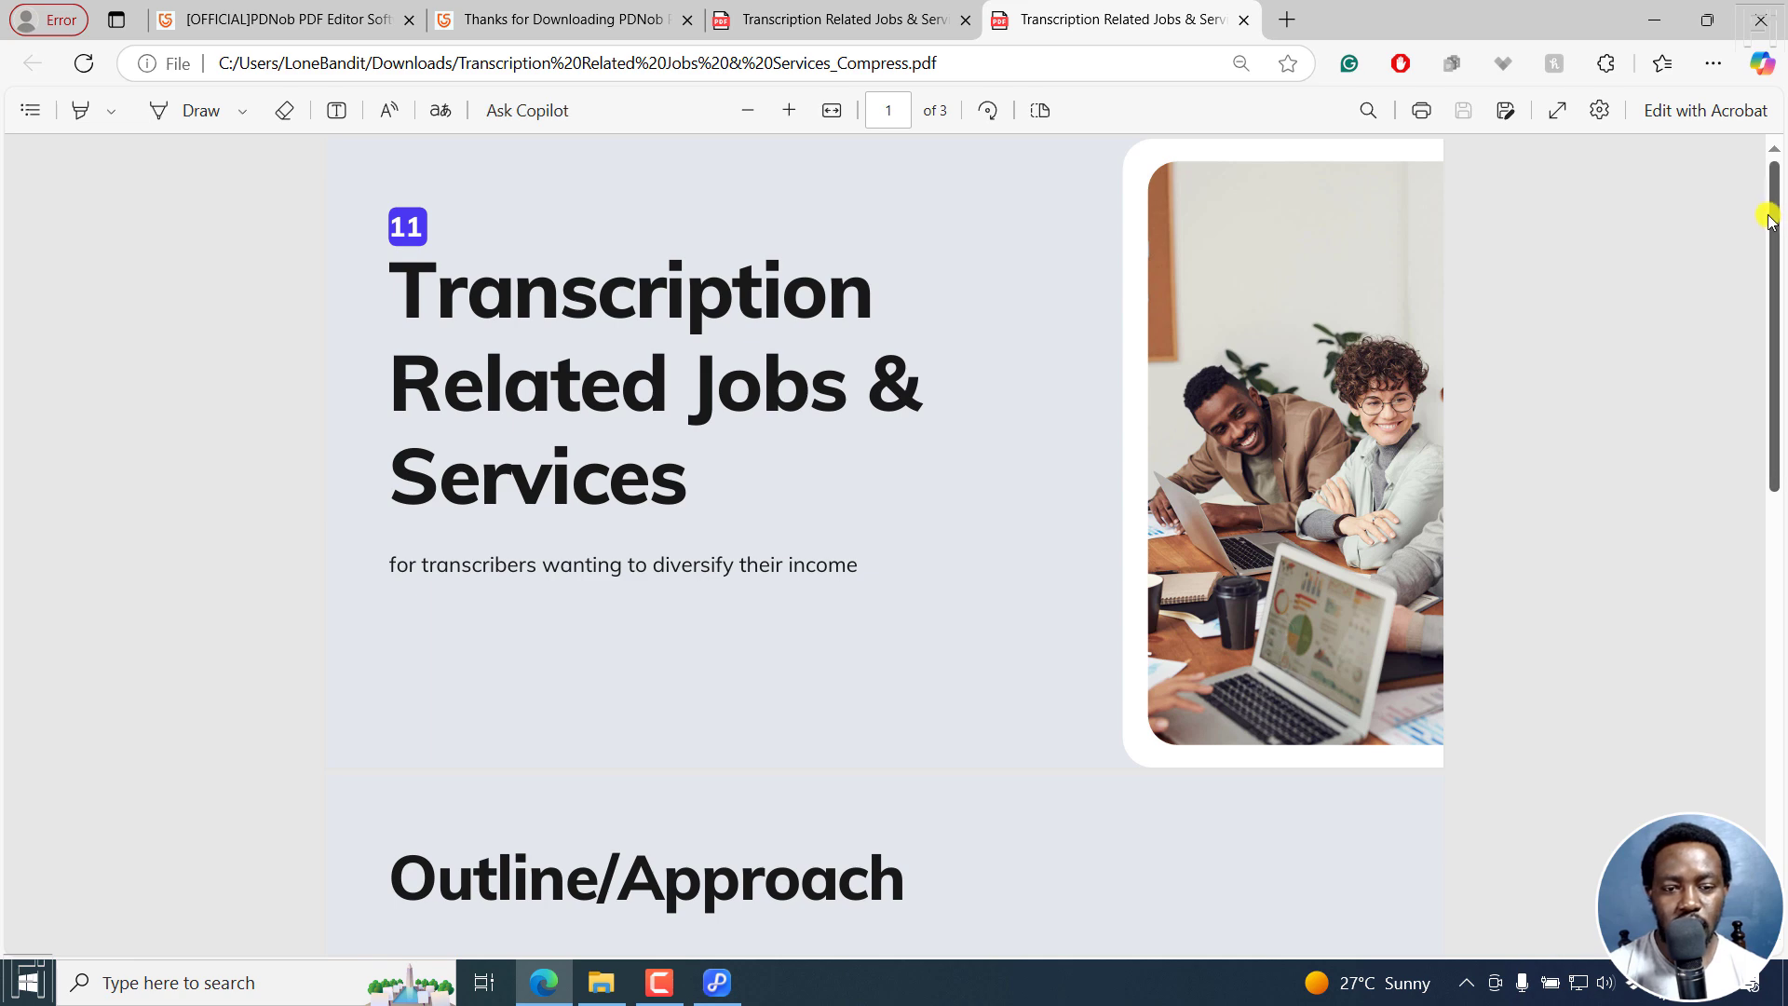
# Scroll through the compressed PDF's pages, then switch to the original PDF tab
pyautogui.scroll(-3)
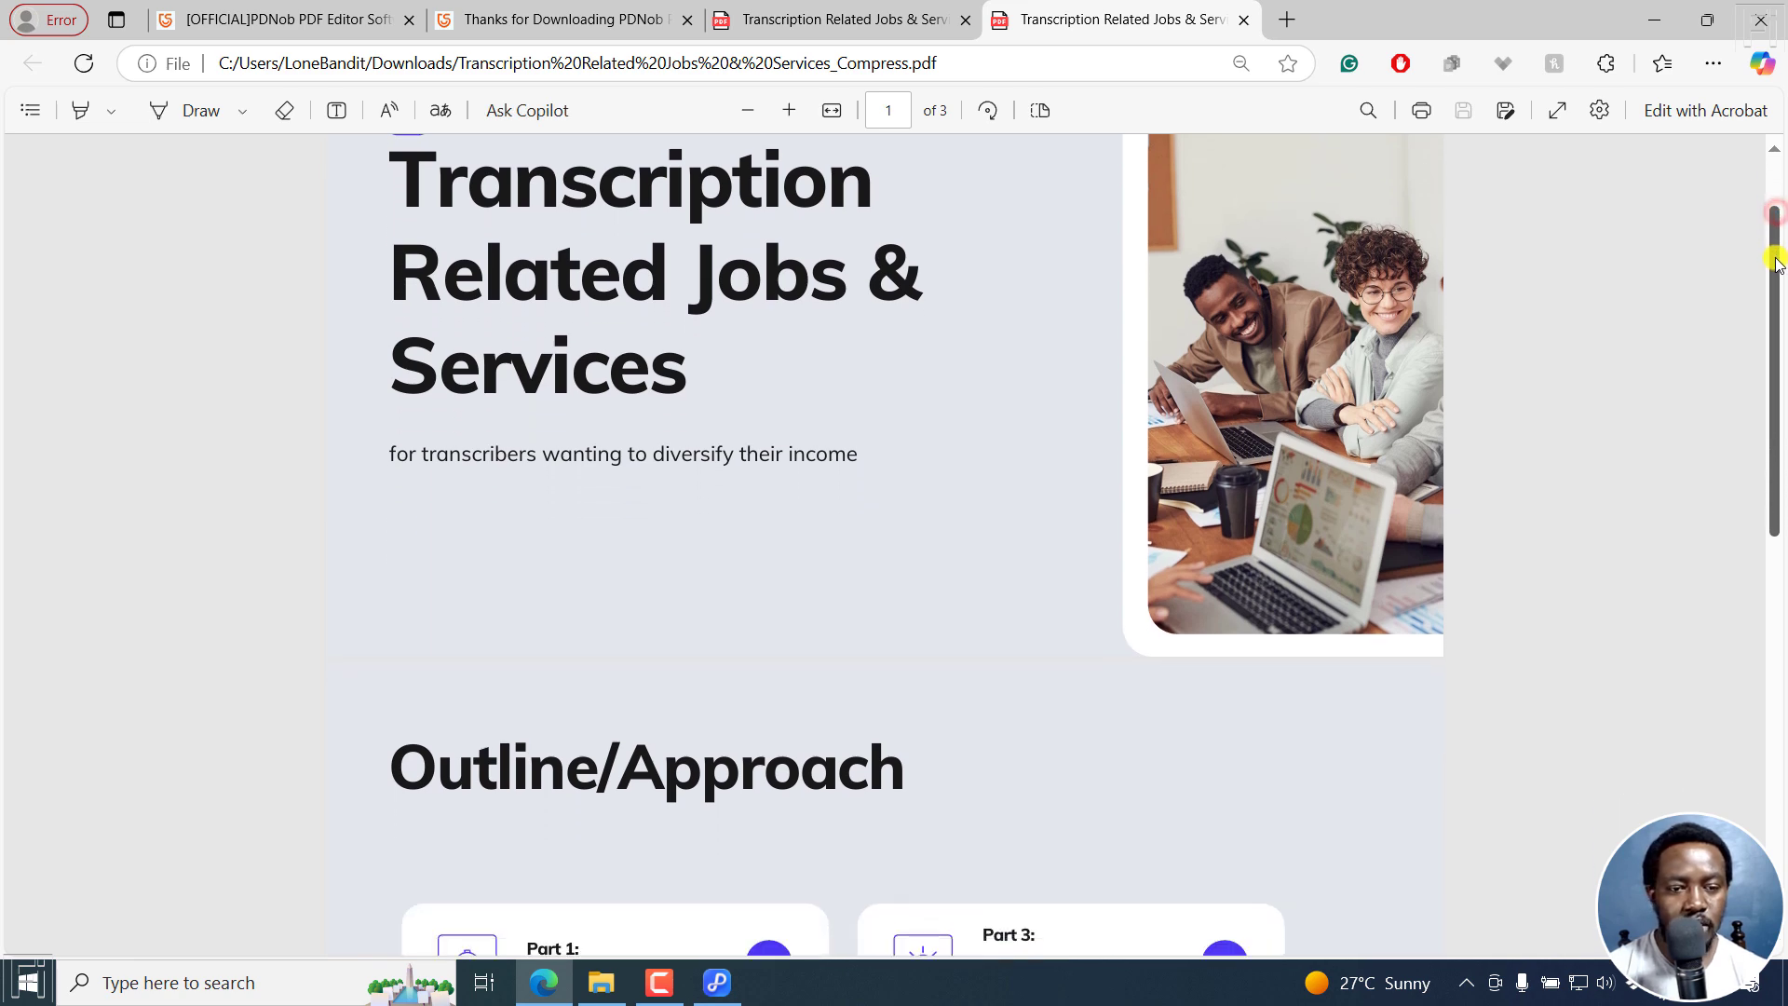
pyautogui.scroll(-3)
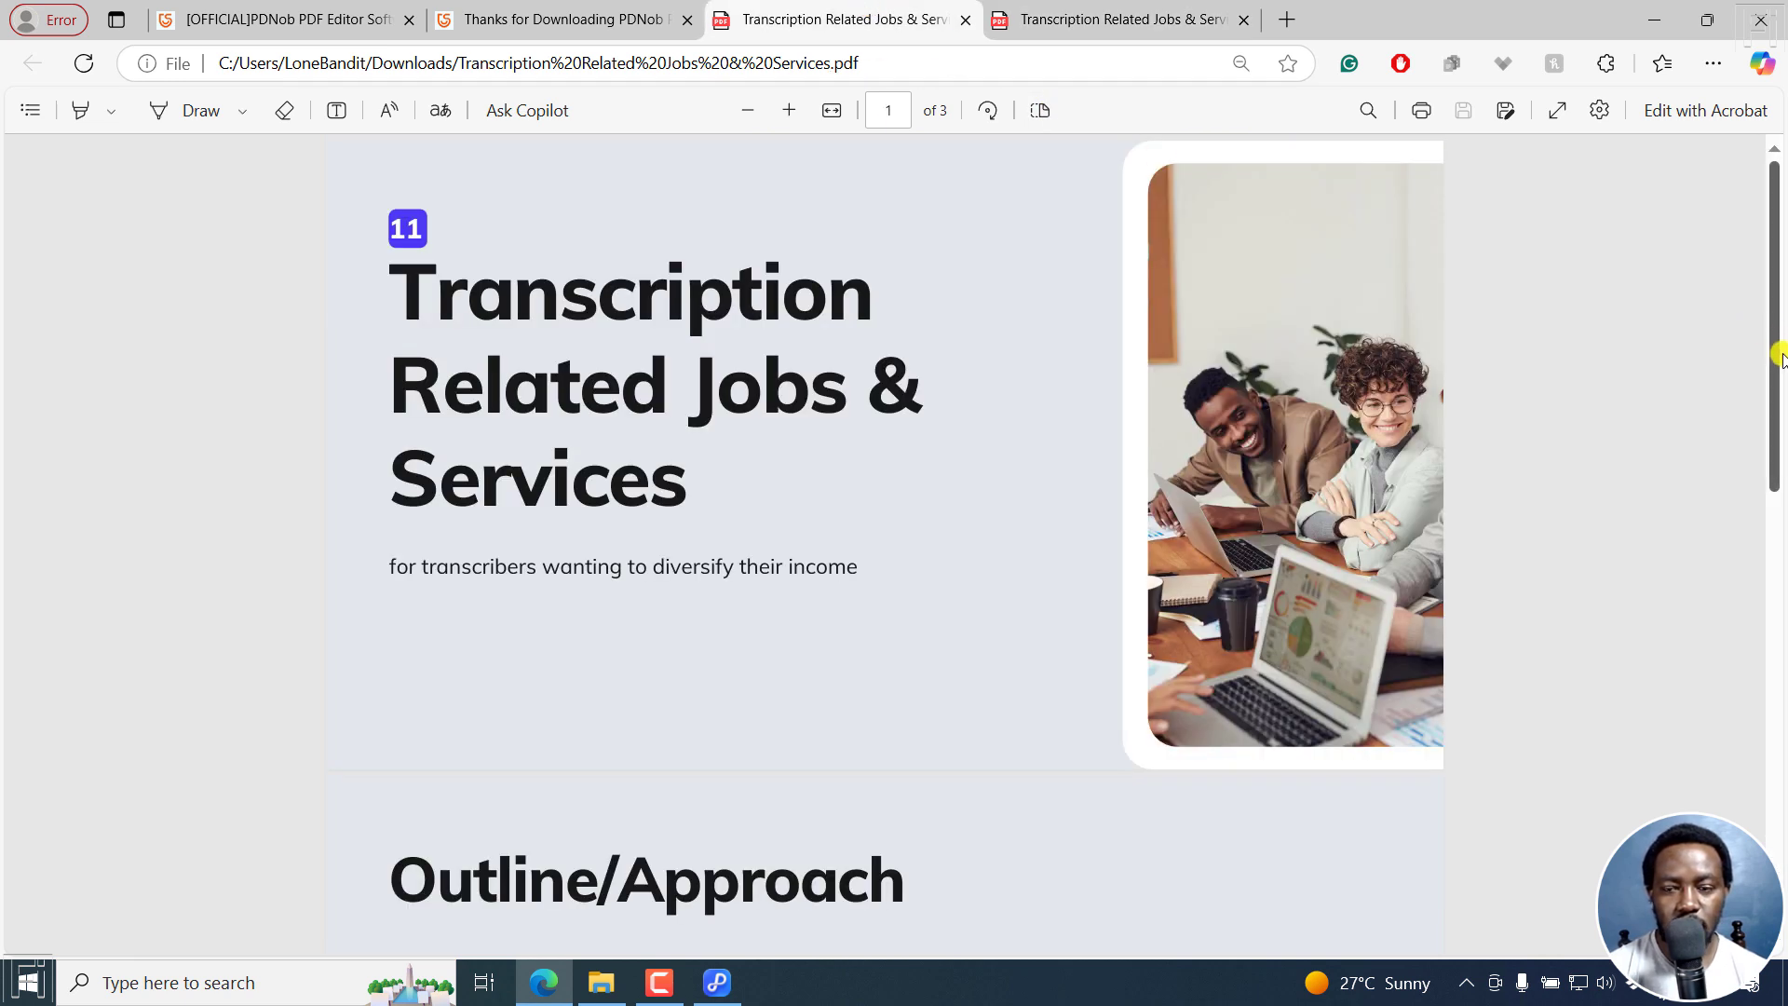
pyautogui.scroll(-3)
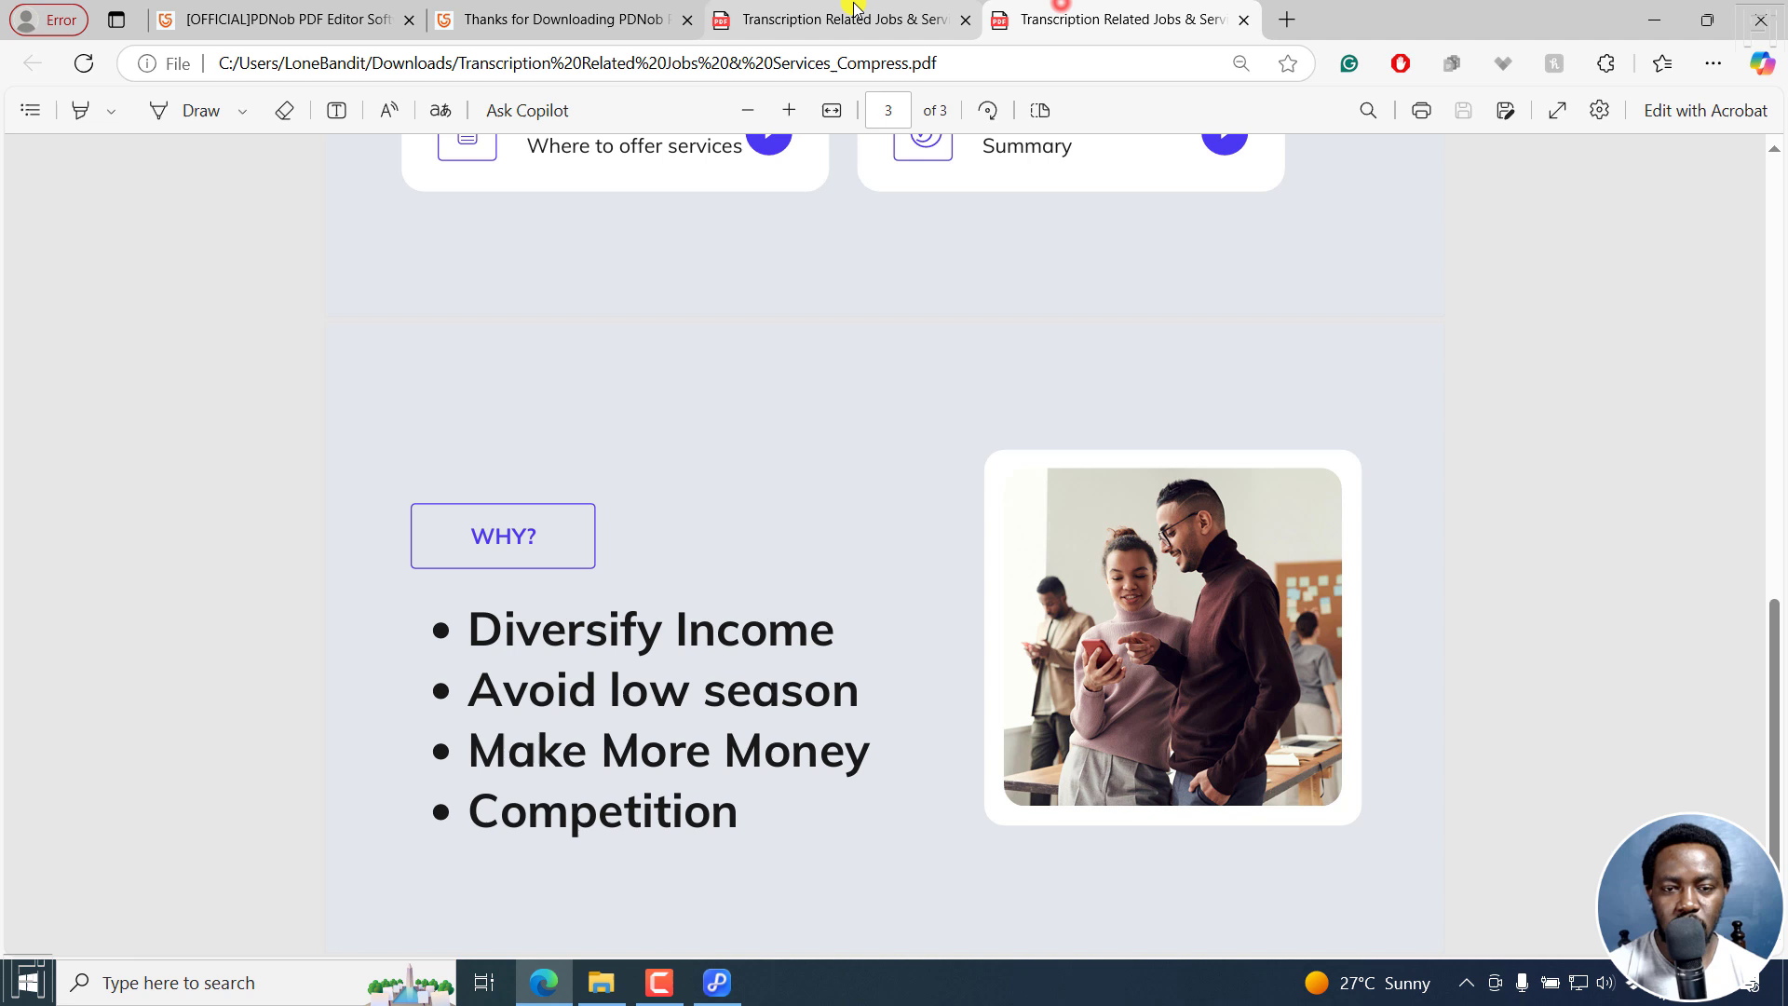
pyautogui.click(842, 20)
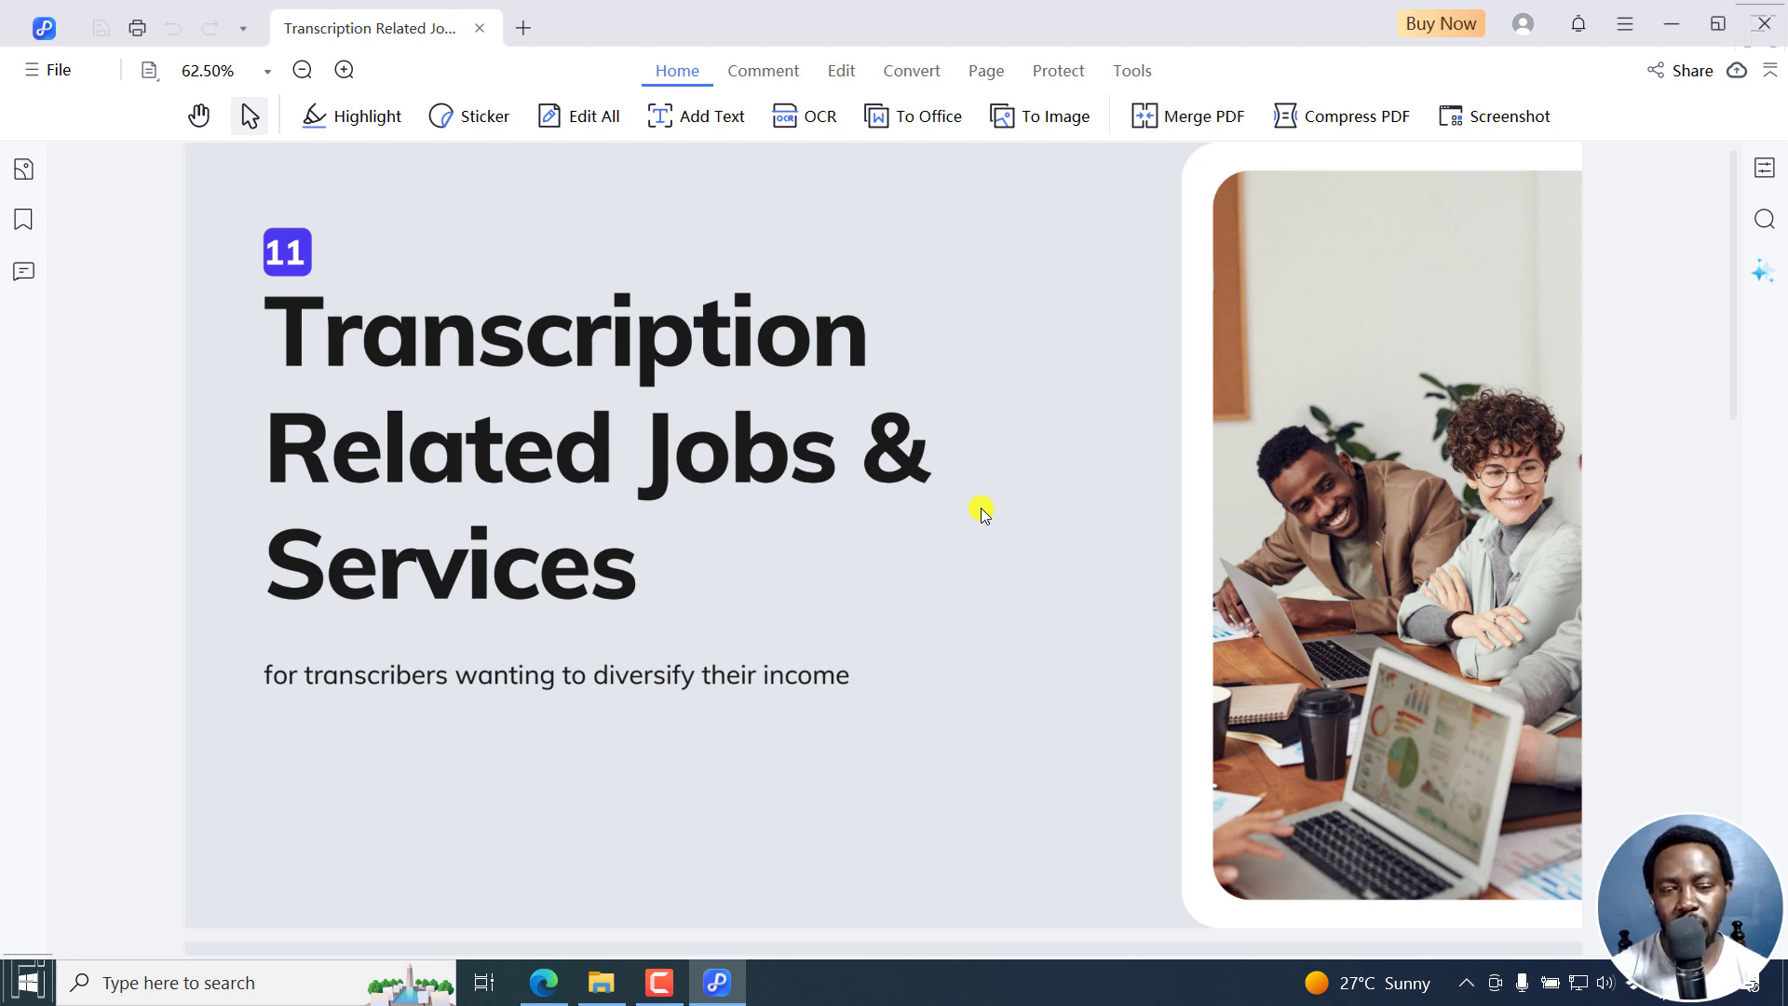
# Bring Edge forward, select the PDNob product tab, and scroll past its feature list
pyautogui.click(547, 982)
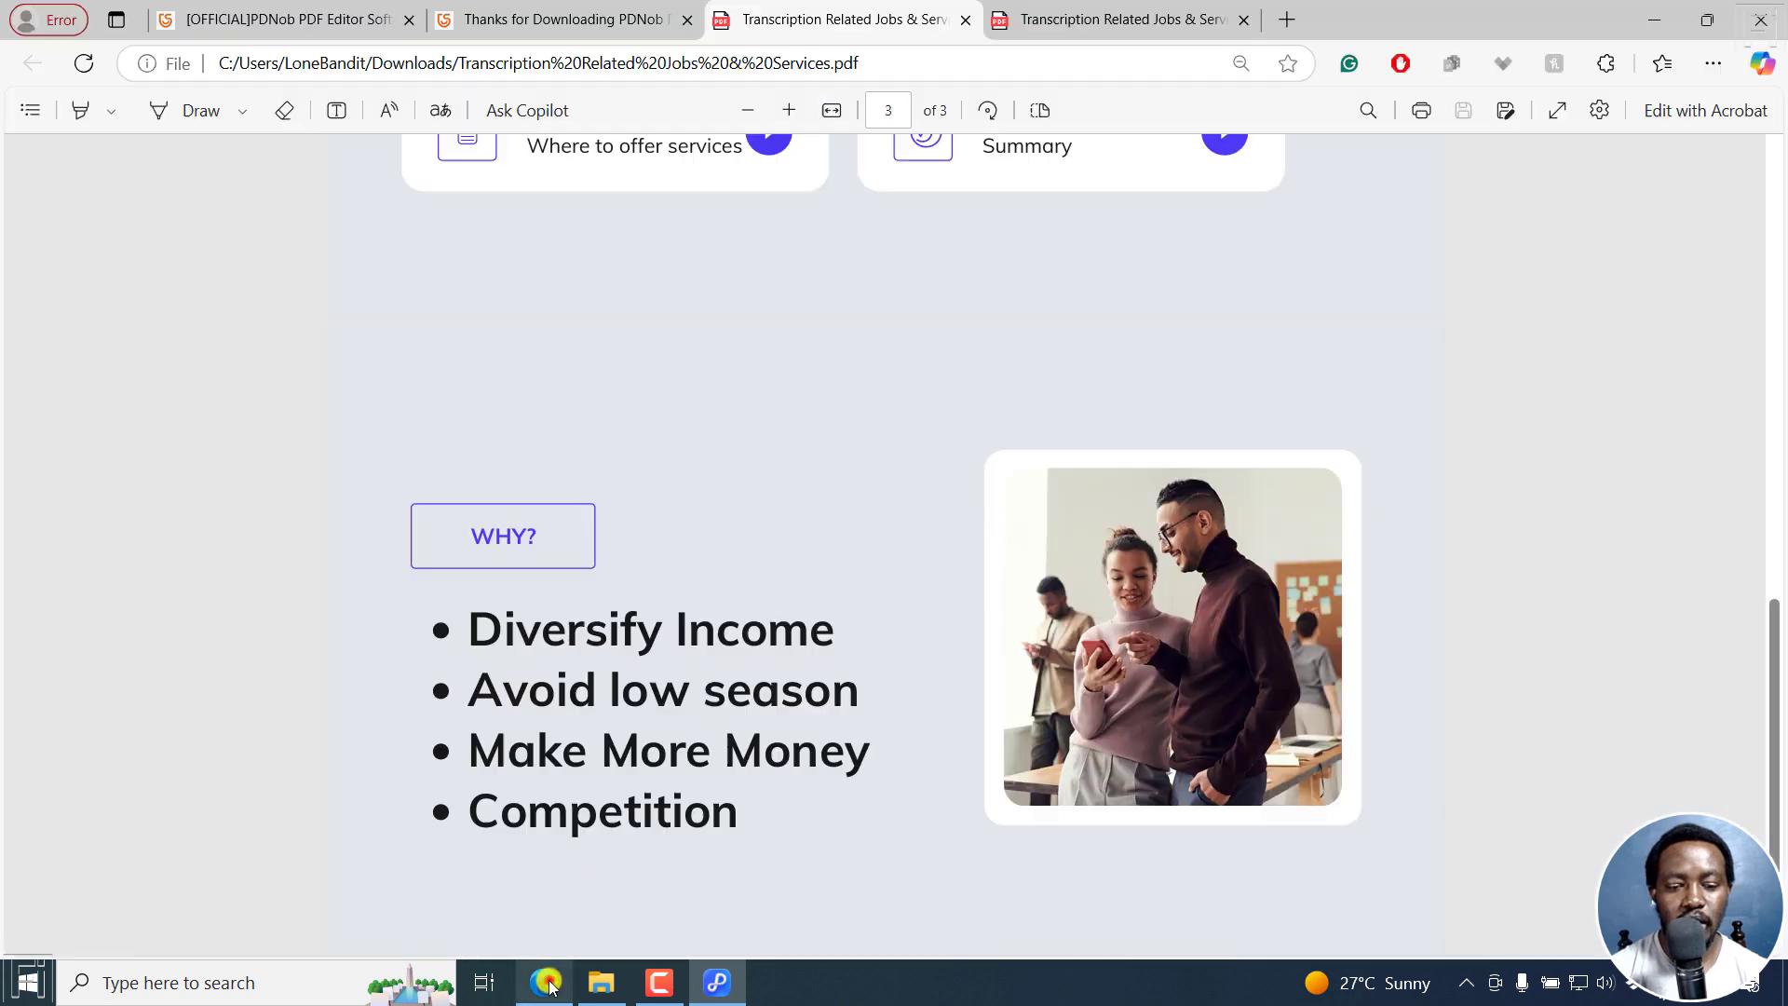
pyautogui.click(274, 20)
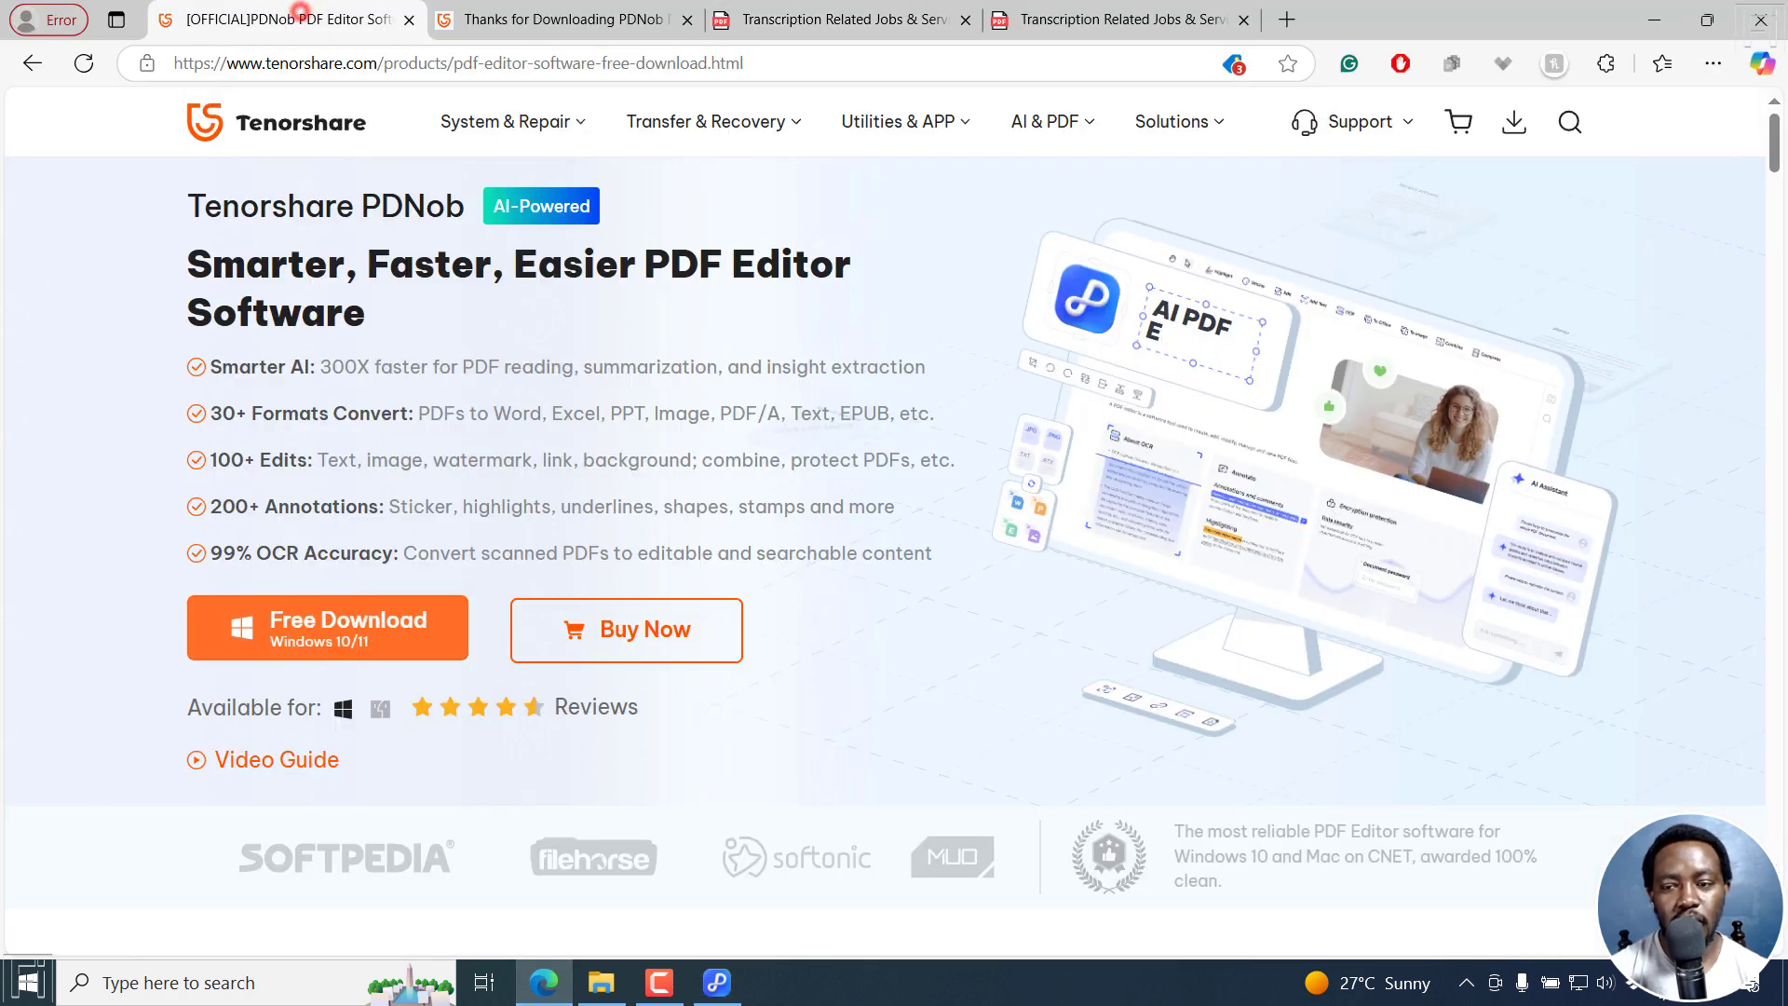
pyautogui.scroll(-3)
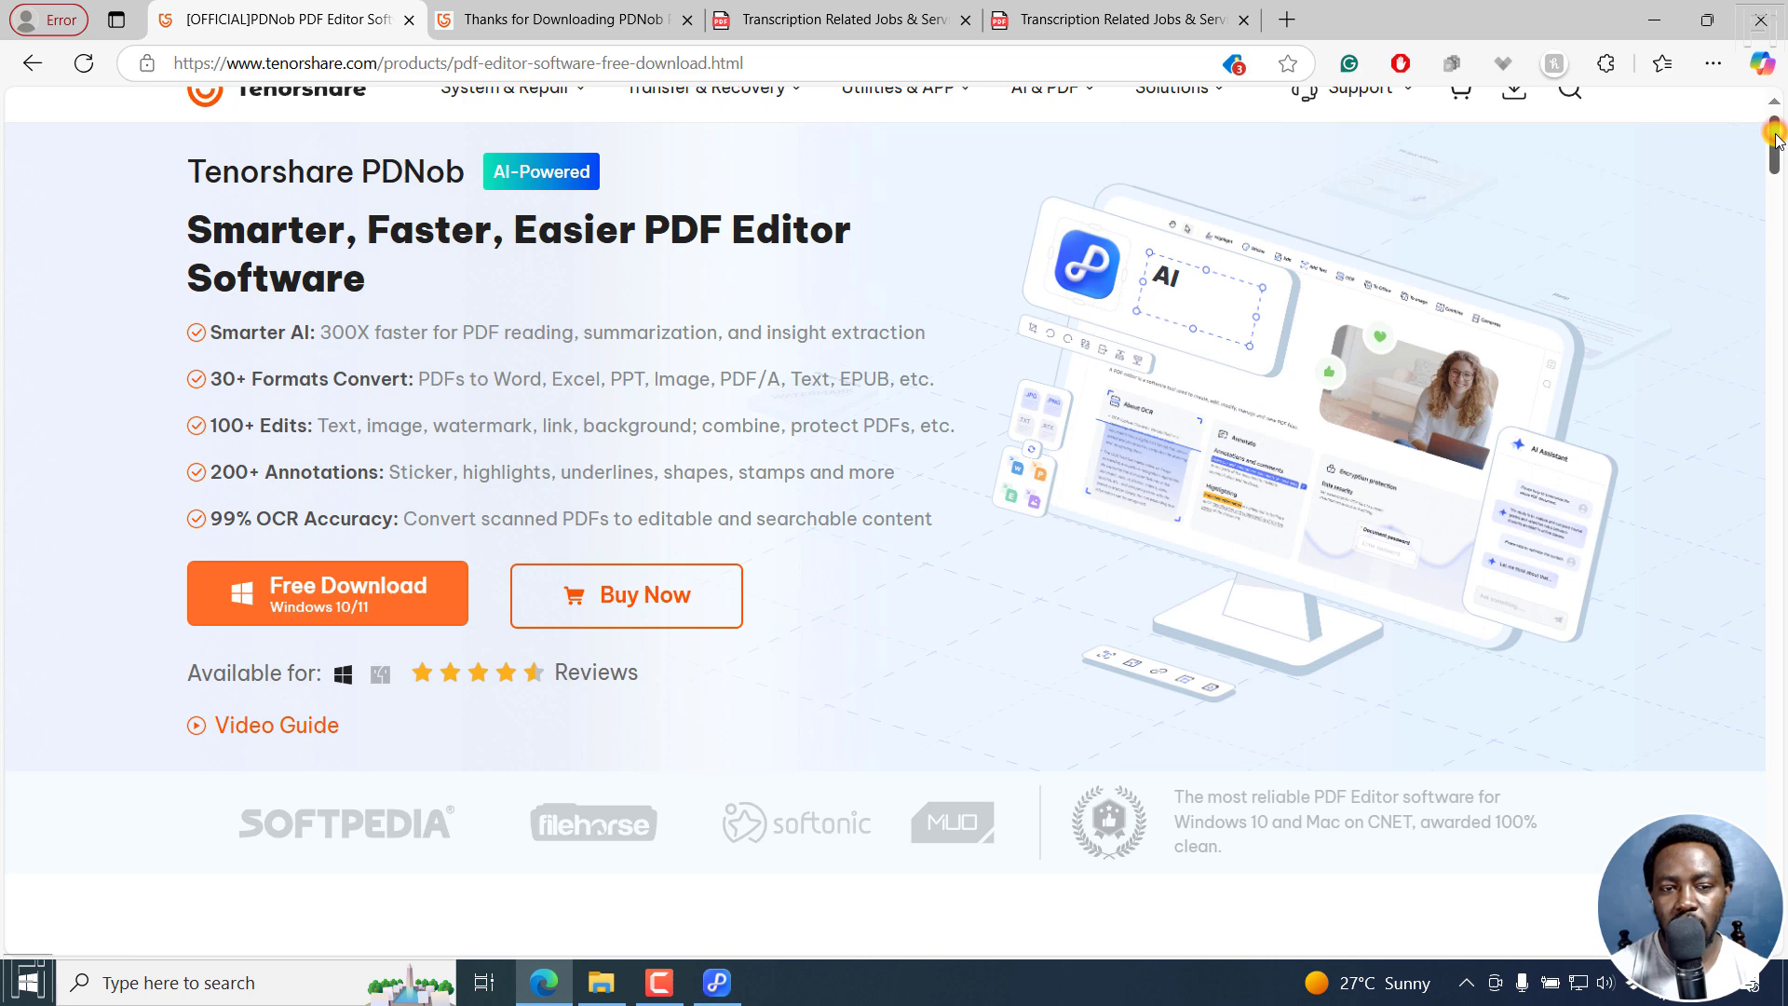
pyautogui.scroll(-3)
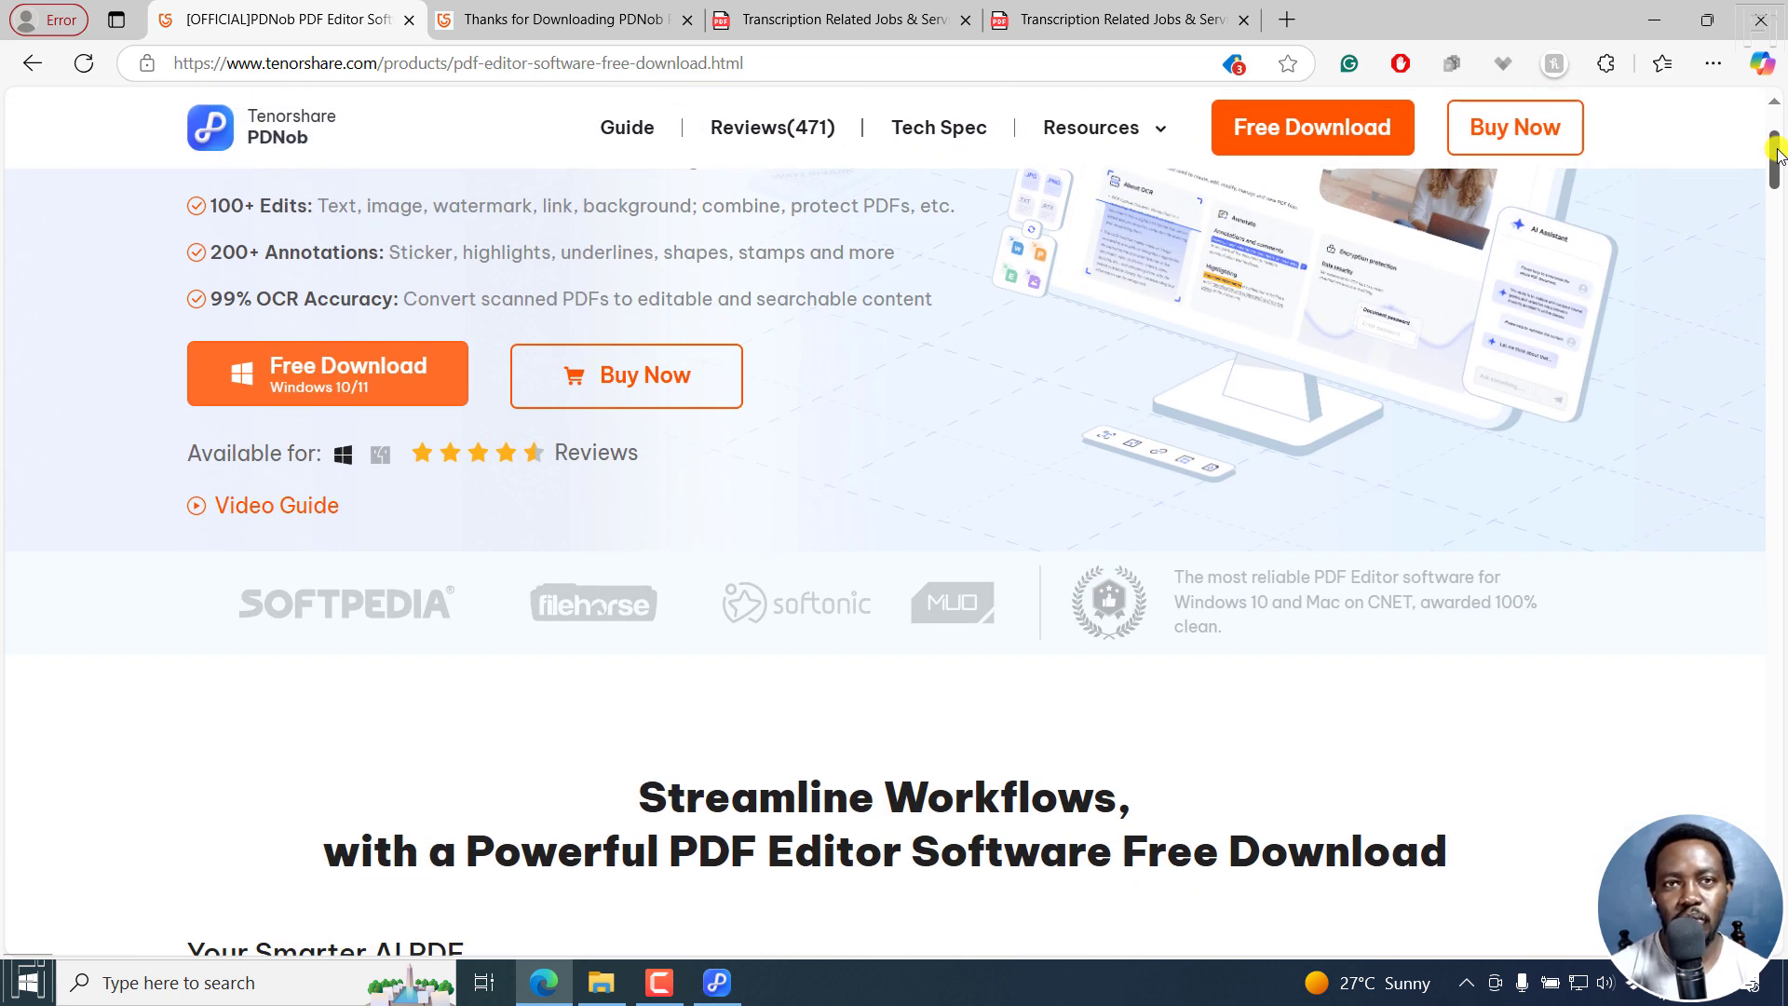